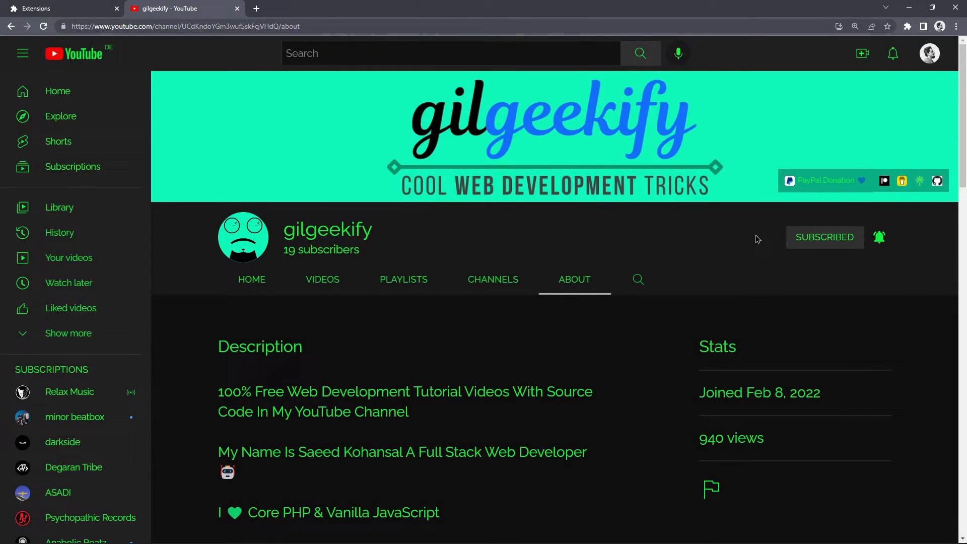
- Scroll the YouTube channel page and open its list of uploaded videos
{"action": "scroll", "scroll_direction": "down", "scroll_amount": 3}
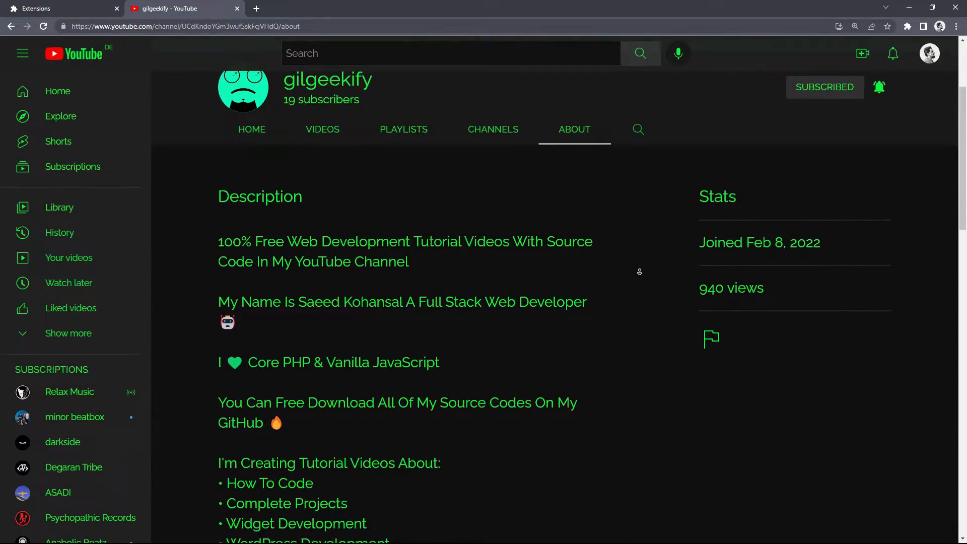
{"action": "scroll", "scroll_direction": "down", "scroll_amount": 3}
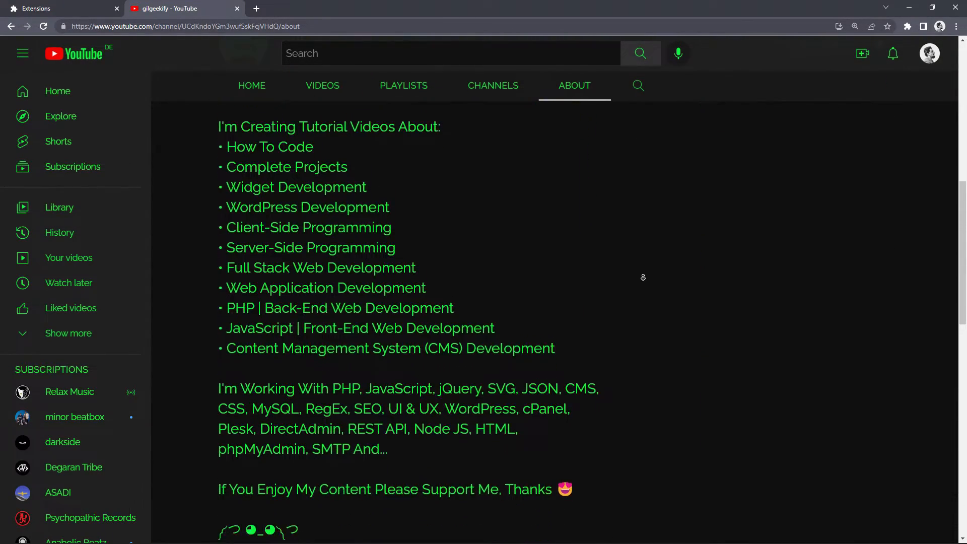
{"action": "scroll", "scroll_direction": "down", "scroll_amount": 3}
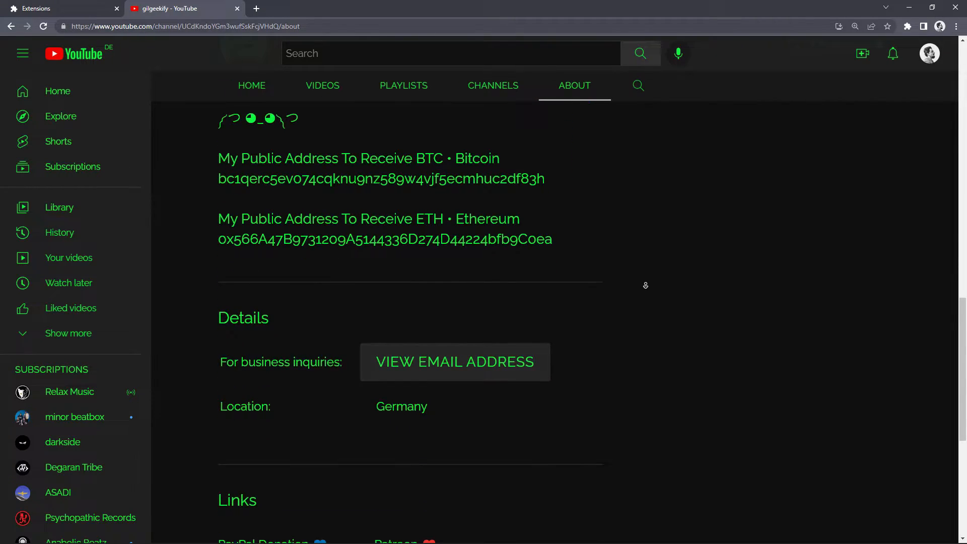
{"action": "scroll", "scroll_direction": "down", "scroll_amount": 3}
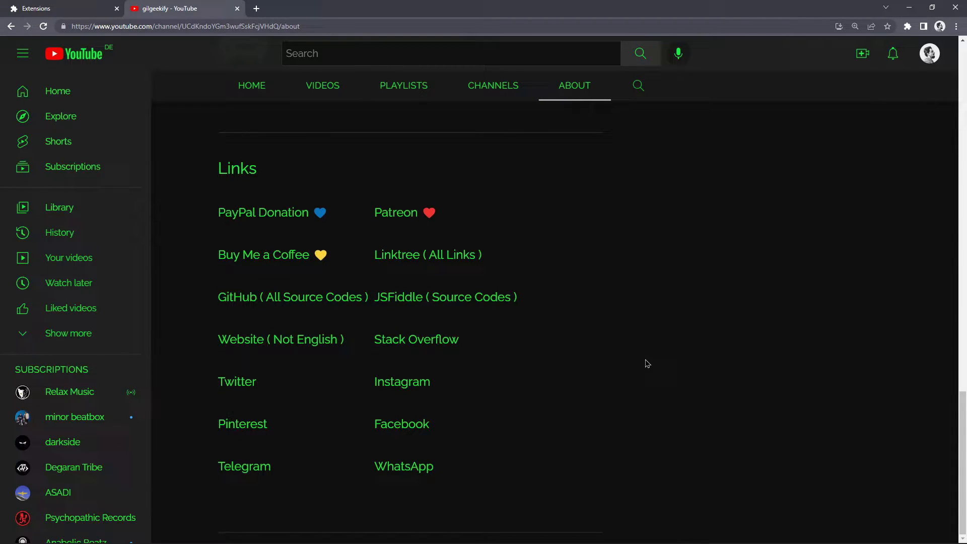
{"action": "scroll", "scroll_direction": "up", "scroll_amount": 3}
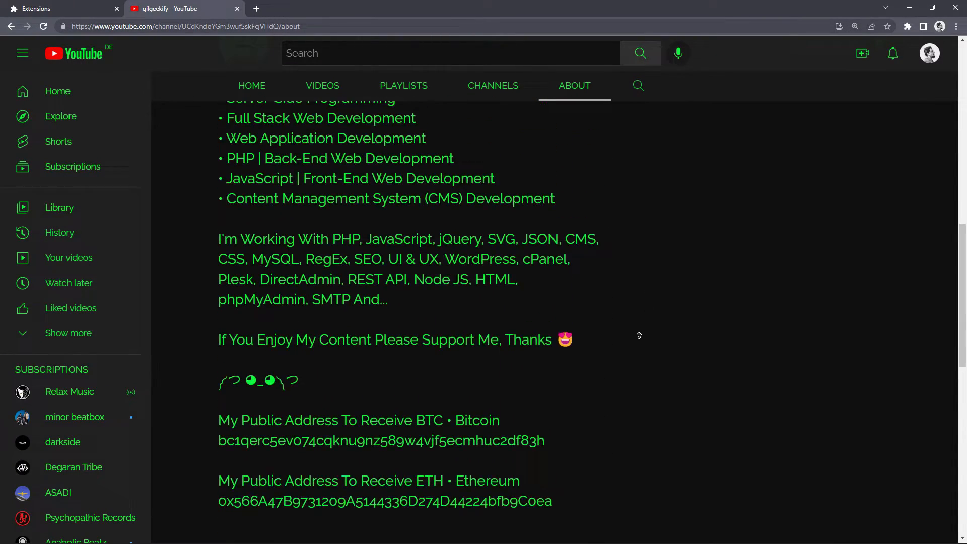
{"action": "scroll", "scroll_direction": "up", "scroll_amount": 3}
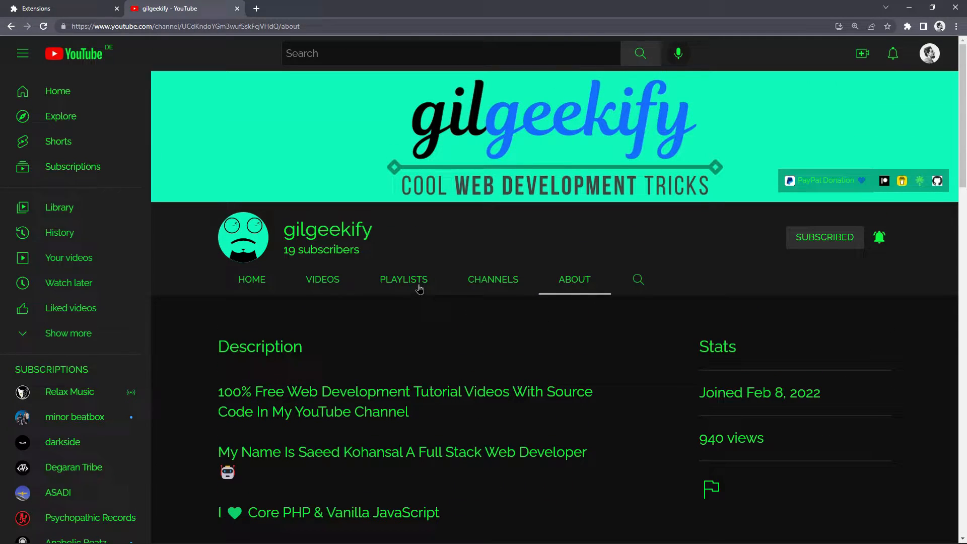
{"action": "left_click", "coordinate": [322, 278]}
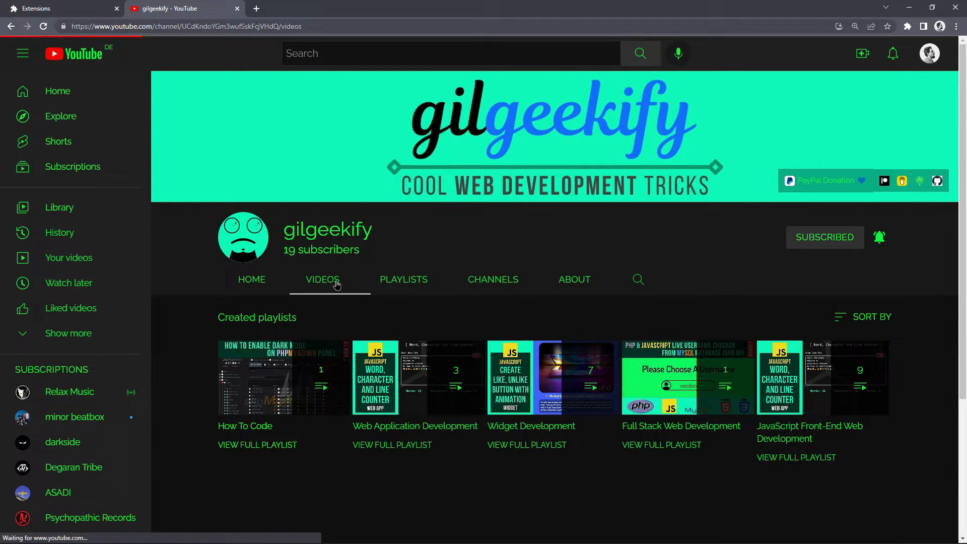
{"action": "scroll", "scroll_direction": "down", "scroll_amount": 3}
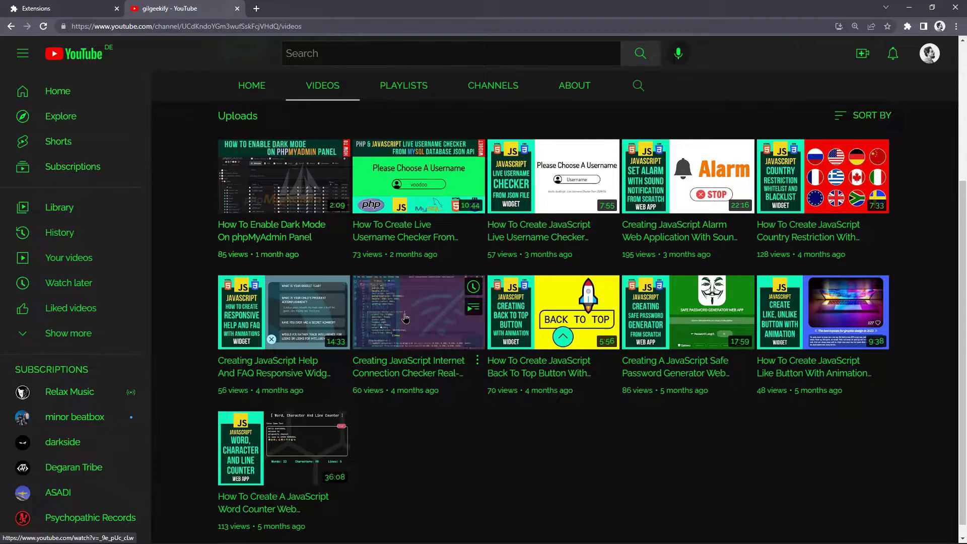
{"action": "scroll", "scroll_direction": "up", "scroll_amount": 3}
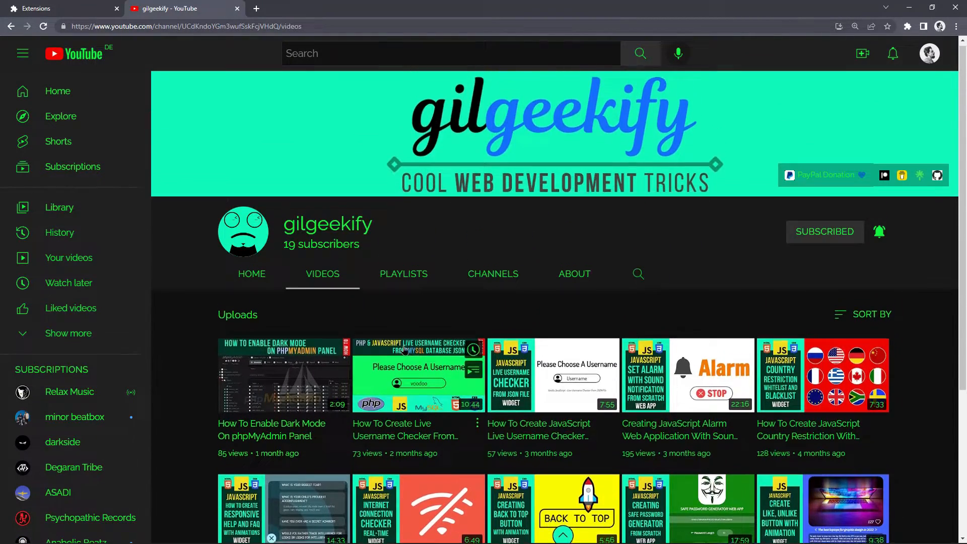
- Open the channel's home page, then return to its About page
{"action": "left_click", "coordinate": [251, 273]}
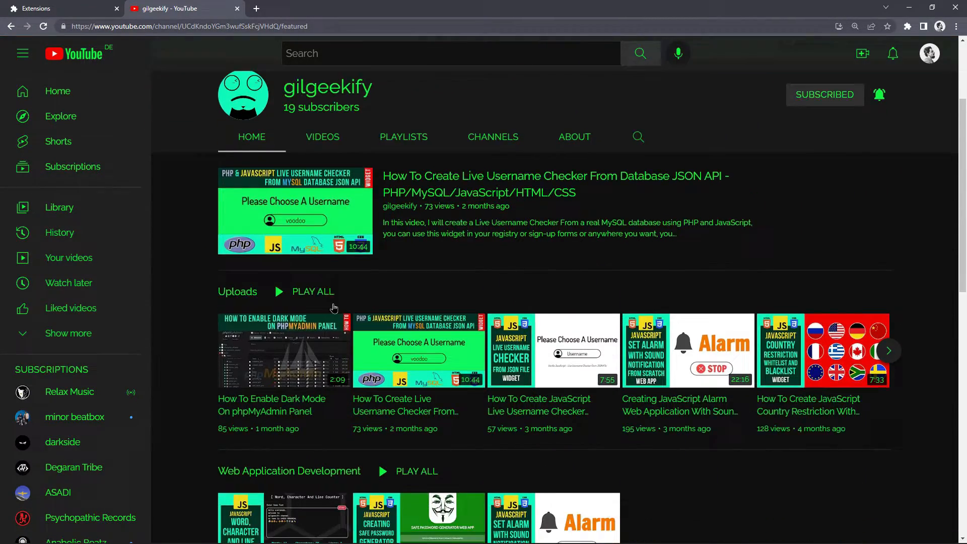
{"action": "scroll", "scroll_direction": "down", "scroll_amount": 3}
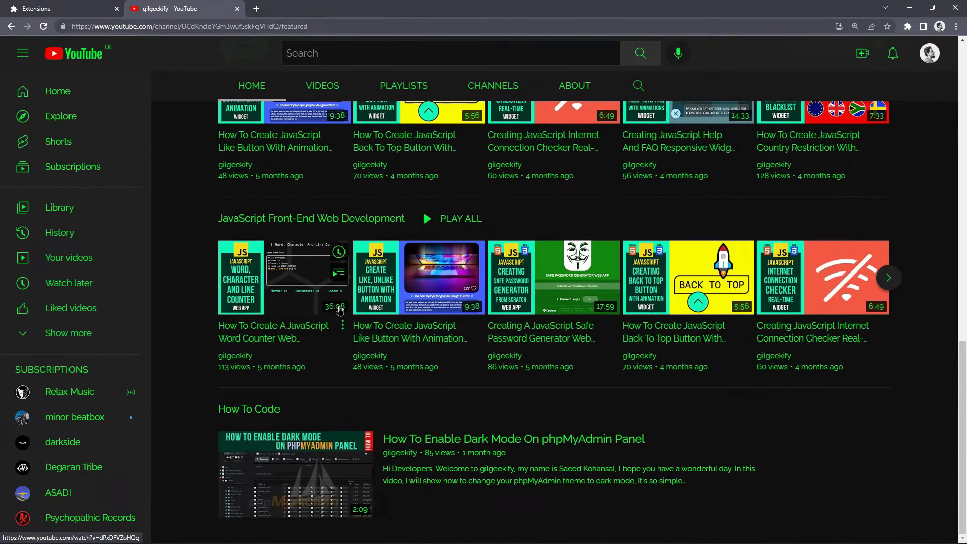
{"action": "left_click", "coordinate": [573, 85]}
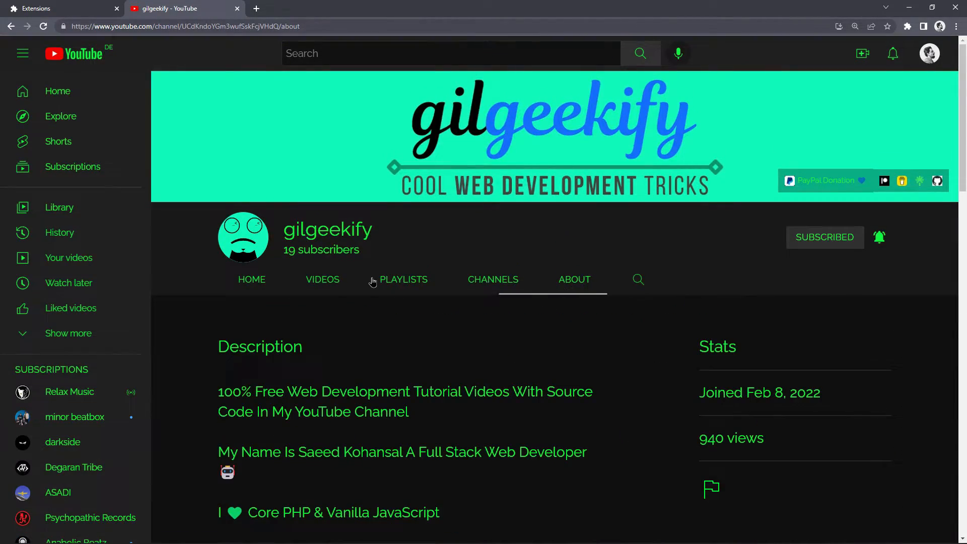
{"action": "scroll", "scroll_direction": "down", "scroll_amount": 3}
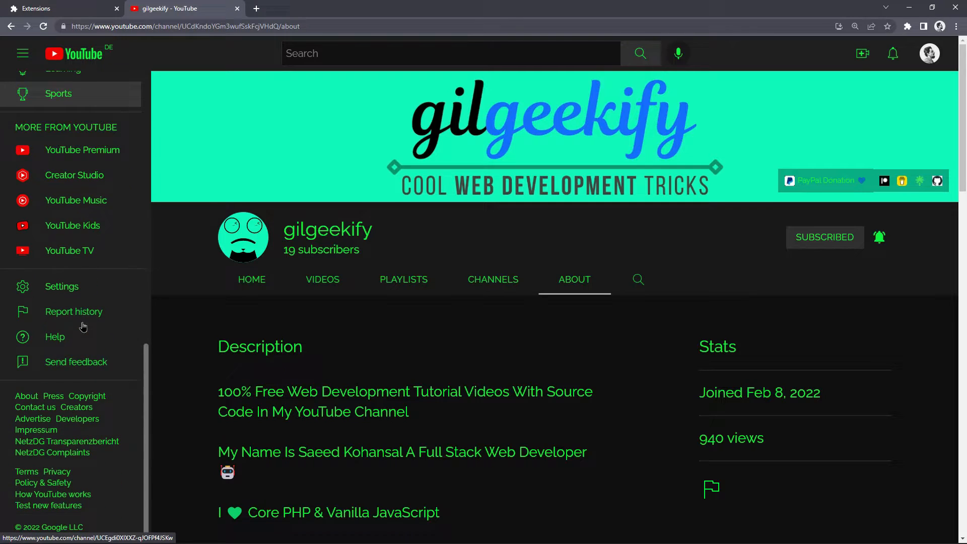
{"action": "scroll", "scroll_direction": "up", "scroll_amount": 3}
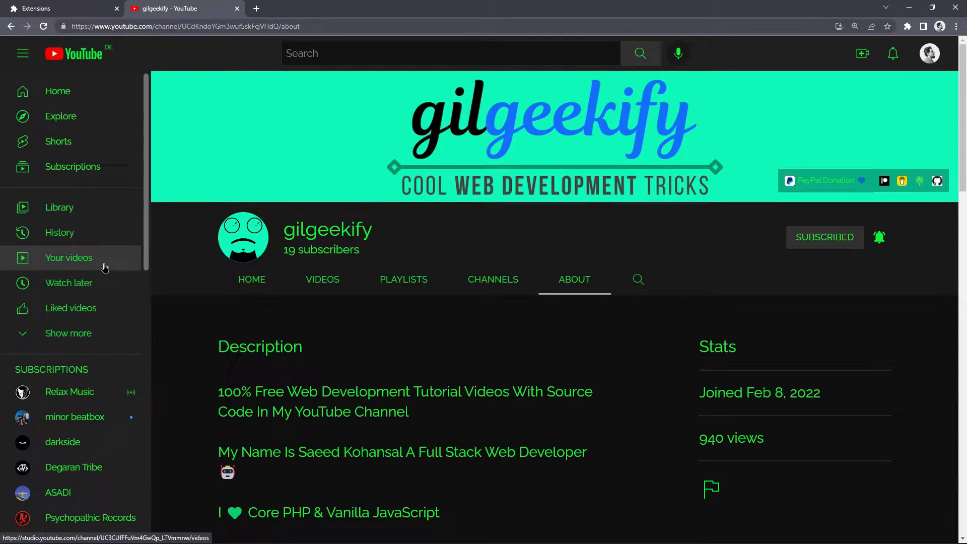
{"action": "mouse_move", "coordinate": [86, 5]}
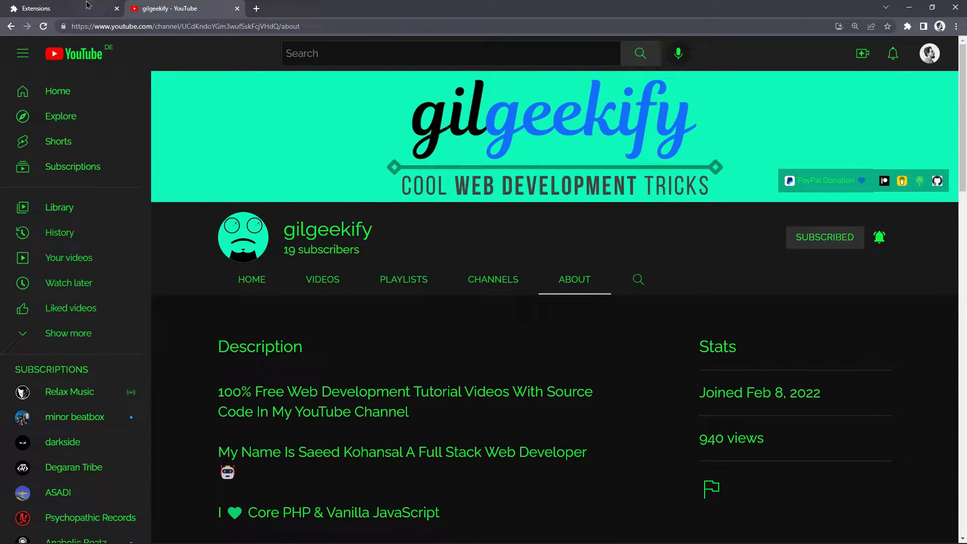
- Show the Injector extension on the extensions page and highlight its description
{"action": "left_click", "coordinate": [61, 8]}
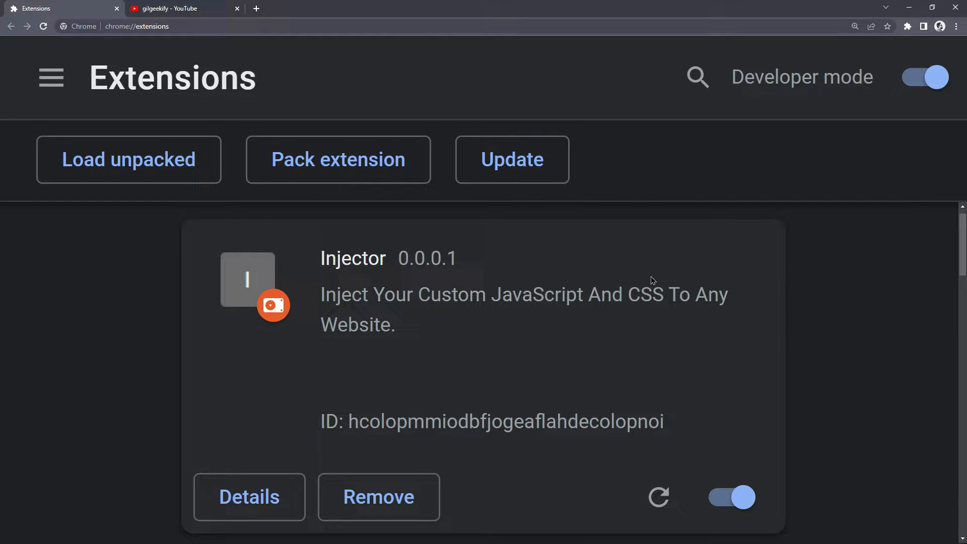
{"action": "double_click", "coordinate": [352, 258]}
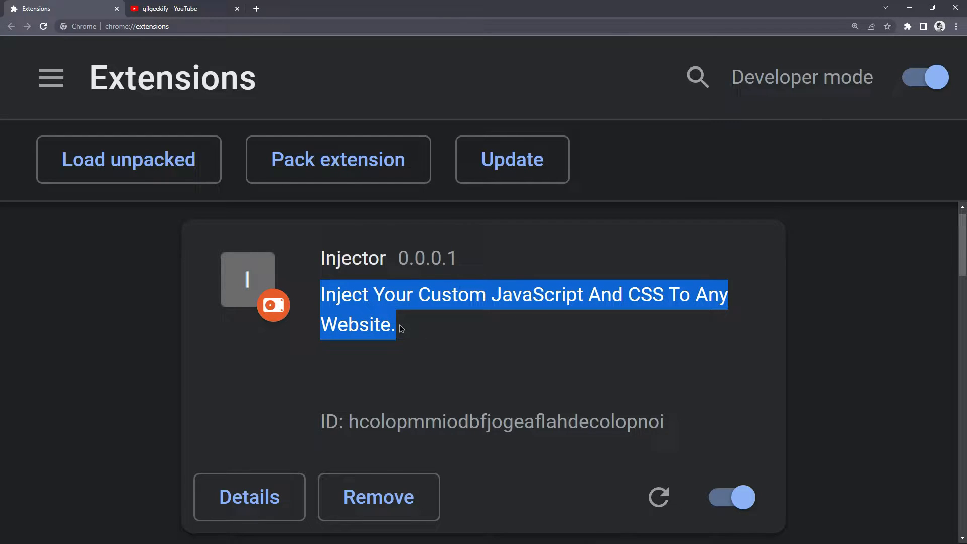
{"action": "left_click", "coordinate": [520, 331]}
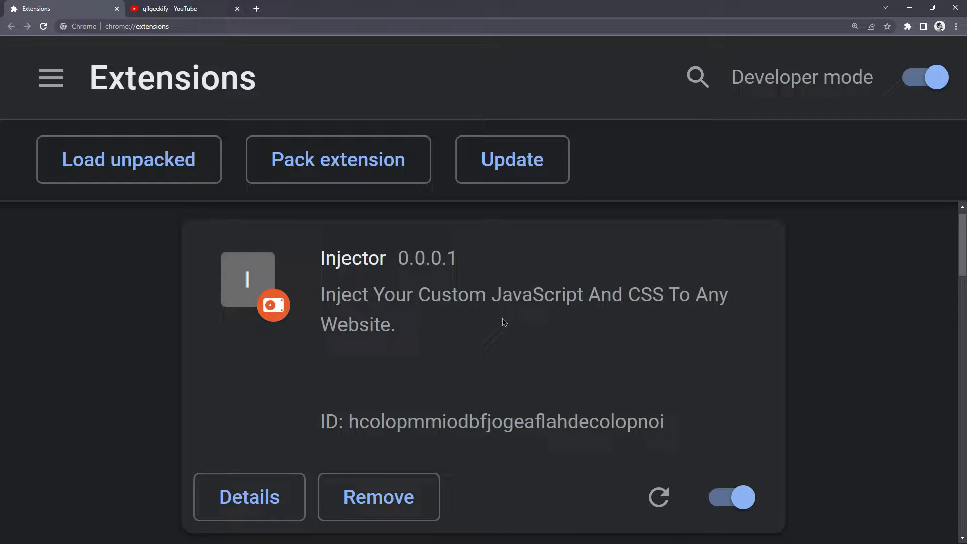
{"action": "left_click", "coordinate": [182, 8]}
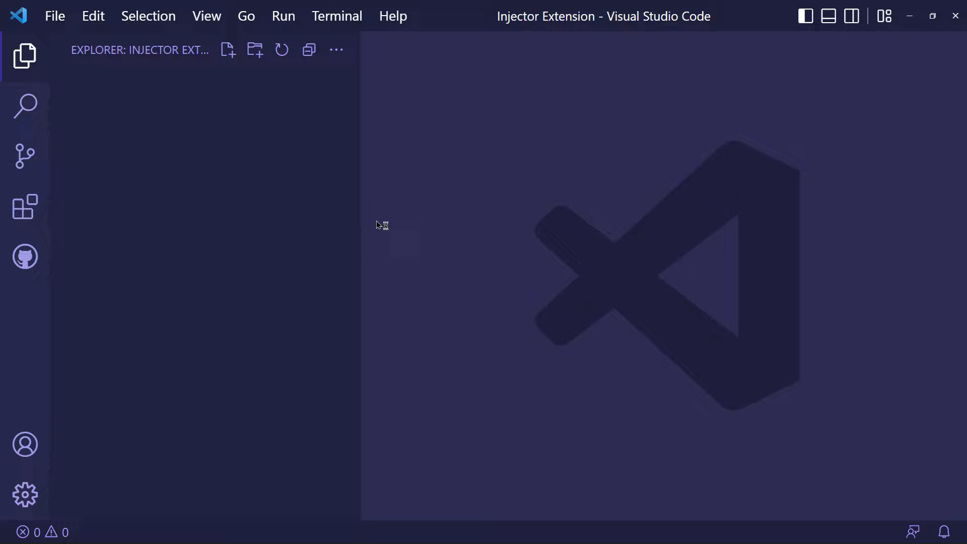
- Create manifest.json and app.js in the project, with manifest.json in front
{"action": "left_click", "coordinate": [227, 50]}
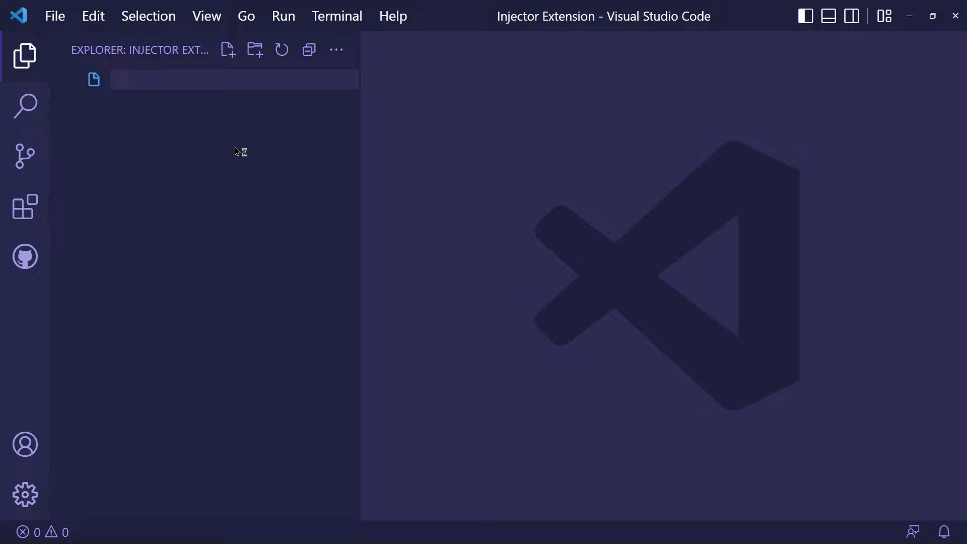
{"action": "type", "text": "manifest.json"}
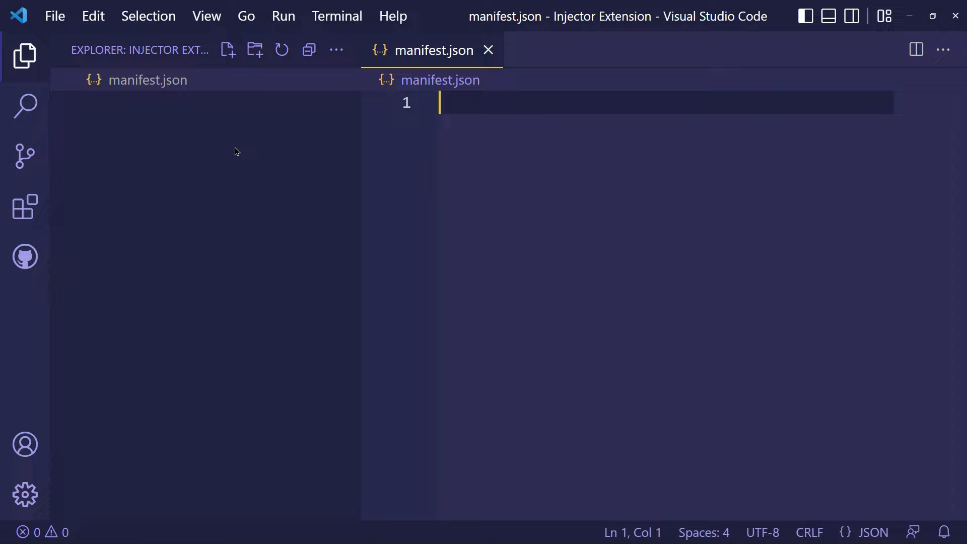
{"action": "mouse_move", "coordinate": [244, 153]}
{"action": "type", "text": "app.js"}
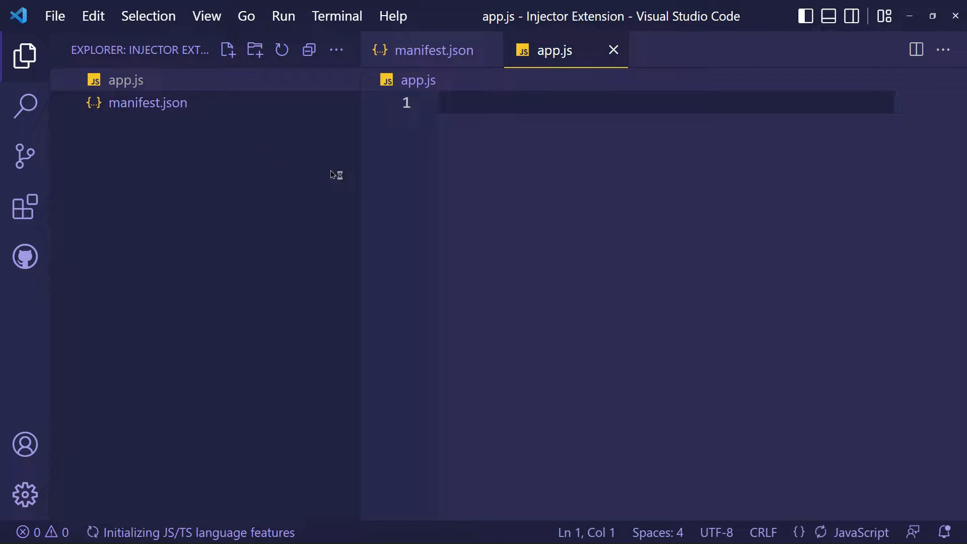
{"action": "left_click", "coordinate": [433, 50]}
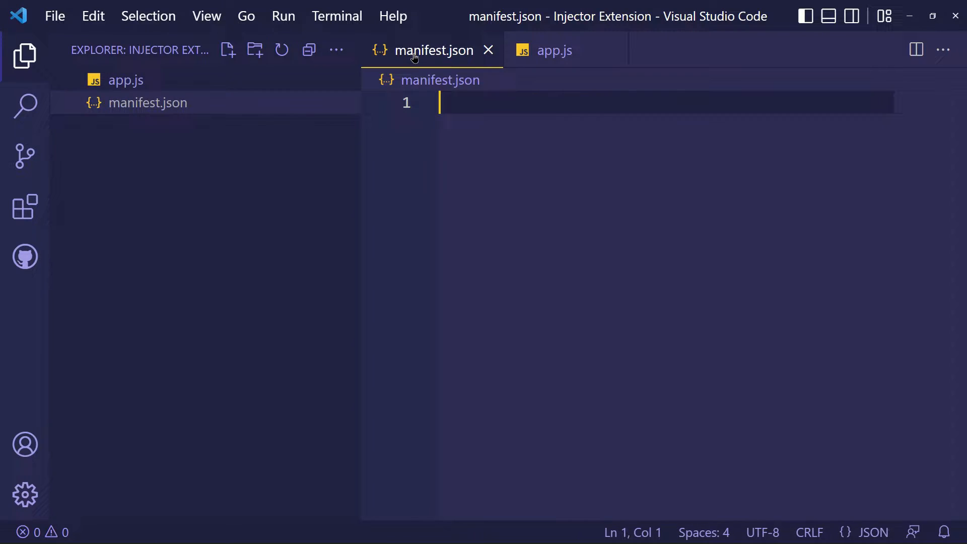
- Fill in manifest.json's description ('Inject Y...'), version and manifest_version 3
{"action": "left_click", "coordinate": [24, 56]}
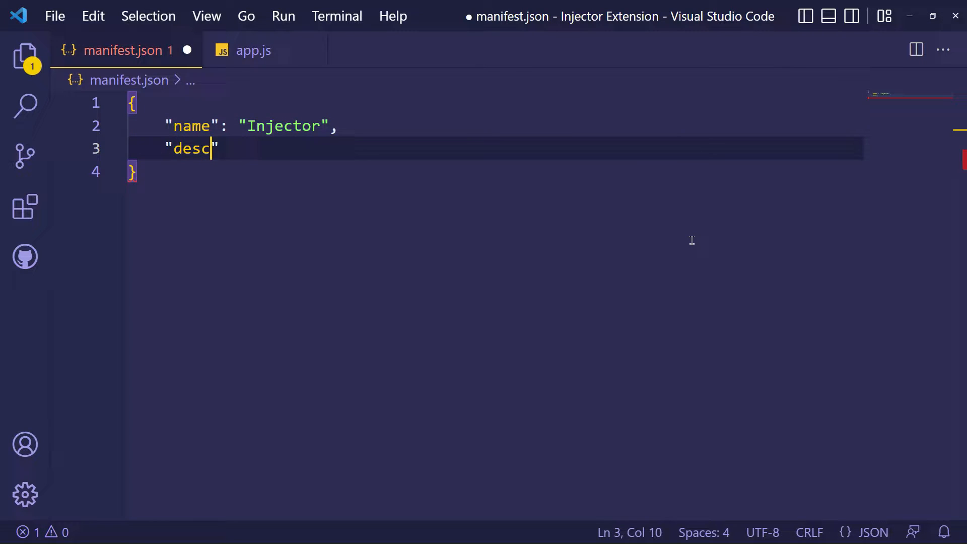
{"action": "type", "text": "ription\": \"Inject Your Custom JavaScript And CSS To Any Website\","}
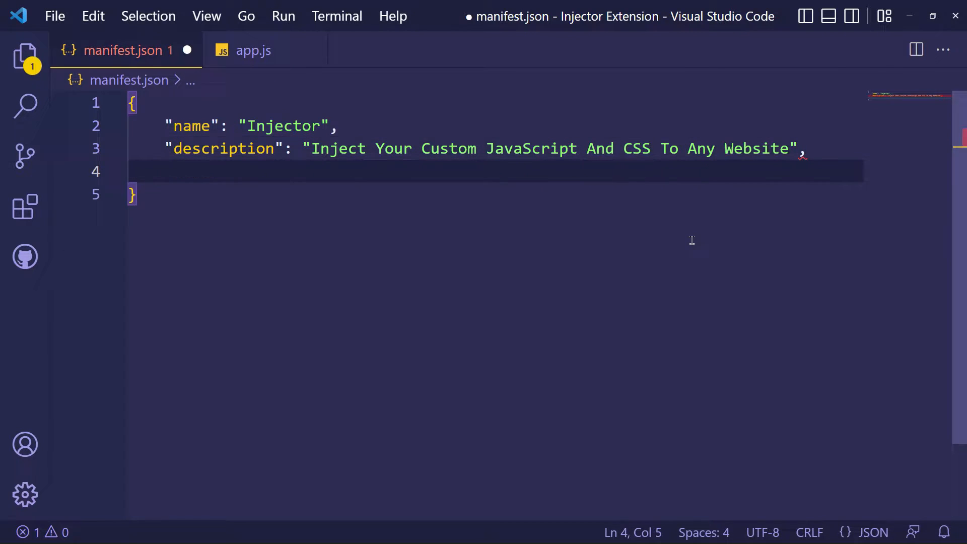
{"action": "type", "text": "\"version\": \"0.0.0.1\","}
{"action": "type", "text": "\"manifest_versio"}
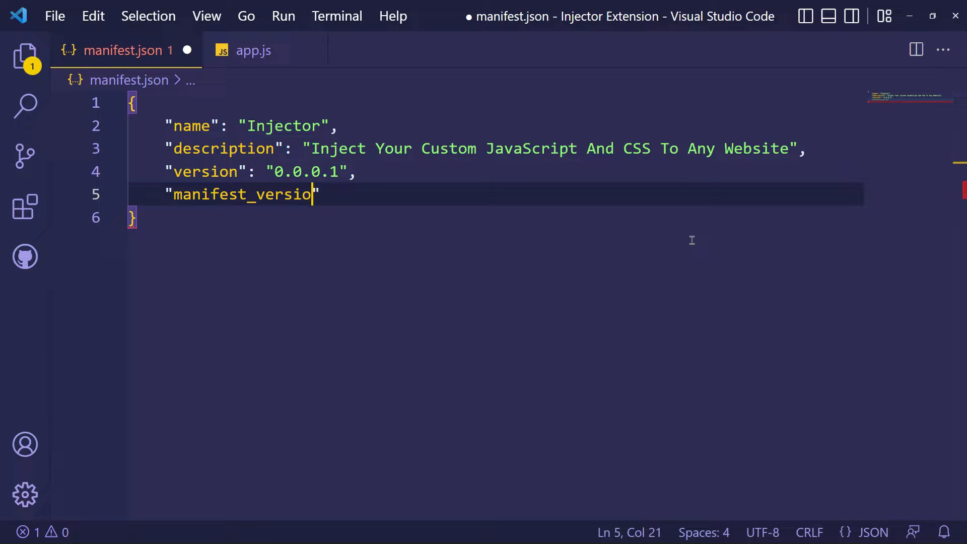
{"action": "type", "text": "n\": 3,"}
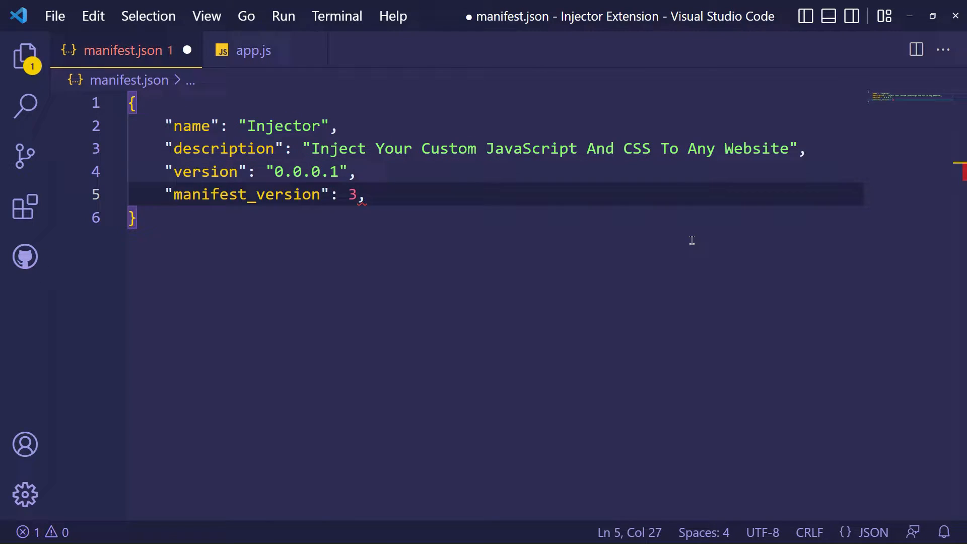
{"action": "type", "text": "\"content_scripts\": ["}
{"action": "type", "text": "{"}
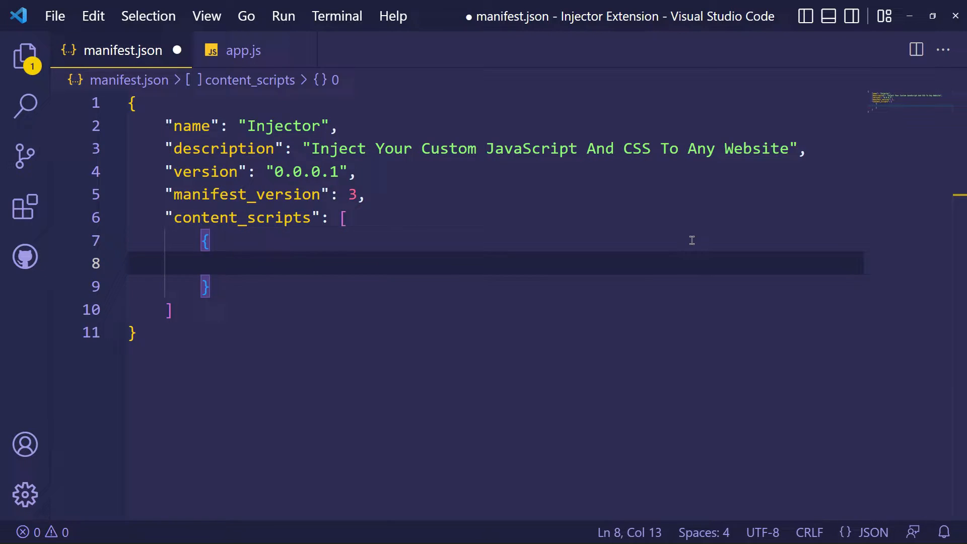
{"action": "type", "text": "\"matches\": []"}
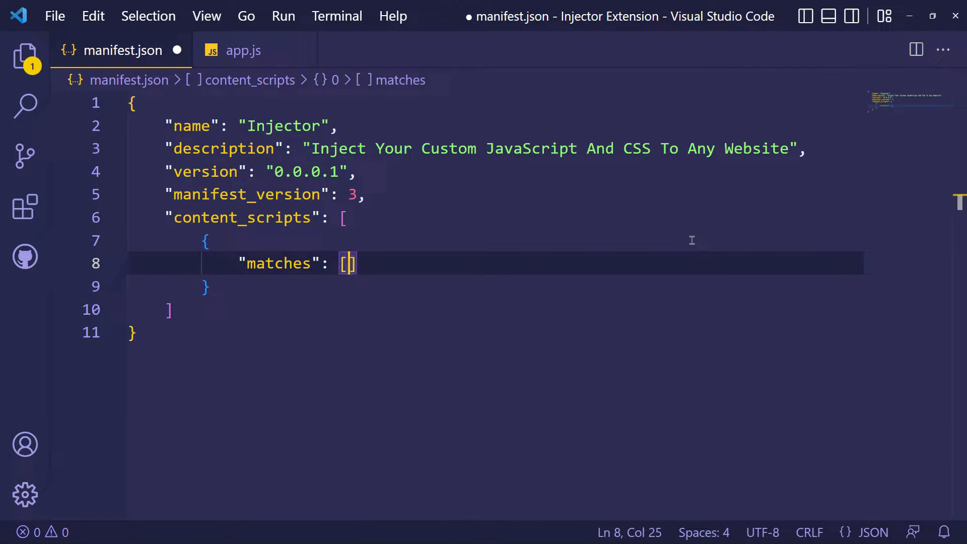
{"action": "type", "text": "\"https://*\""}
{"action": "type", "text": "\"app"}
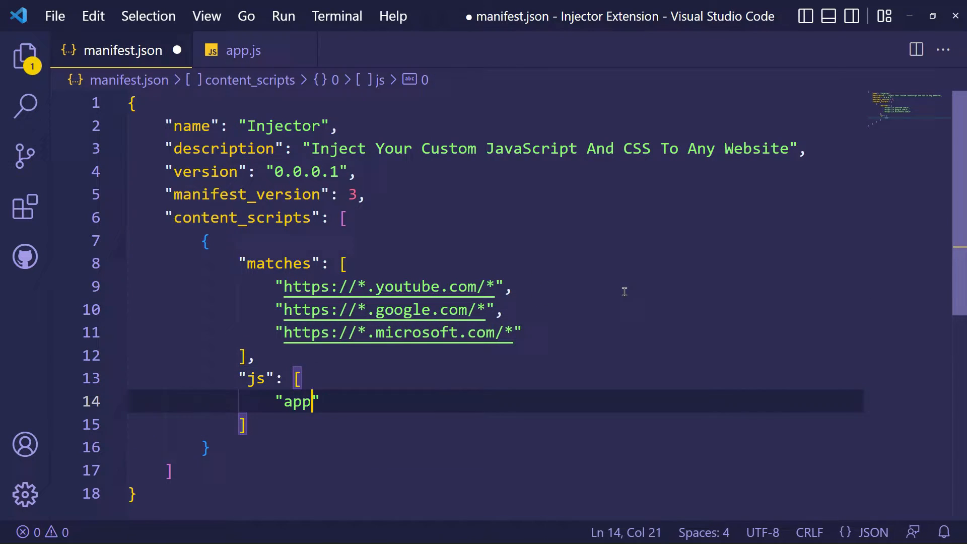
{"action": "type", "text": ".js"}
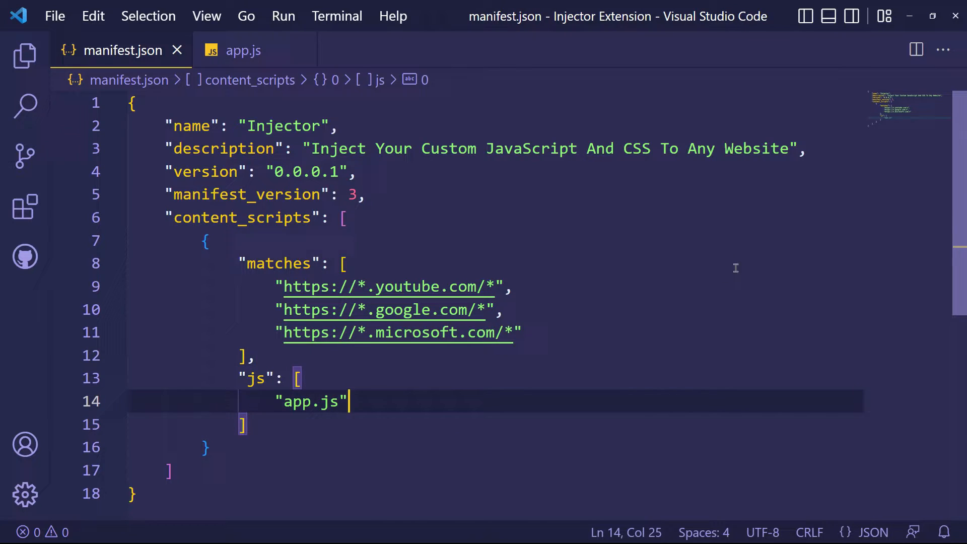
{"action": "left_click", "coordinate": [799, 149]}
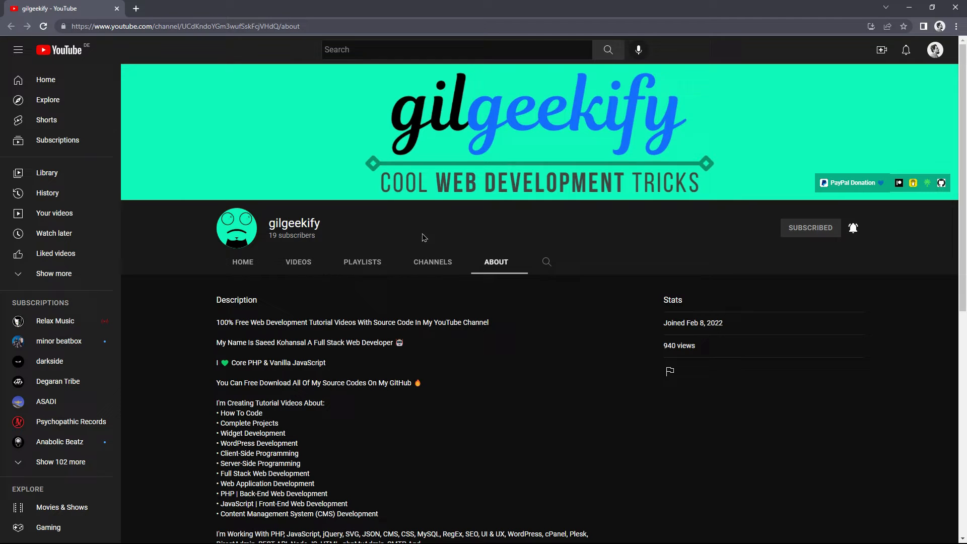
{"action": "mouse_move", "coordinate": [497, 368]}
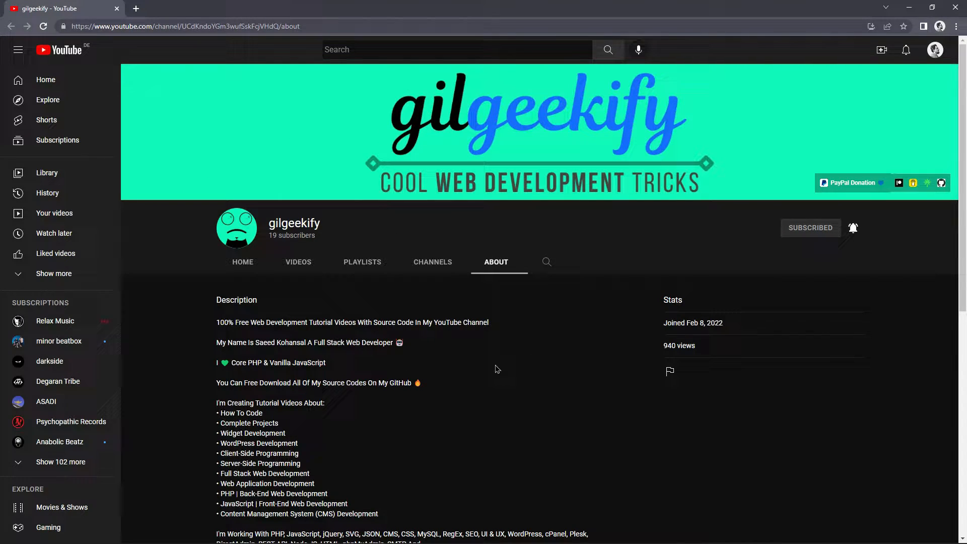
- Enable Developer mode and load the unpacked Desktop\Injector Extension folder
{"action": "left_click", "coordinate": [955, 25]}
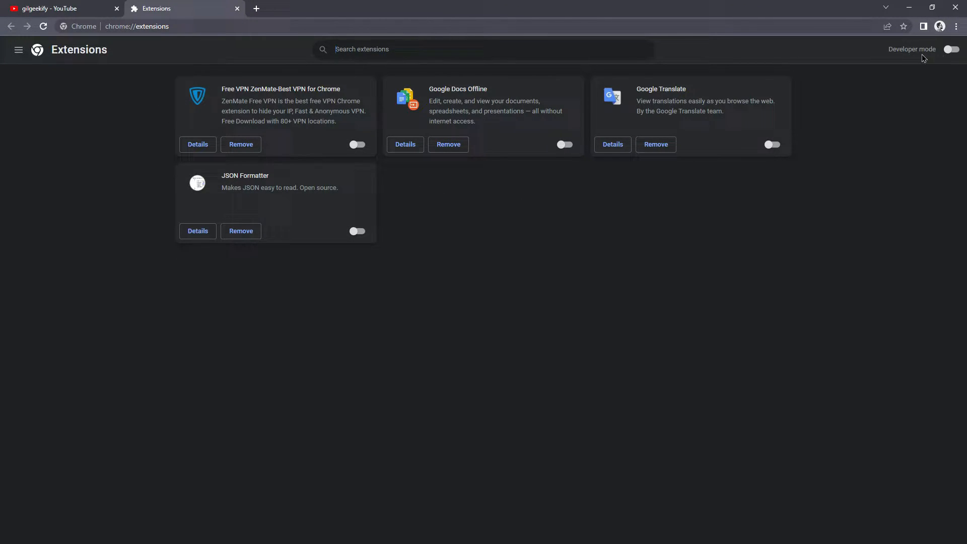
{"action": "mouse_move", "coordinate": [933, 60]}
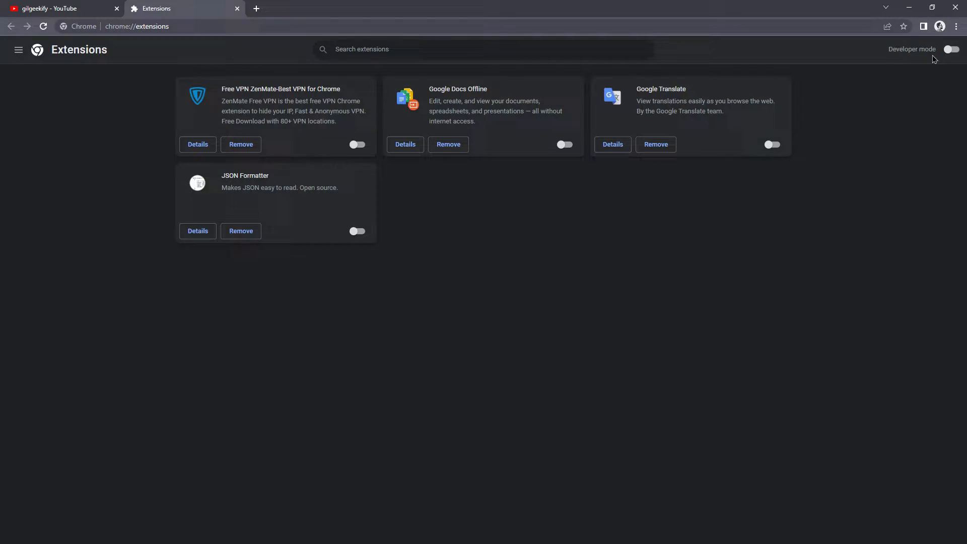
{"action": "left_click", "coordinate": [951, 49]}
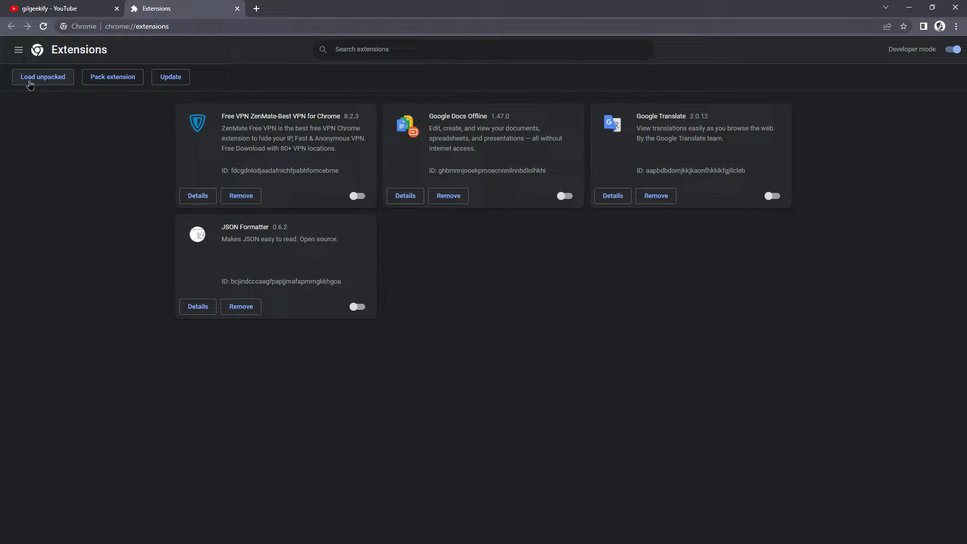
{"action": "left_click", "coordinate": [42, 77]}
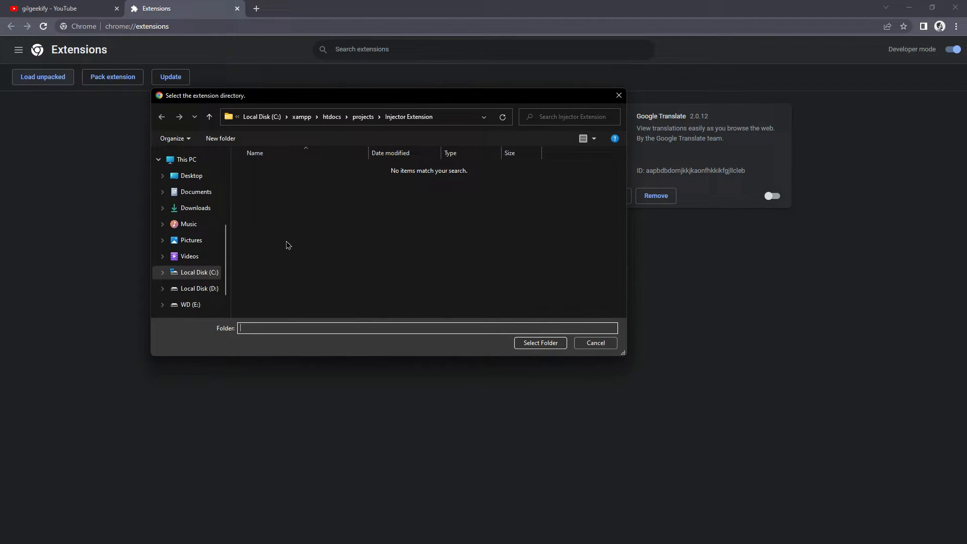
{"action": "left_click", "coordinate": [192, 176]}
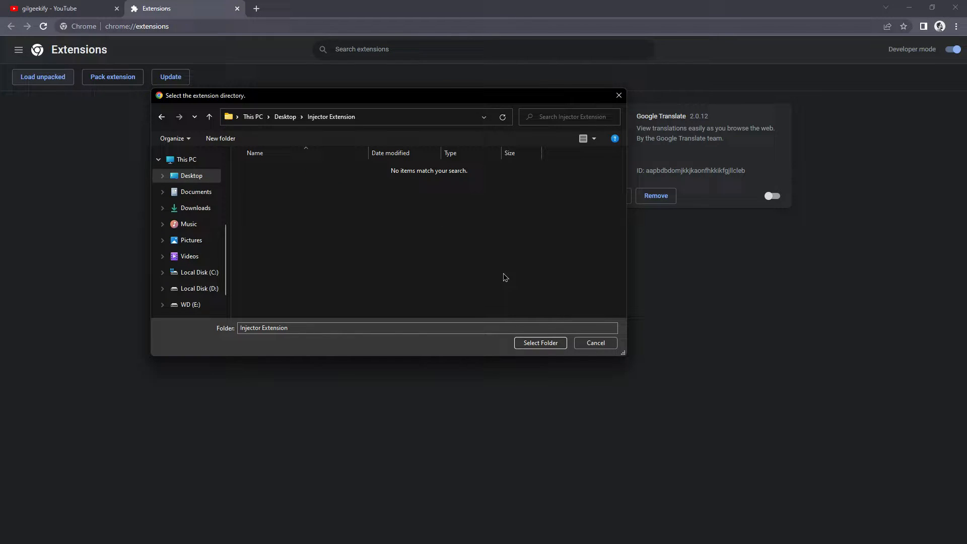
{"action": "left_click", "coordinate": [539, 343]}
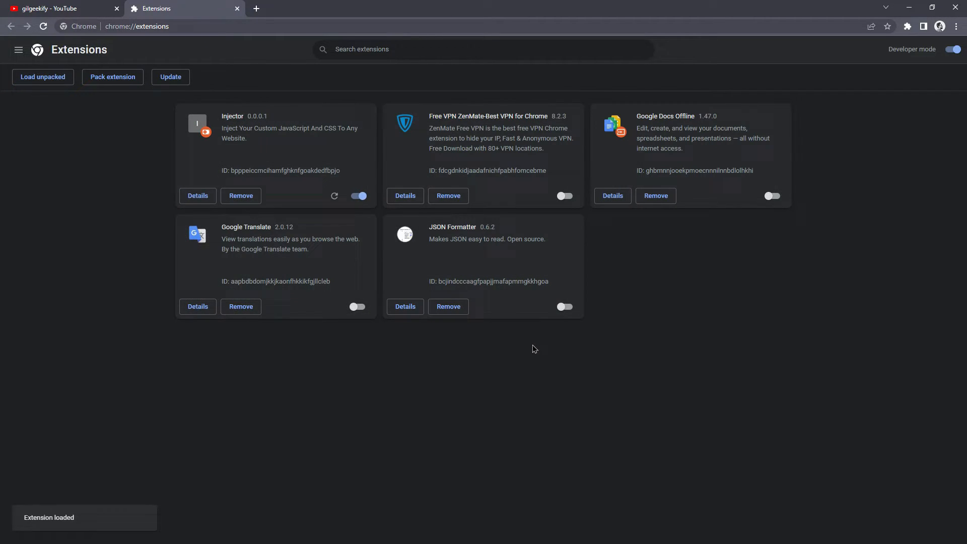
{"action": "mouse_move", "coordinate": [44, 529]}
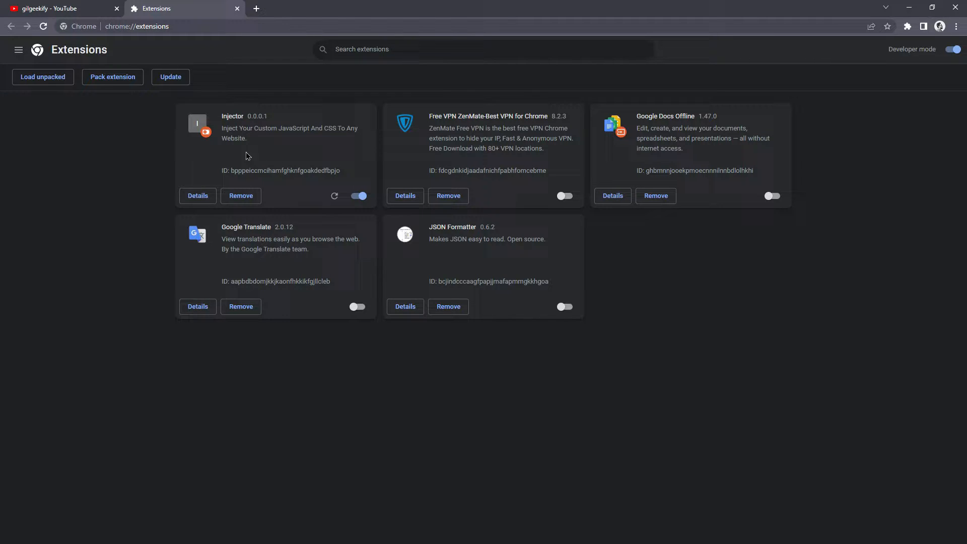
{"action": "mouse_move", "coordinate": [192, 157]}
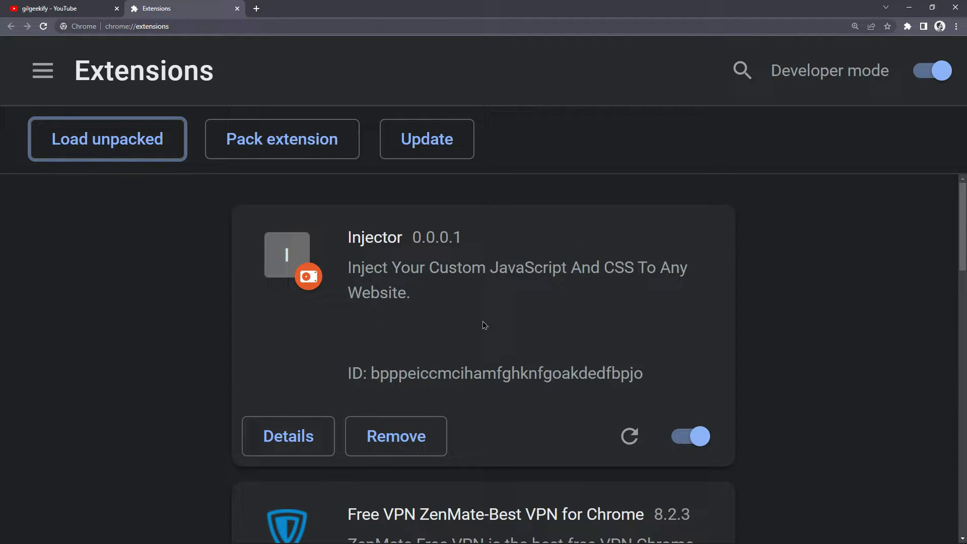
- In app.js, store the hostname and alert 'Injector - The JavaScript...' with the site name
{"action": "key", "text": "alt+tab"}
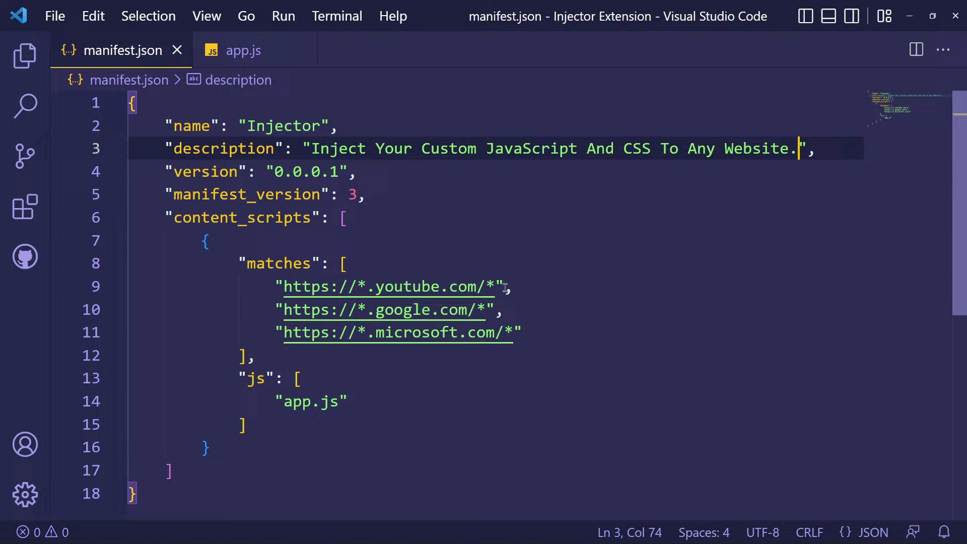
{"action": "mouse_move", "coordinate": [244, 50]}
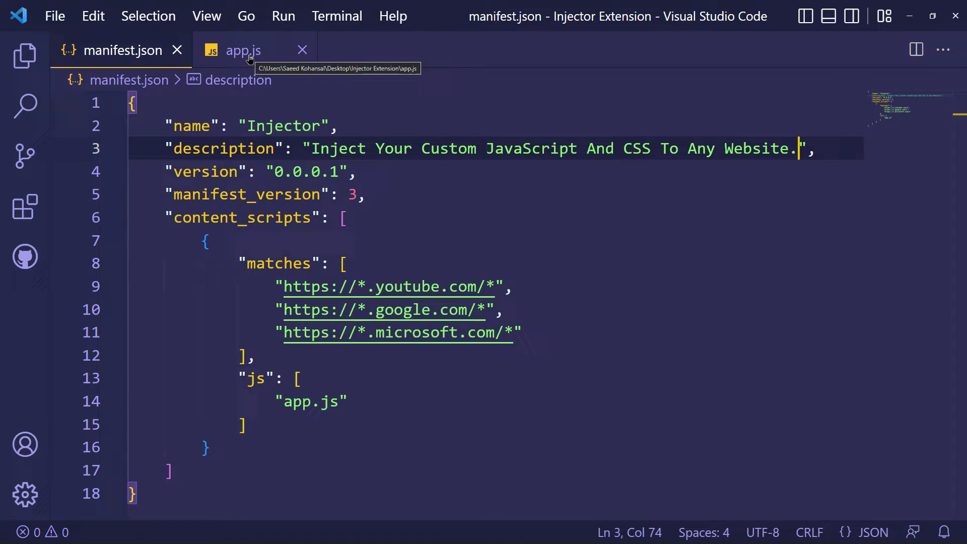
{"action": "left_click", "coordinate": [242, 50]}
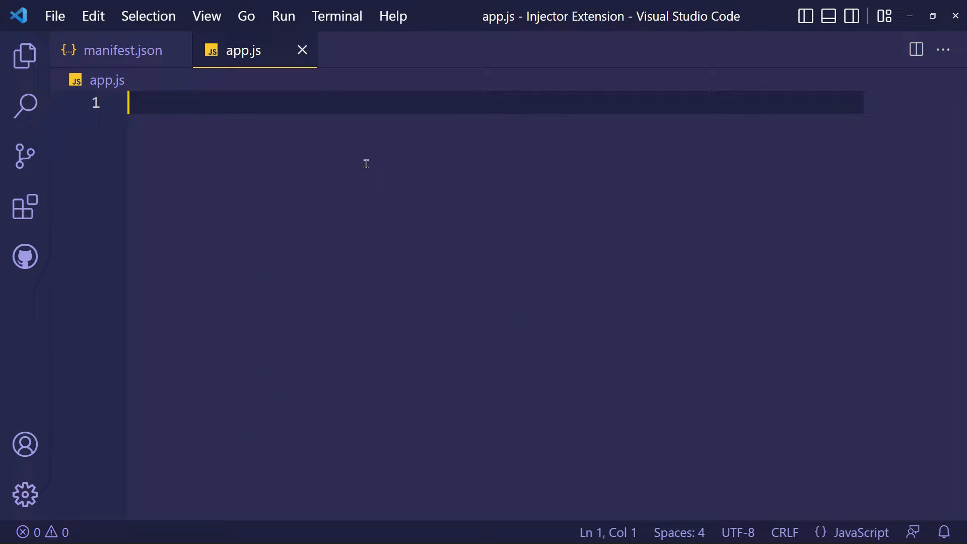
{"action": "mouse_move", "coordinate": [489, 257]}
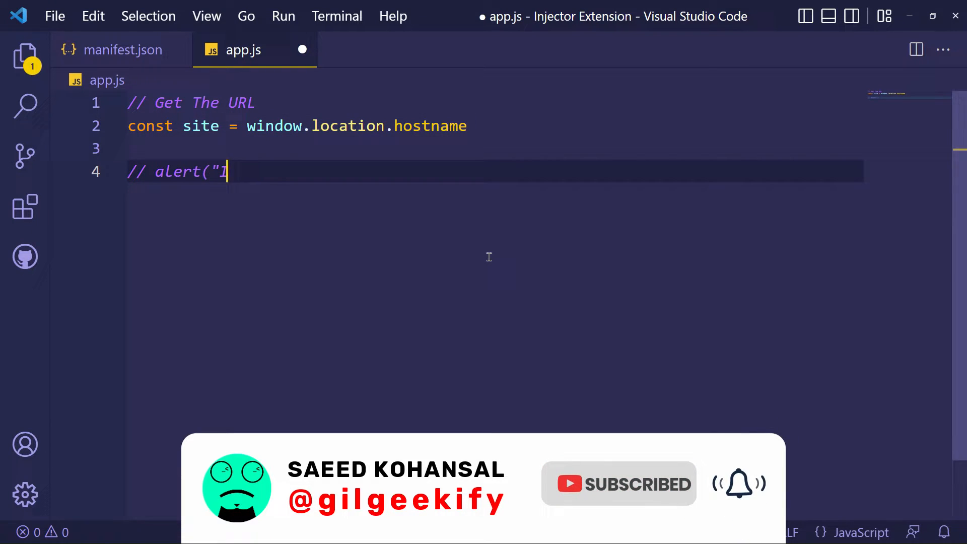
{"action": "type", "text": "njector - The JavaScript has been injected to:"}
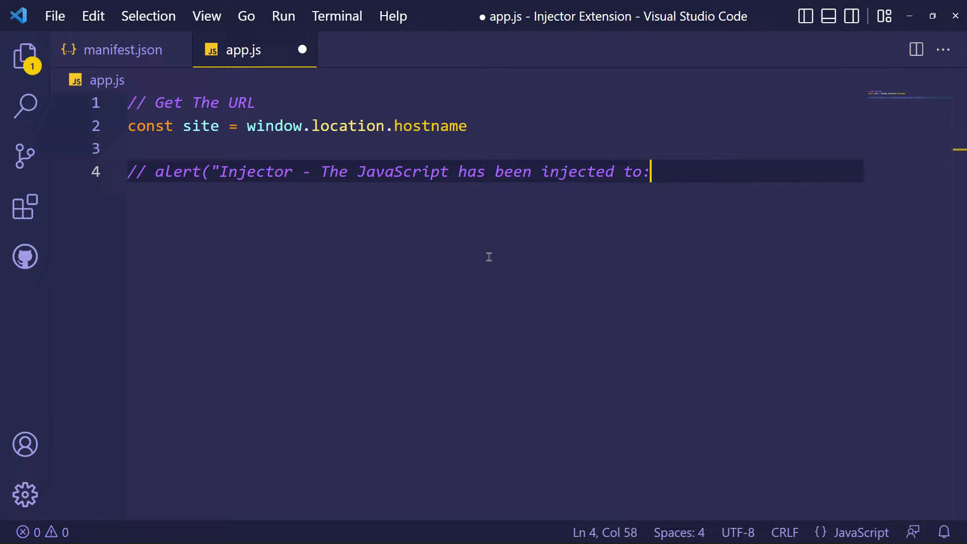
{"action": "type", "text": "\" + site + \" 🤖\")"}
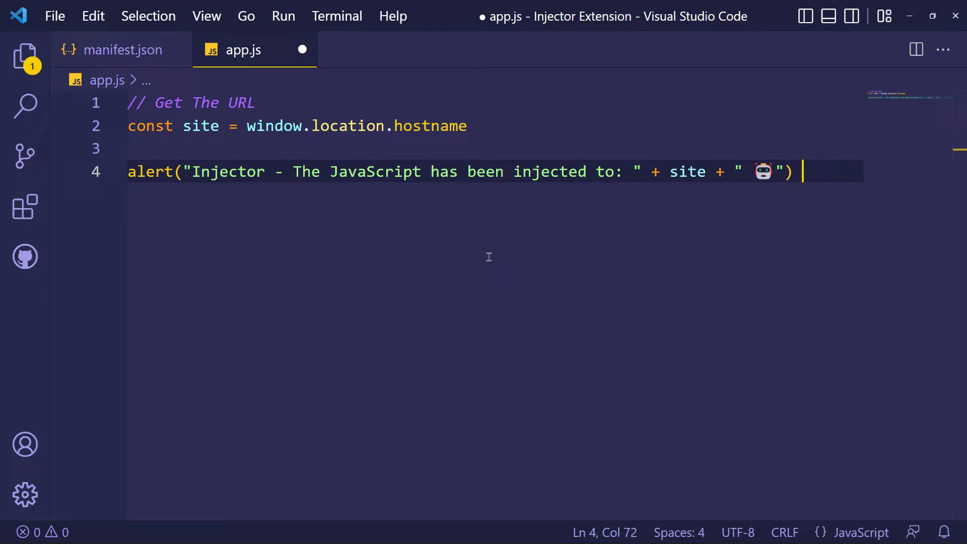
{"action": "key", "text": "Enter"}
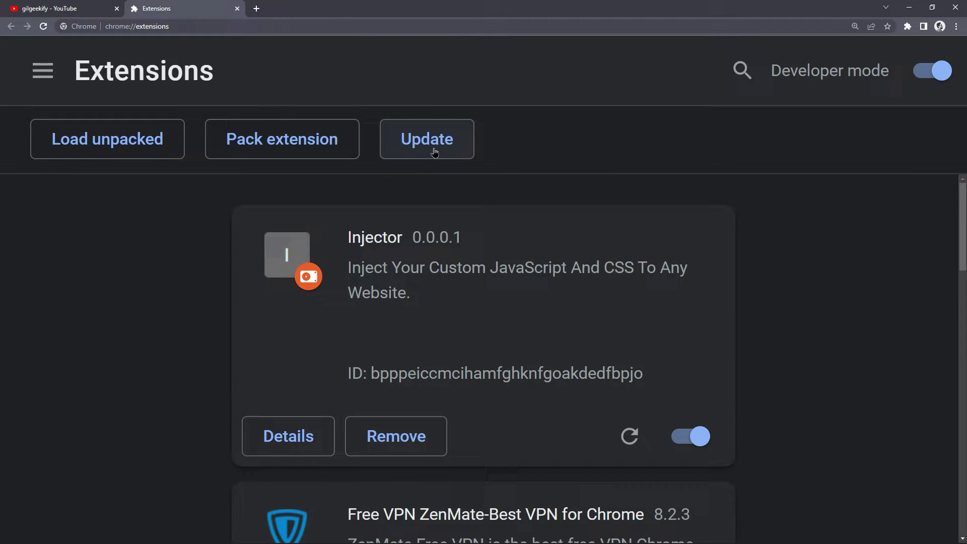
- Reload the extension and dismiss the hostname alerts on YouTube and Microsoft.com
{"action": "left_click", "coordinate": [426, 139]}
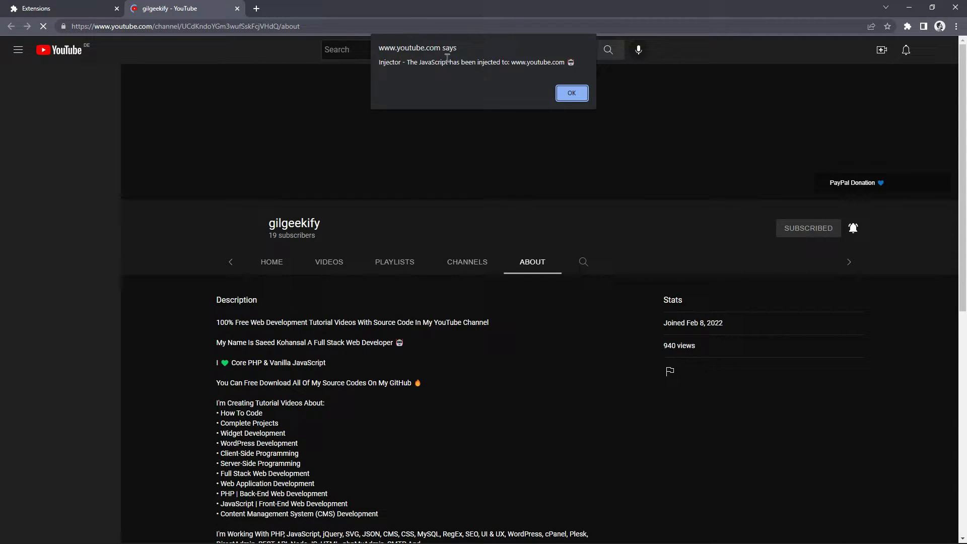
{"action": "double_click", "coordinate": [536, 62]}
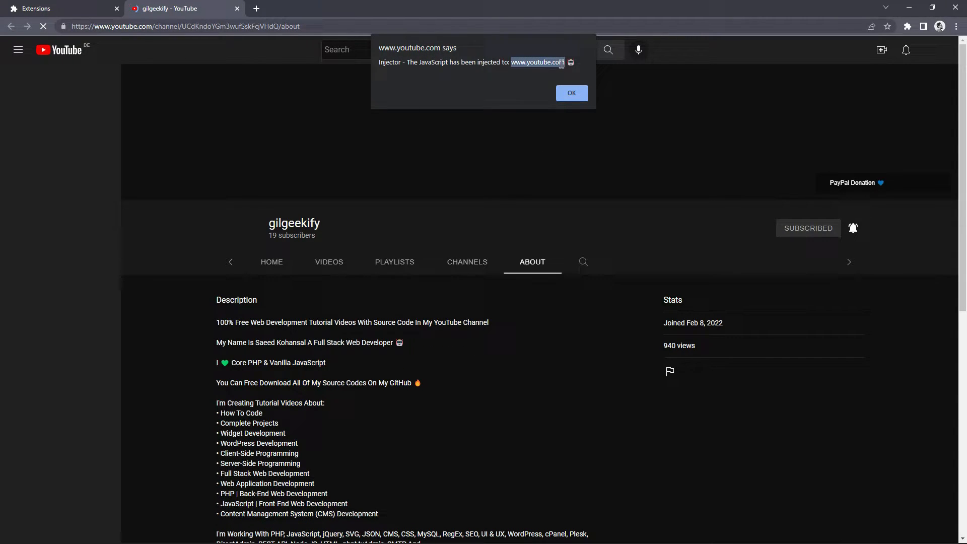
{"action": "mouse_move", "coordinate": [533, 93]}
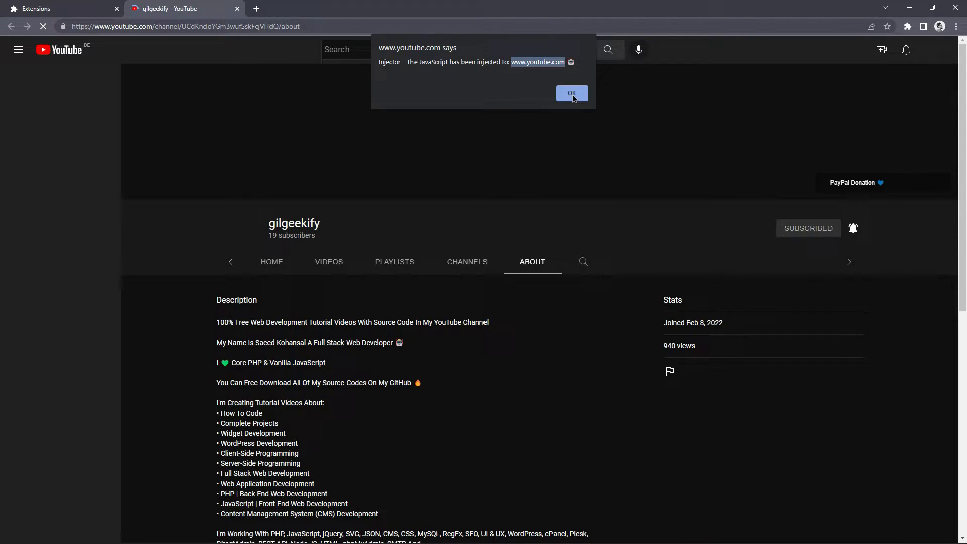
{"action": "left_click", "coordinate": [376, 8]}
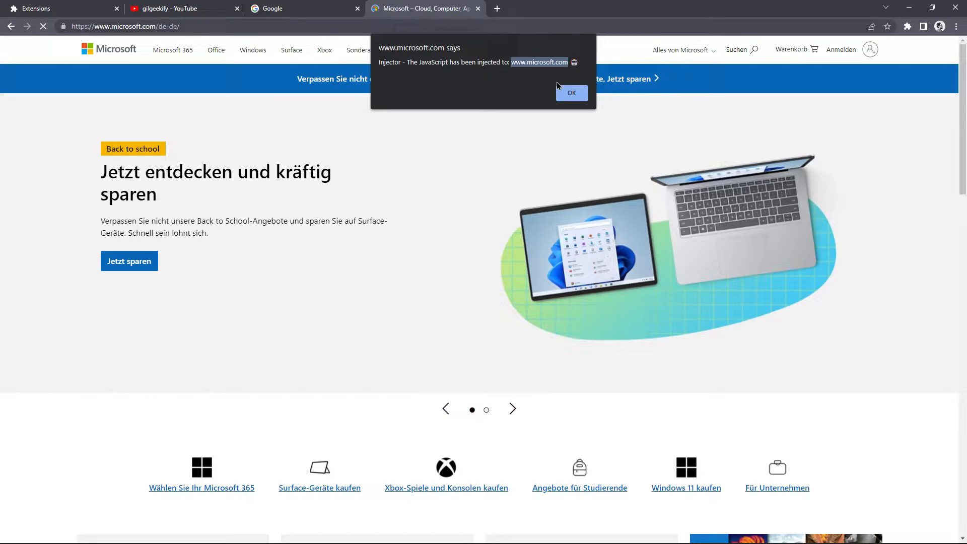
{"action": "left_click", "coordinate": [571, 93]}
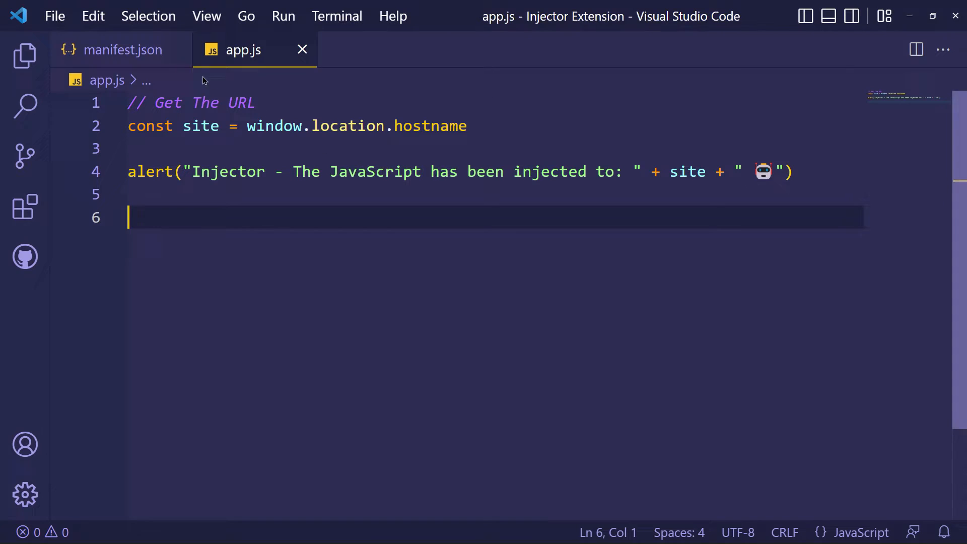
- Duplicate the youtube.com if-block into google.com and microsoft.com checks
{"action": "left_click", "coordinate": [123, 49]}
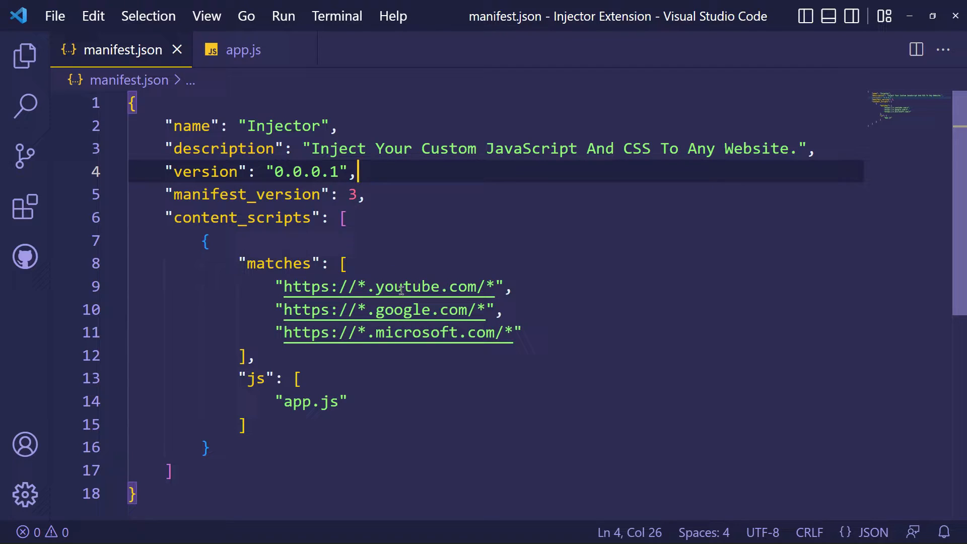
{"action": "left_click", "coordinate": [243, 50]}
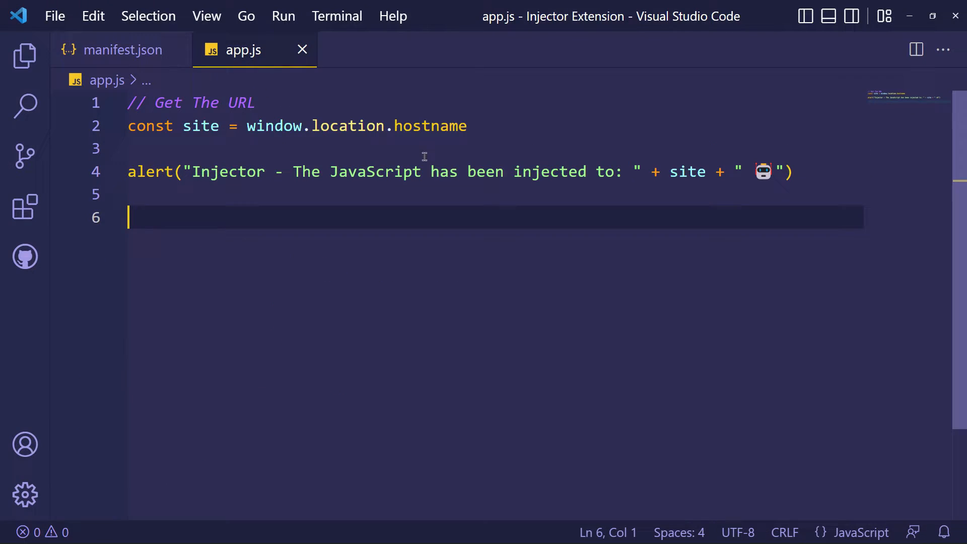
{"action": "mouse_move", "coordinate": [498, 253]}
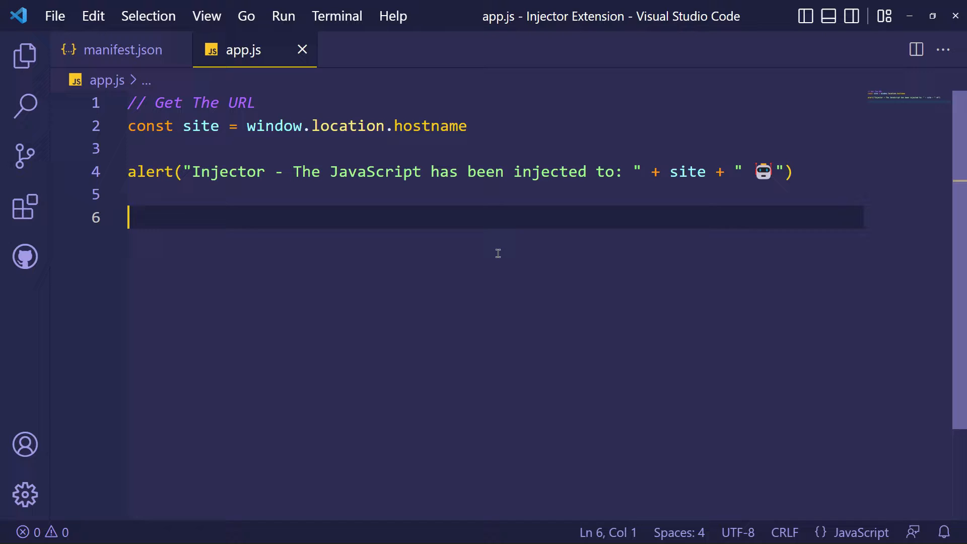
{"action": "mouse_move", "coordinate": [609, 302]}
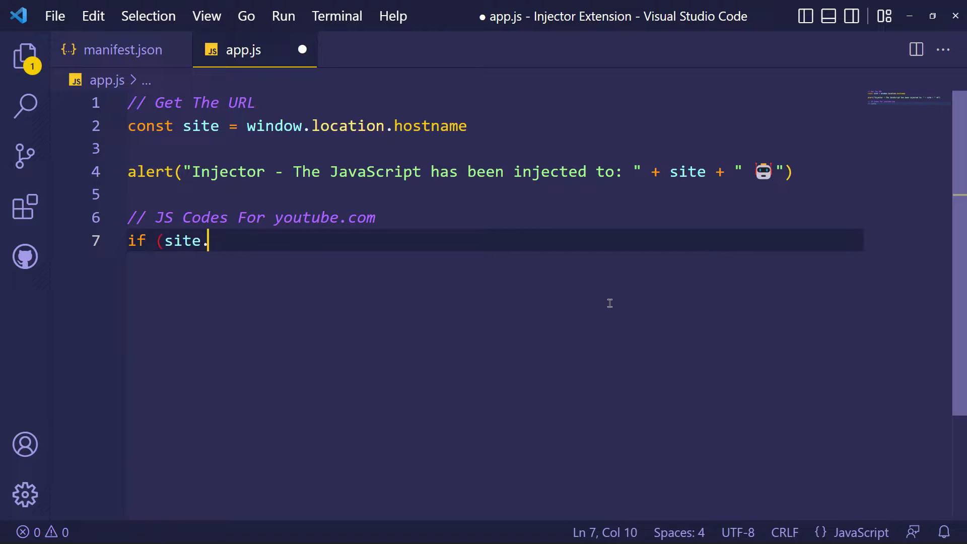
{"action": "type", "text": "includes(\"youtube.com\")) { }"}
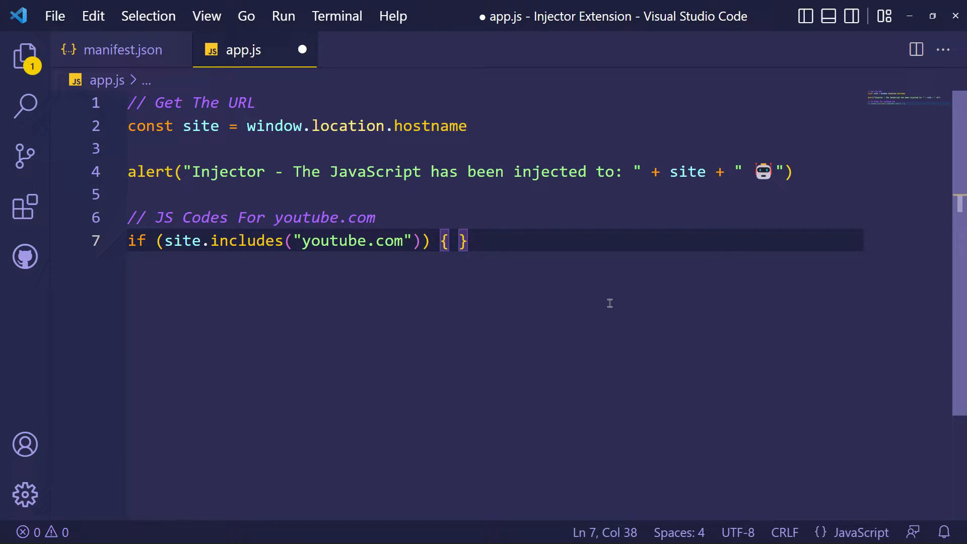
{"action": "key", "text": "Left"}
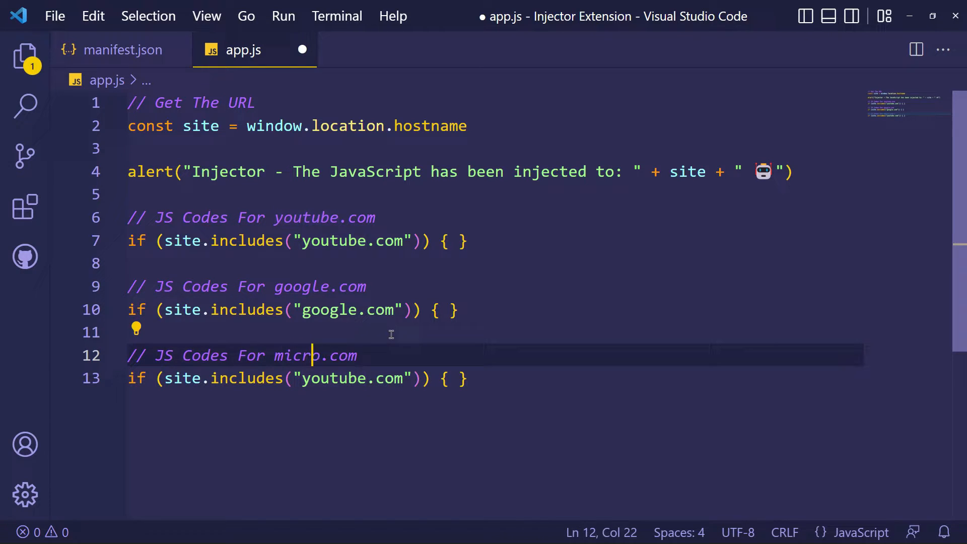
{"action": "type", "text": "soft"}
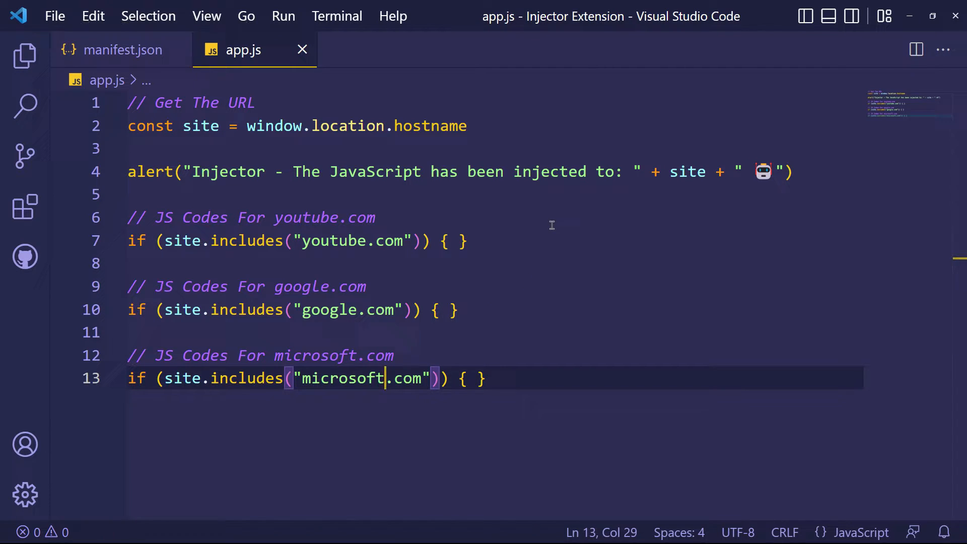
- Insert empty alert("") calls into the youtube.com and google.com blocks with multi-cursor
{"action": "left_click", "coordinate": [450, 240]}
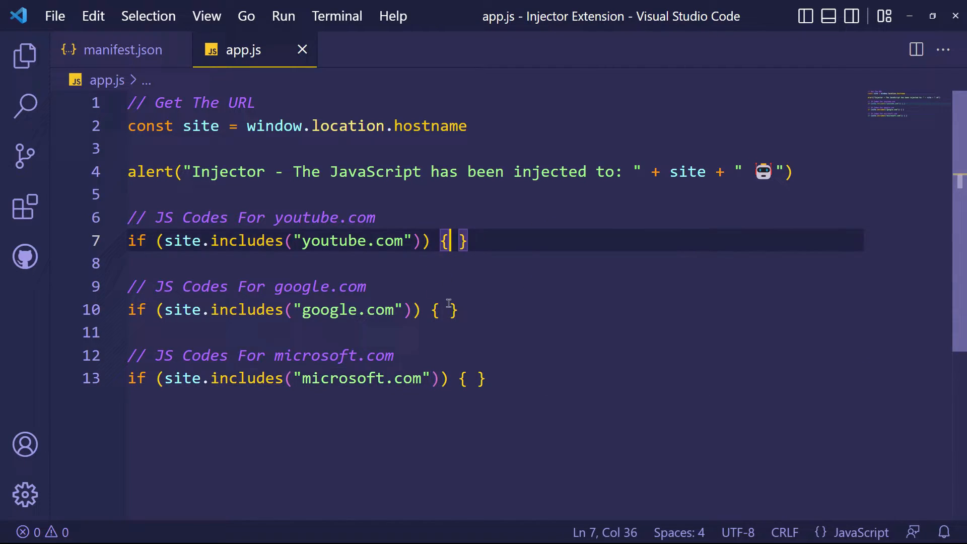
{"action": "left_click", "coordinate": [447, 310]}
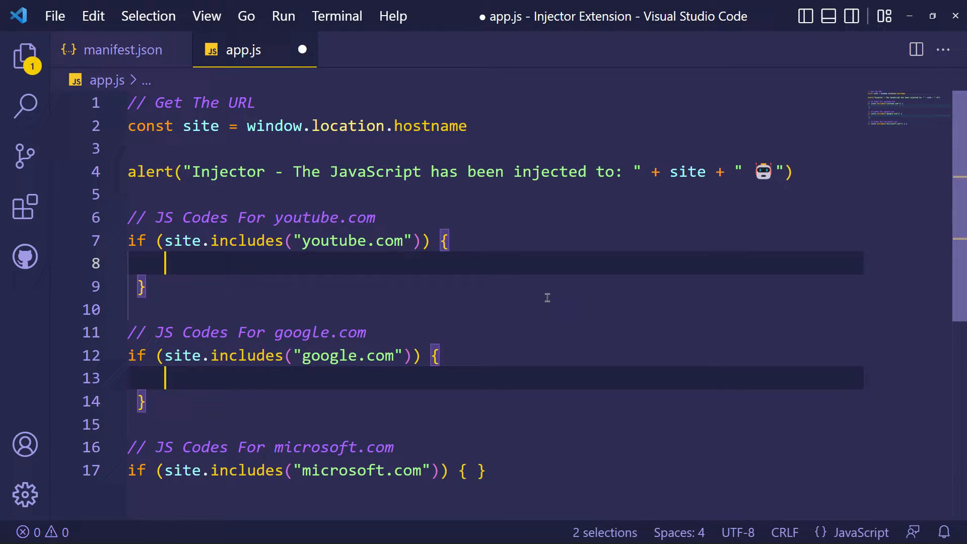
{"action": "type", "text": "alert"}
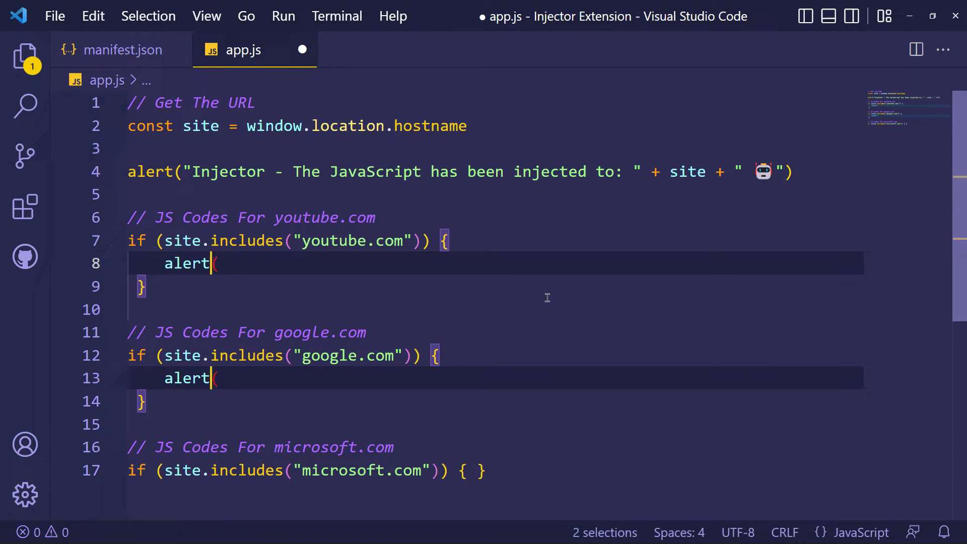
{"action": "type", "text": "(\""}
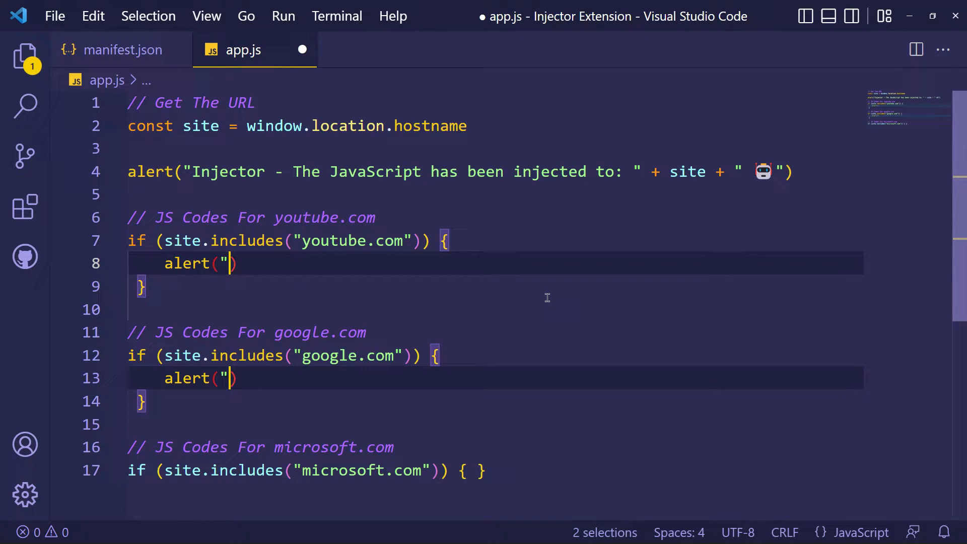
{"action": "type", "text": "\""}
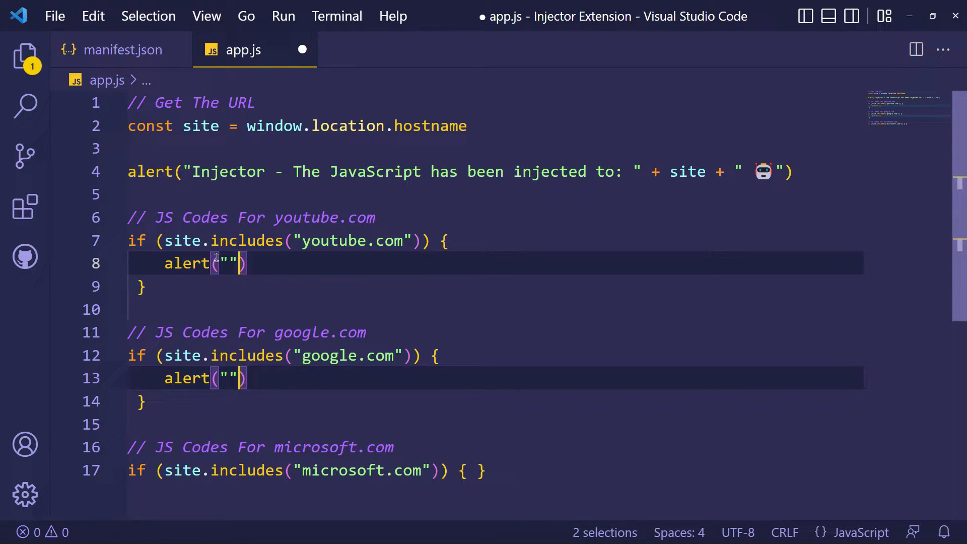
- Fill the alerts with 'It's Cool!' and 'Only Google', then save app.js
{"action": "left_click", "coordinate": [377, 264]}
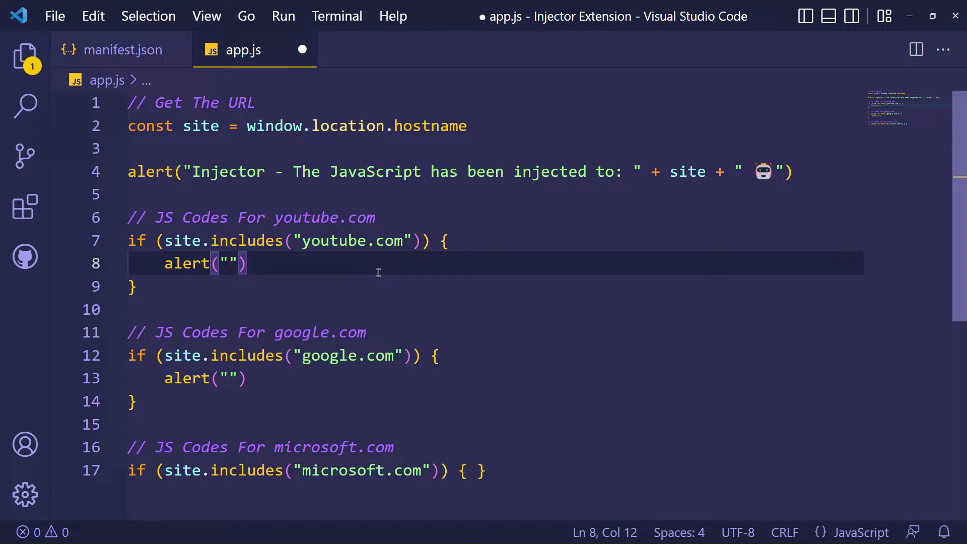
{"action": "type", "text": "It's"}
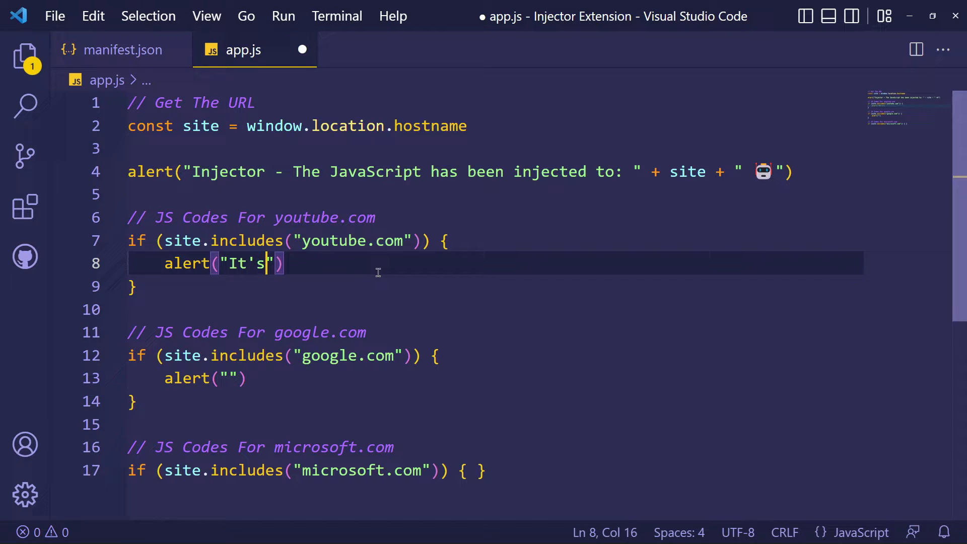
{"action": "type", "text": "Cool!"}
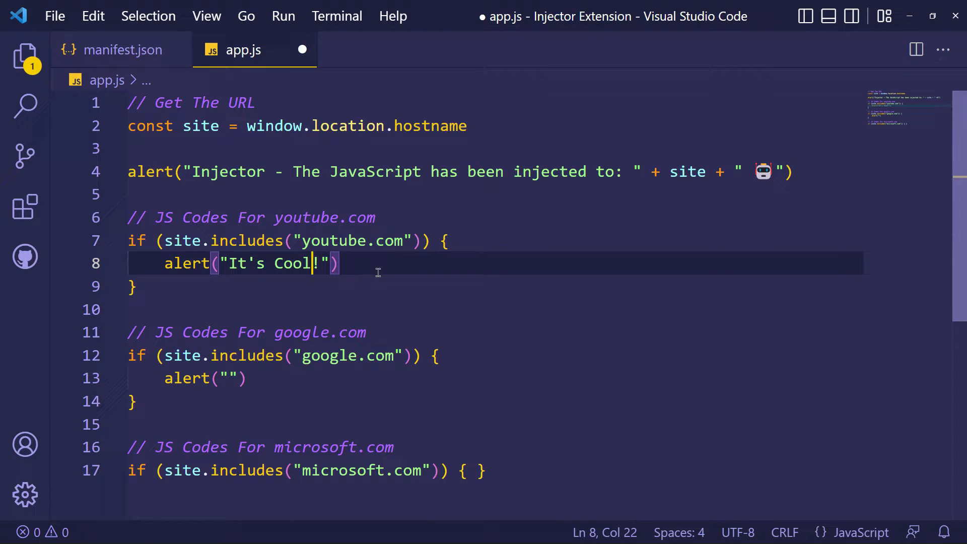
{"action": "left_click", "coordinate": [228, 379]}
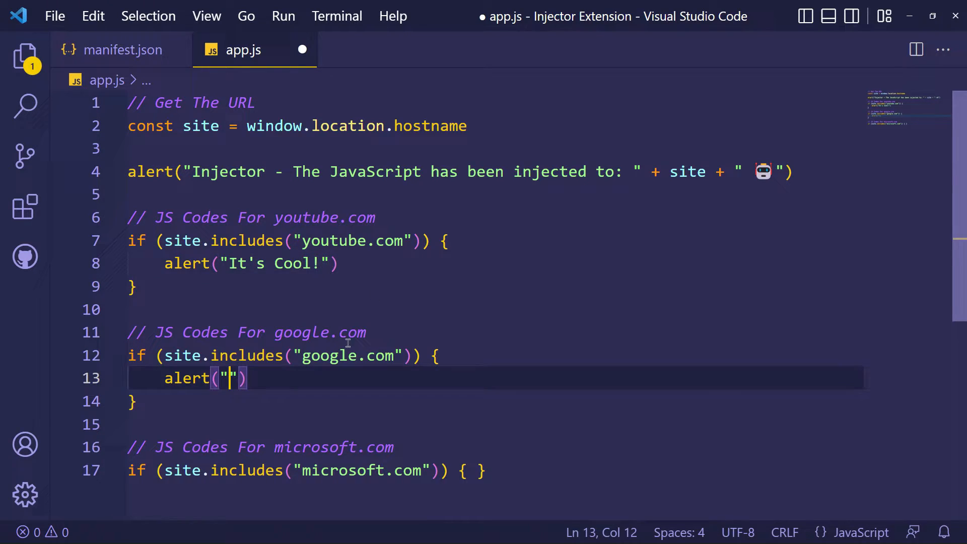
{"action": "type", "text": "Only"}
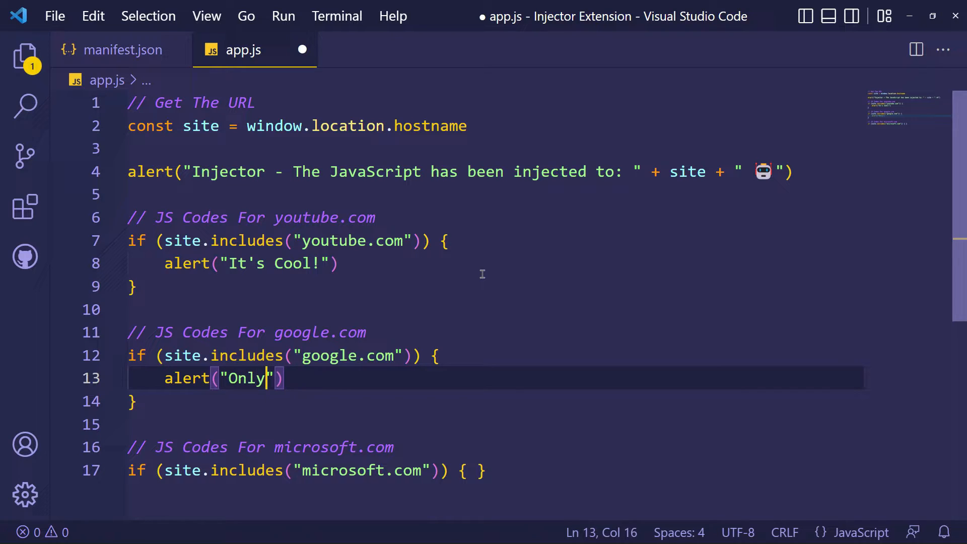
{"action": "type", "text": "Google"}
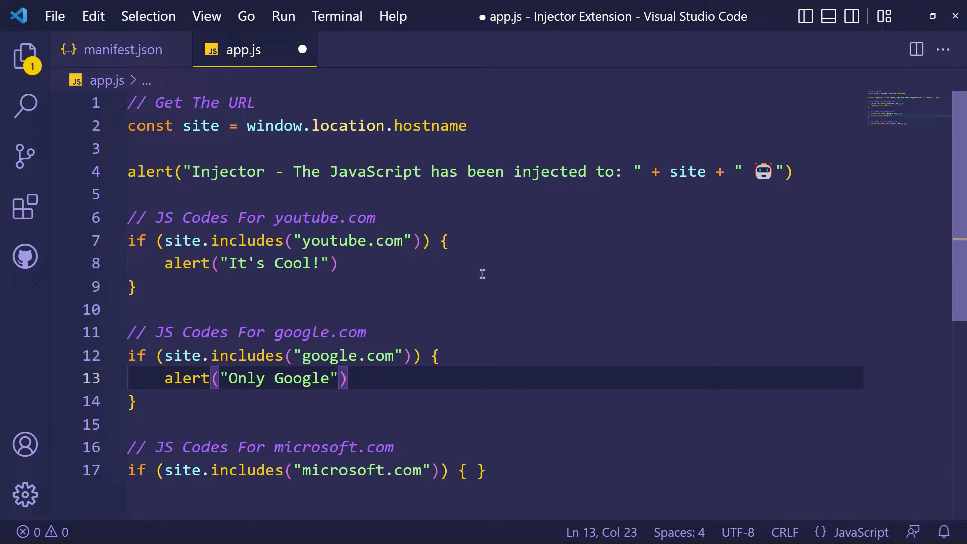
{"action": "key", "text": "ctrl+s"}
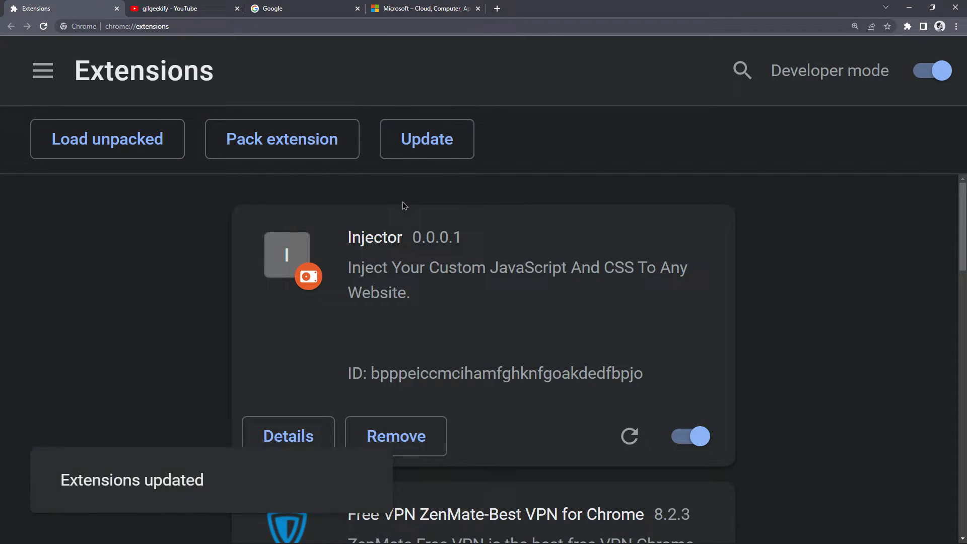
- Refresh YouTube, dismiss the It's Cool! alert, and reload the Microsoft page
{"action": "left_click", "coordinate": [183, 8]}
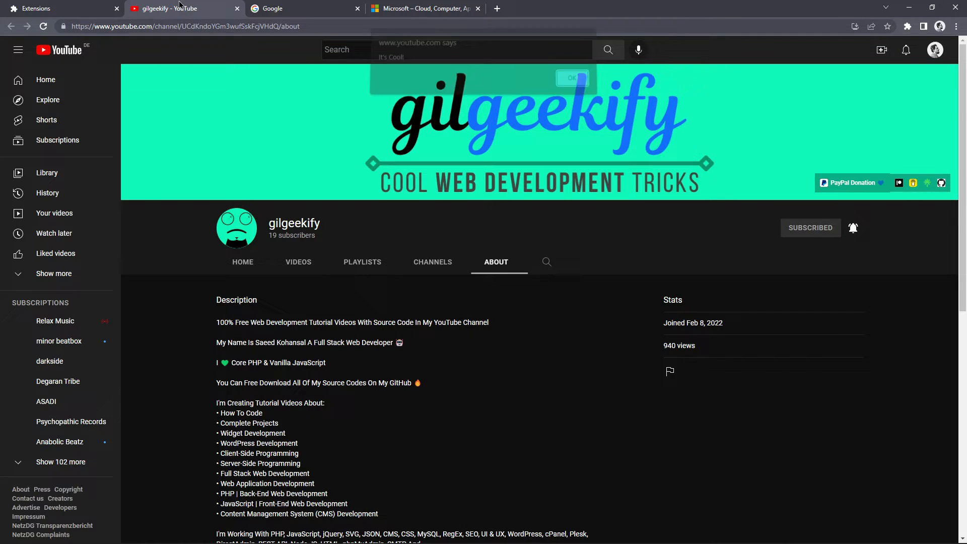
{"action": "left_click", "coordinate": [570, 79]}
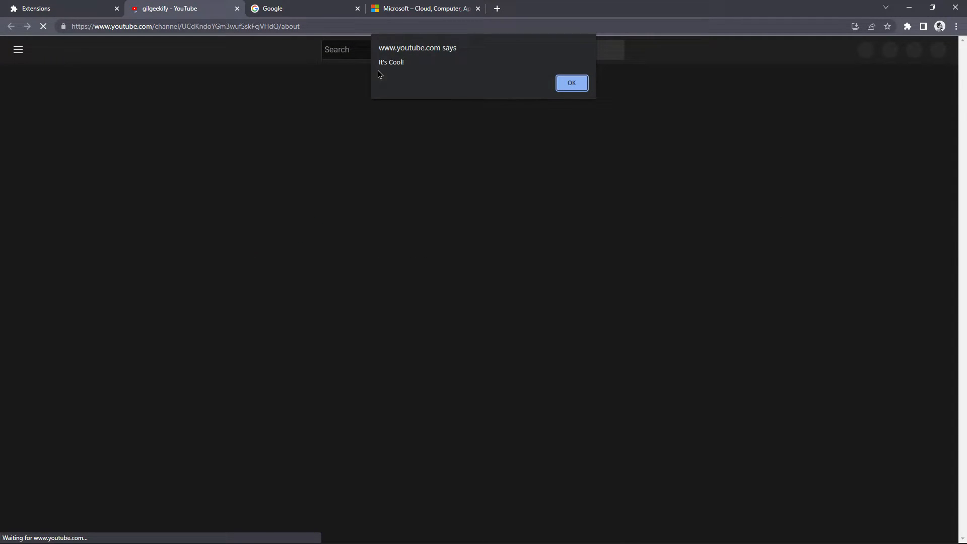
{"action": "left_click", "coordinate": [571, 82]}
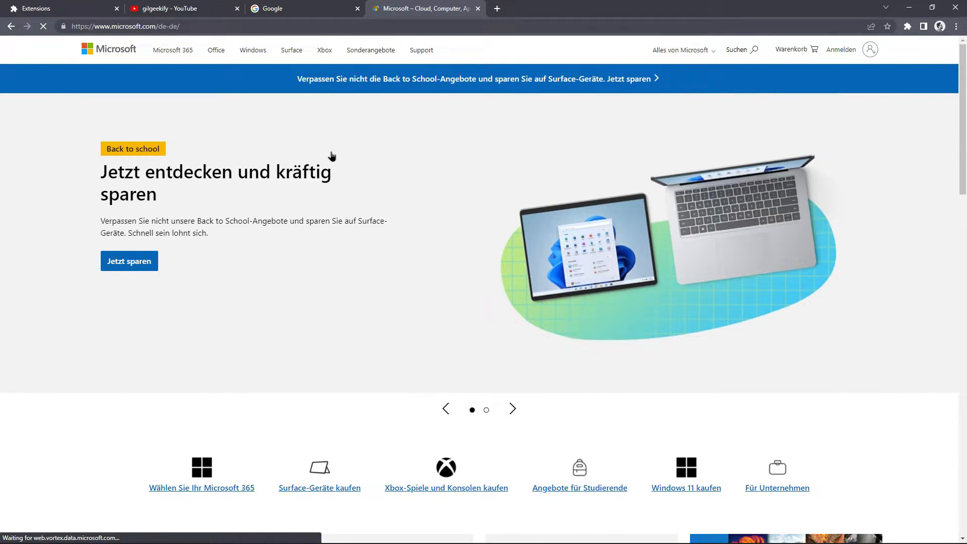
{"action": "left_click", "coordinate": [179, 8]}
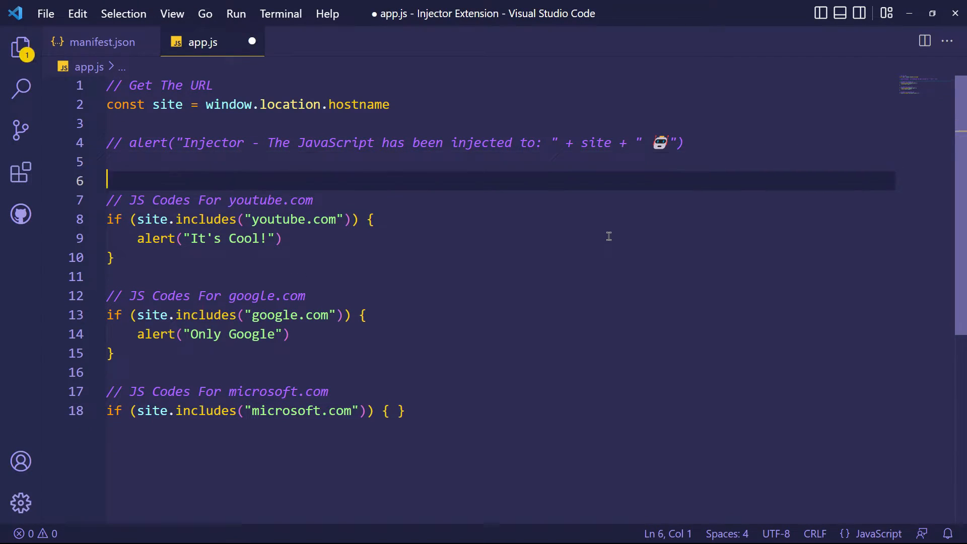
- Add an Add_Custom_Style helper that appends a style element with given CSS to the head
{"action": "key", "text": "Enter"}
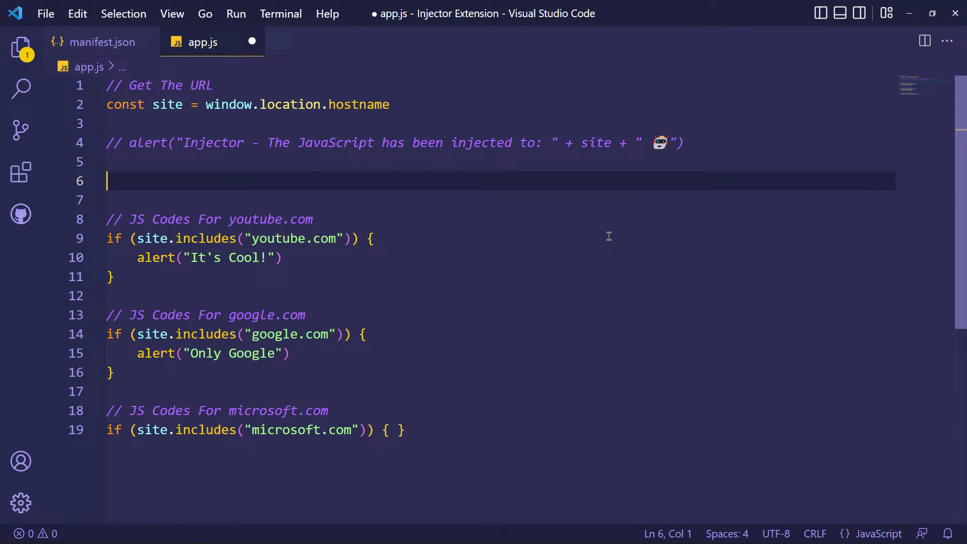
{"action": "type", "text": "// Add Custom CSS - Function"}
{"action": "type", "text": "const"}
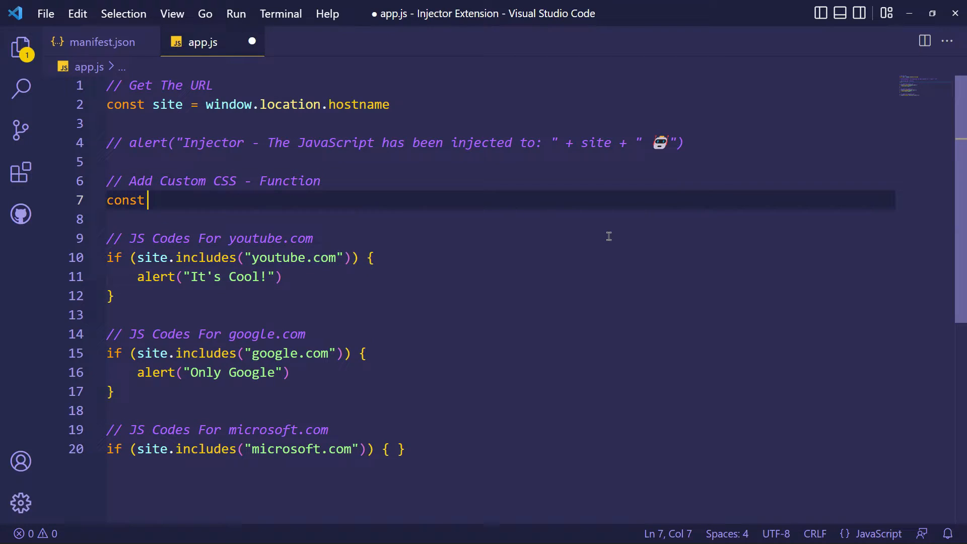
{"action": "type", "text": "Add_Custom_Style = c"}
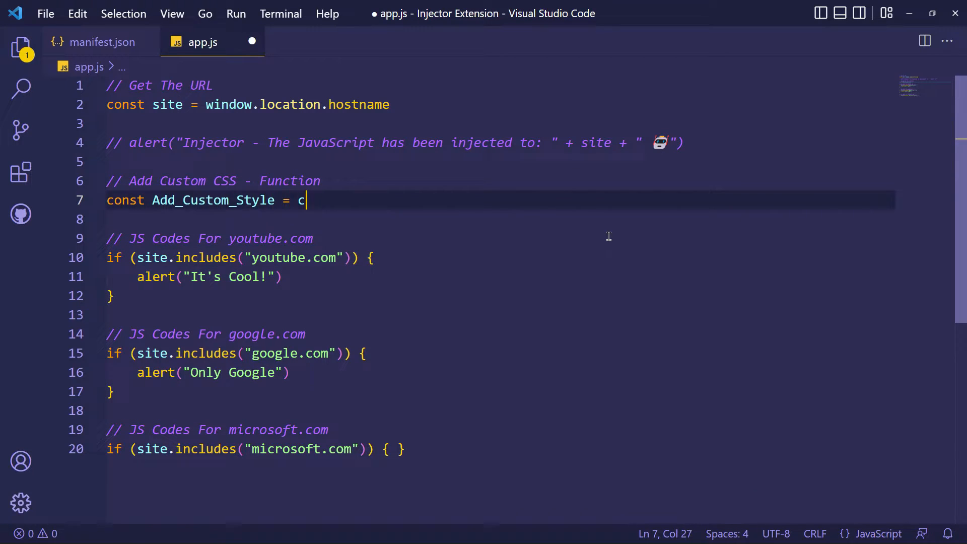
{"action": "type", "text": "ss => document.head.appendCh"}
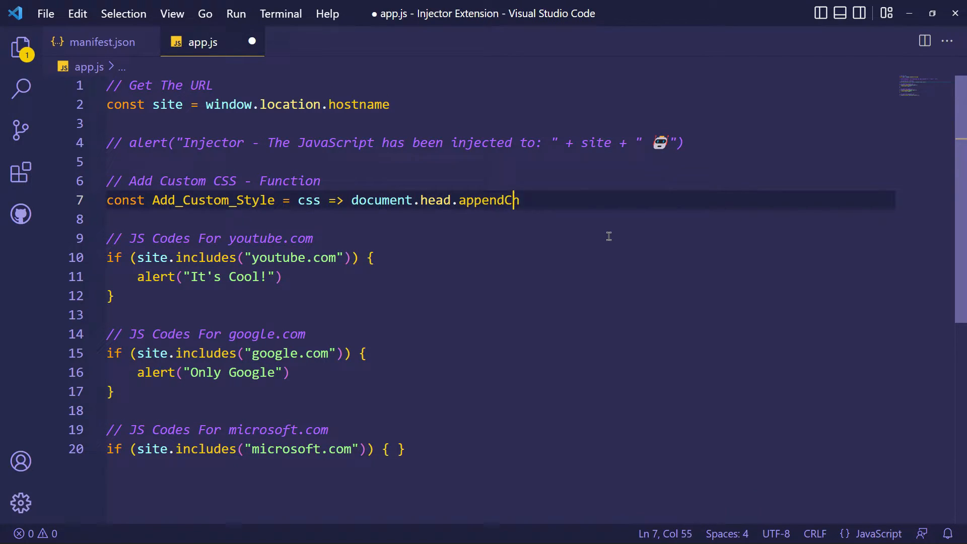
{"action": "type", "text": "ild(document.createEle"}
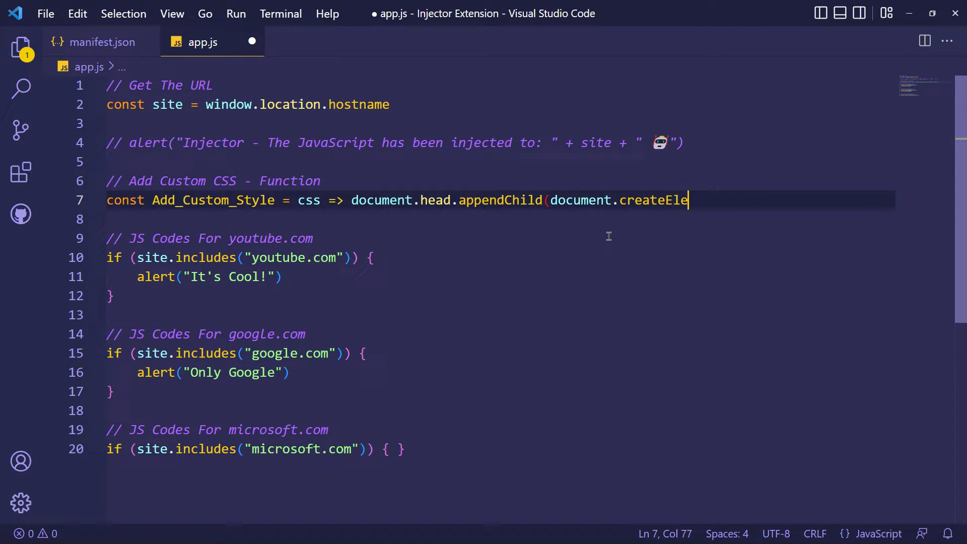
{"action": "type", "text": "ment(\"style\")).innerHTML ="}
{"action": "type", "text": "// Create Custom"}
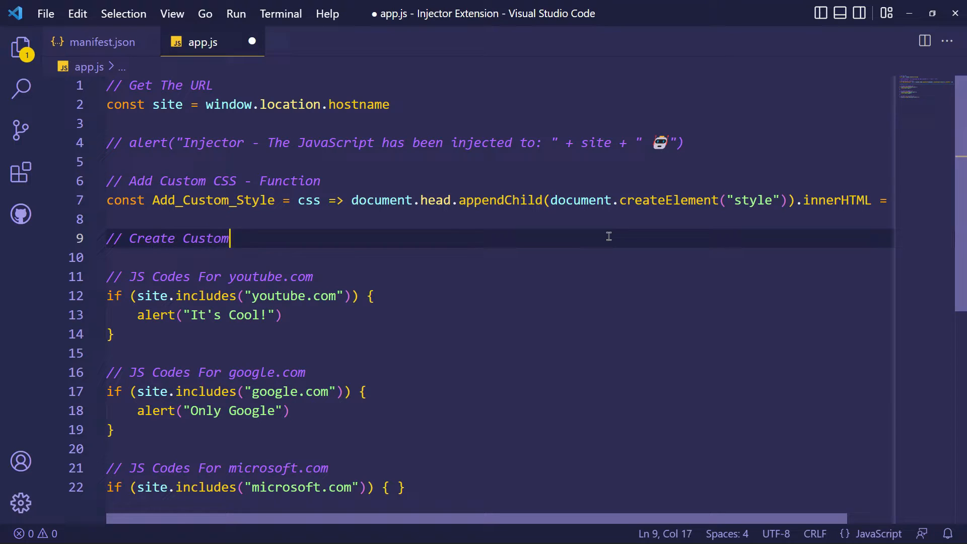
- Declare Create_Custom_Element(tag, attr_tag, attr_name, value) that creates the element
{"action": "type", "text": "Element - Function"}
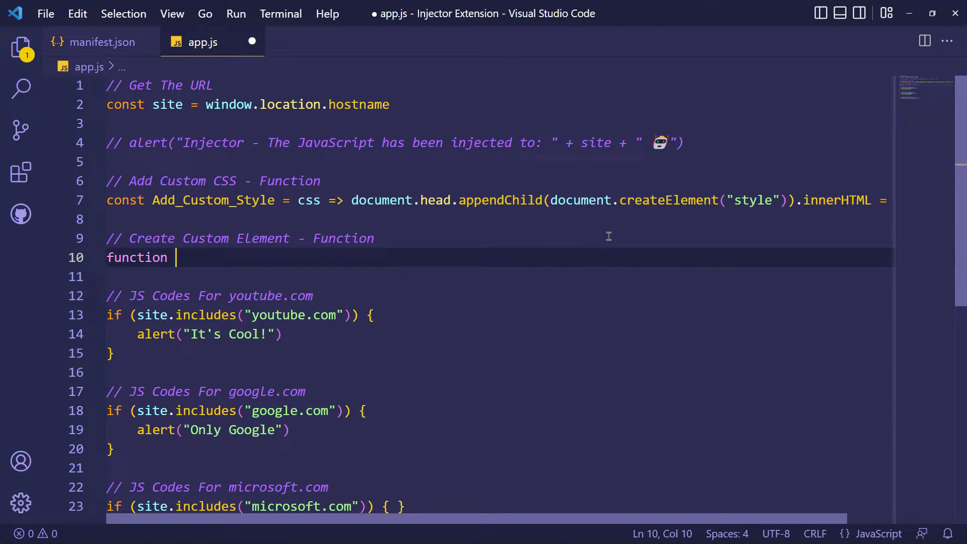
{"action": "type", "text": "Create_Custom_Element(tag,"}
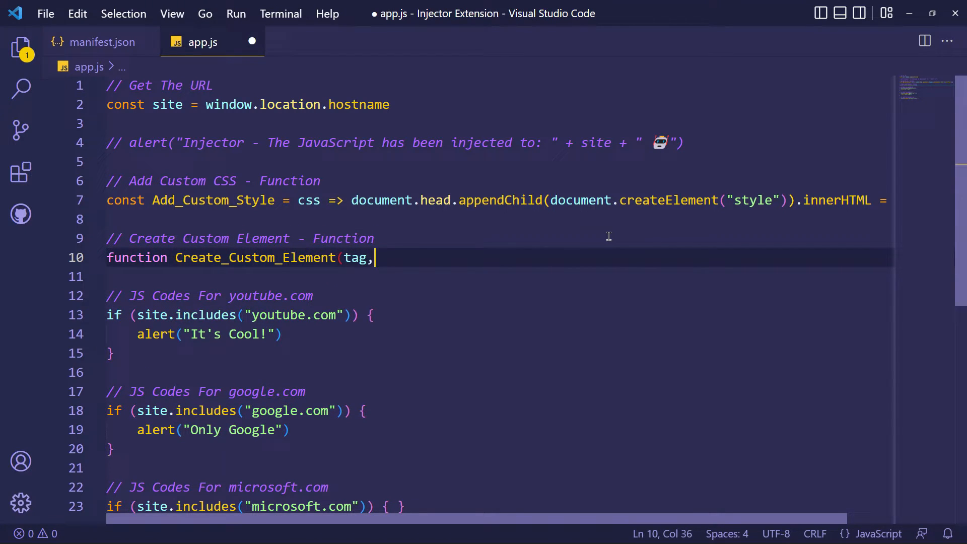
{"action": "type", "text": "attr_tag, attr_name, va"}
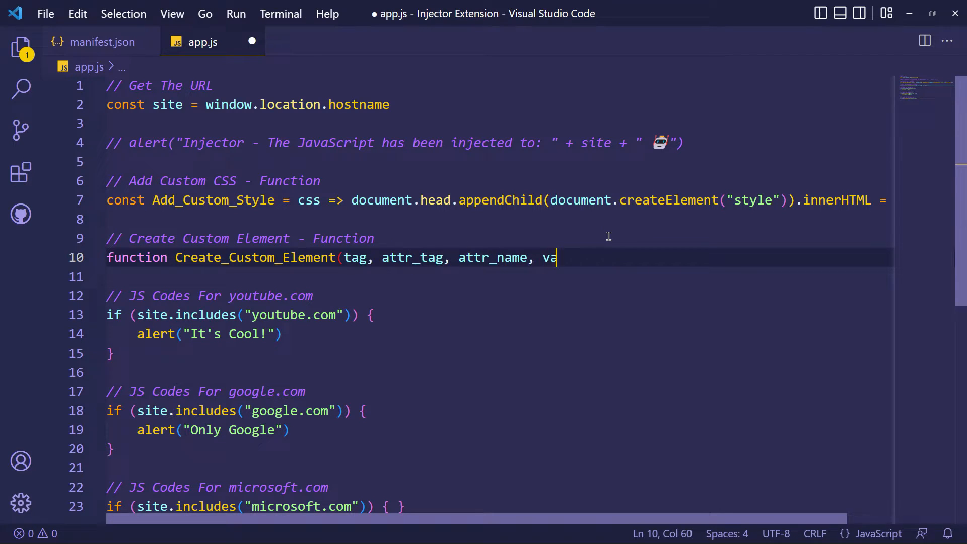
{"action": "type", "text": "lue) {"}
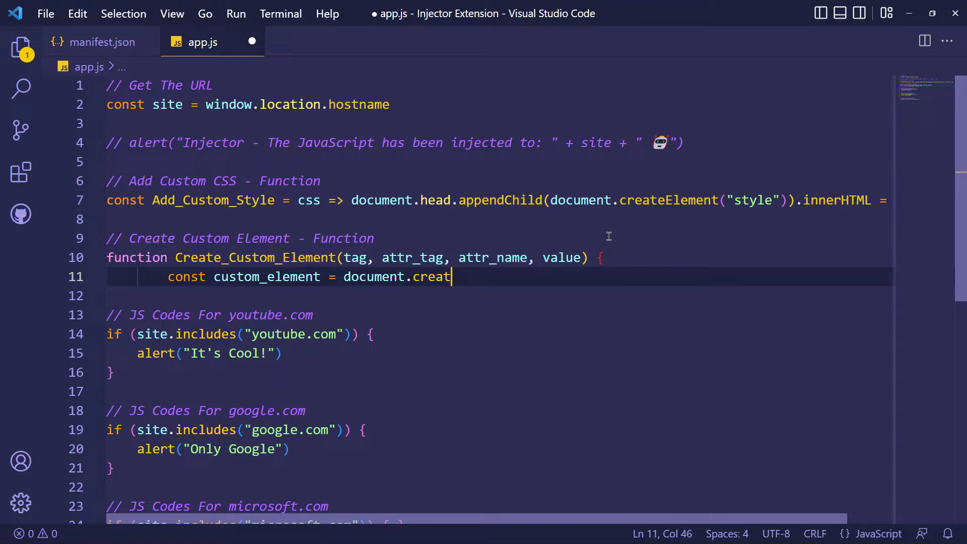
{"action": "type", "text": "eElement(tag)"}
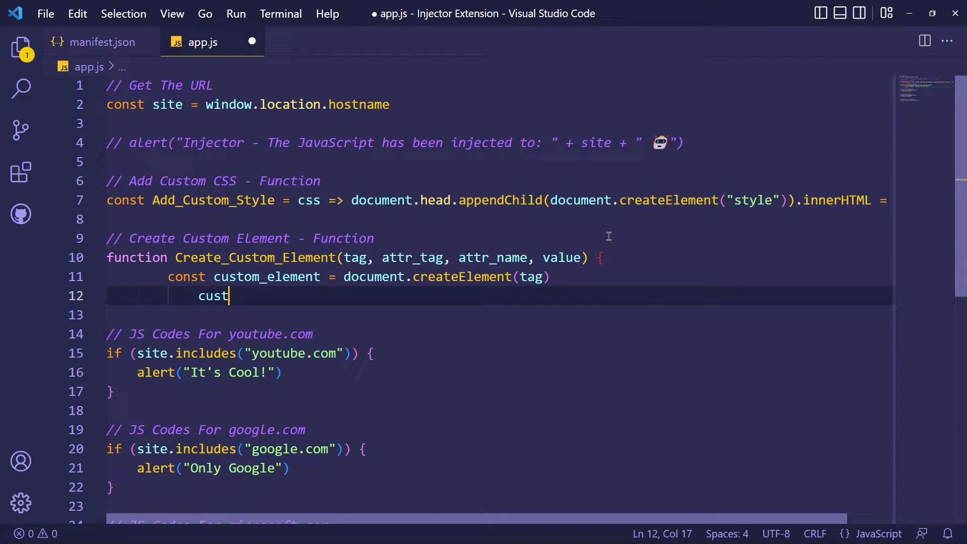
- Set the element's attribute and innerHTML, append it to the body, and save
{"action": "type", "text": "om_element.setAttribut"}
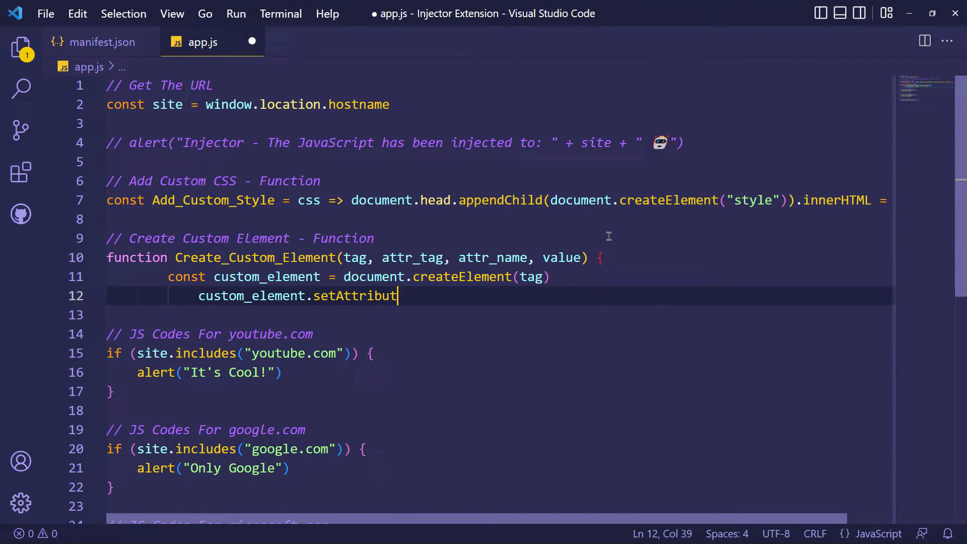
{"action": "type", "text": "e(attr_tag, attr_name)"}
{"action": "type", "text": "custom_element.innerHTML"}
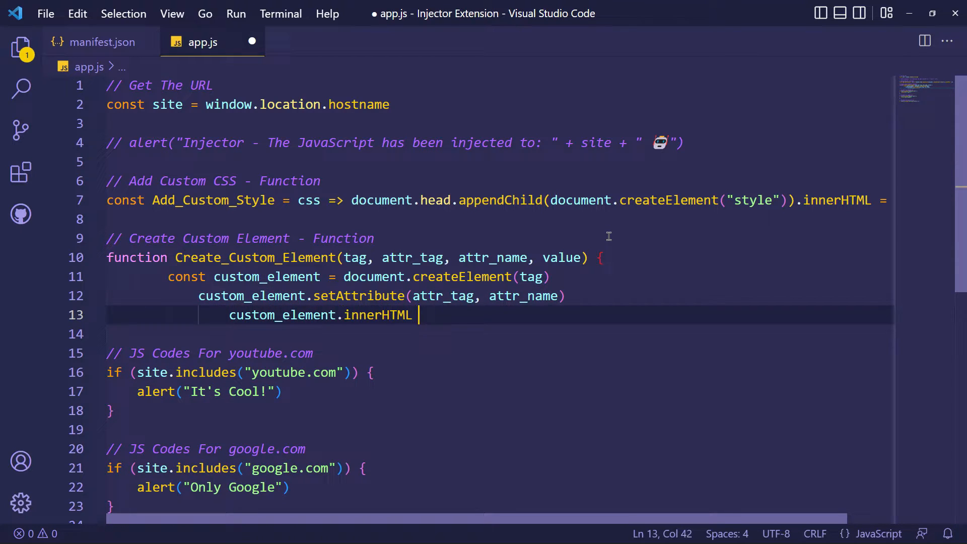
{"action": "type", "text": "= value"}
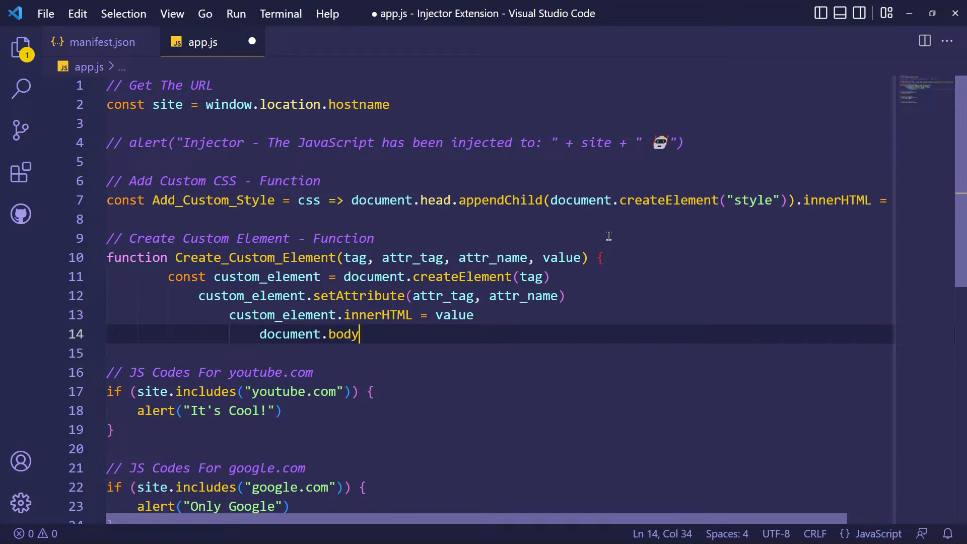
{"action": "type", "text": ".append(custom_element)"}
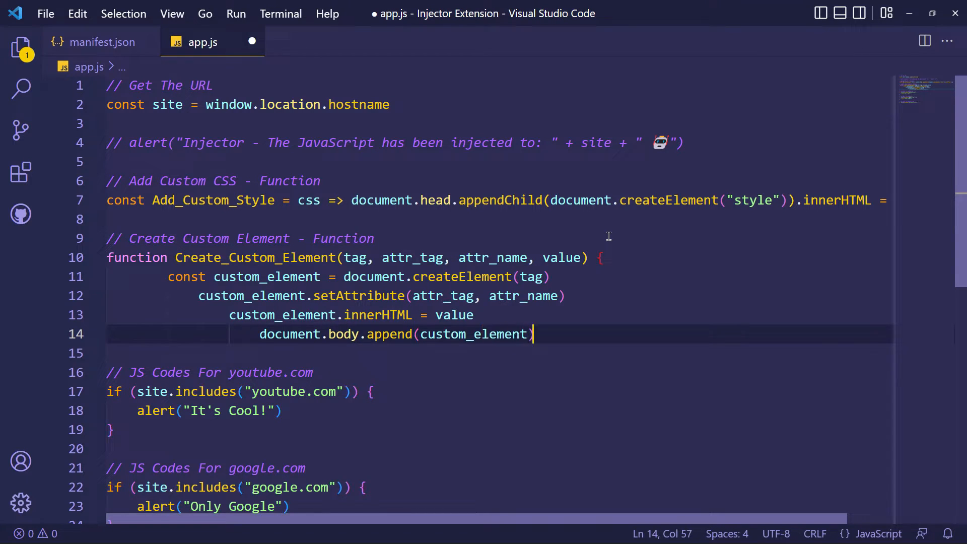
{"action": "key", "text": "Enter"}
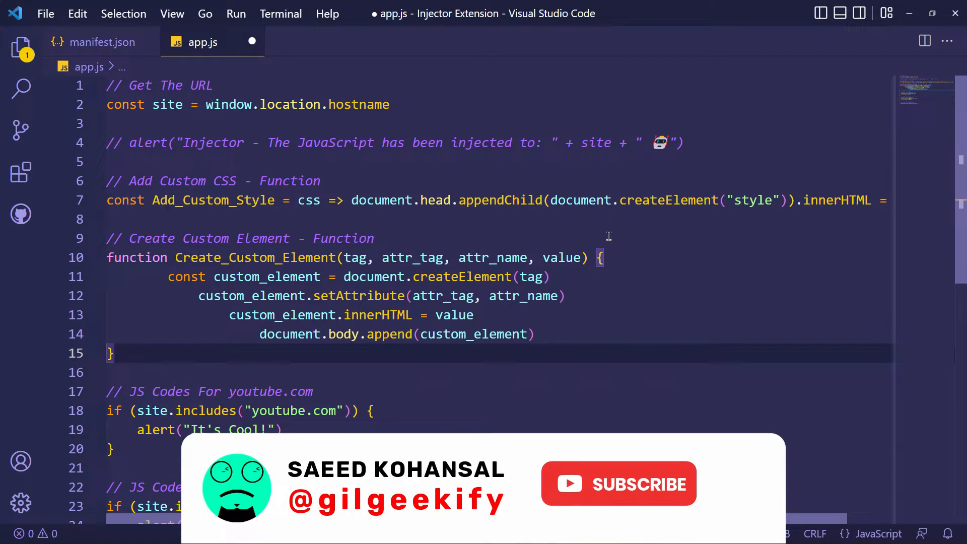
{"action": "scroll", "scroll_direction": "right", "scroll_amount": 3}
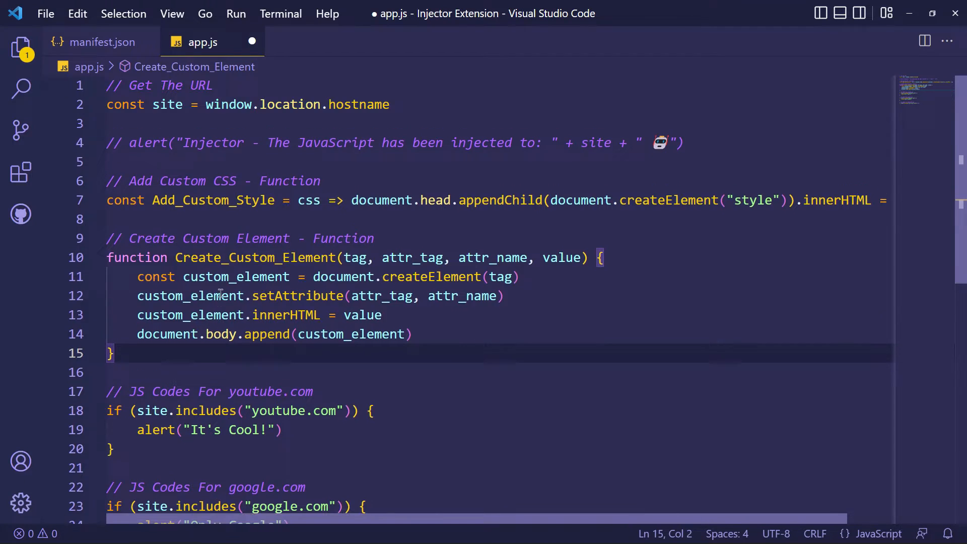
{"action": "key", "text": "ctrl+s"}
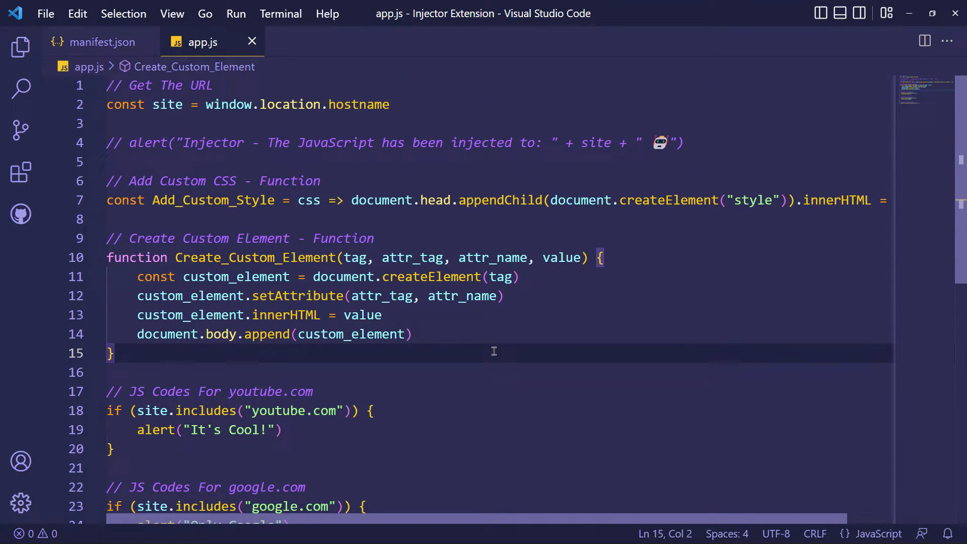
{"action": "scroll", "scroll_direction": "down", "scroll_amount": 3}
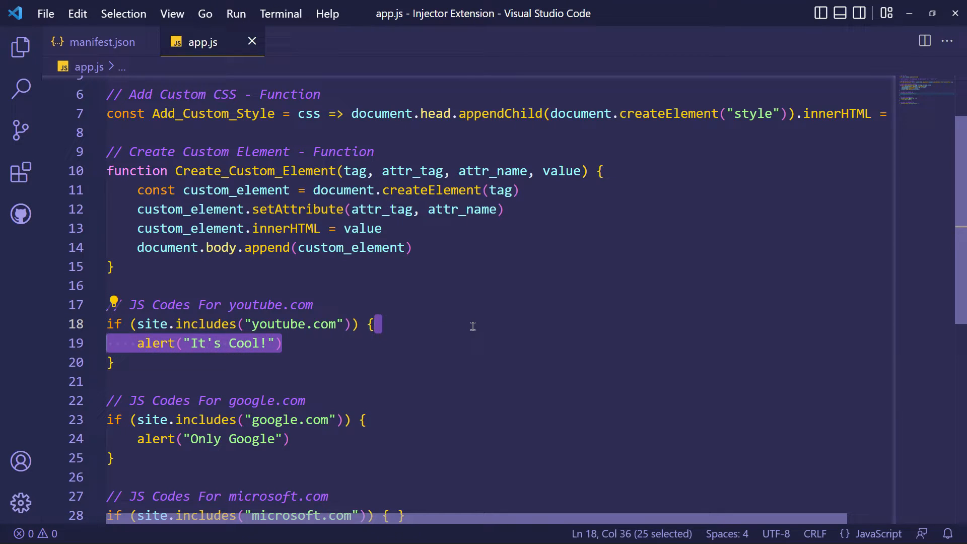
- Replace the youtube.com alert with an Add_Custom_Style call holding a backtick template string
{"action": "key", "text": "Delete"}
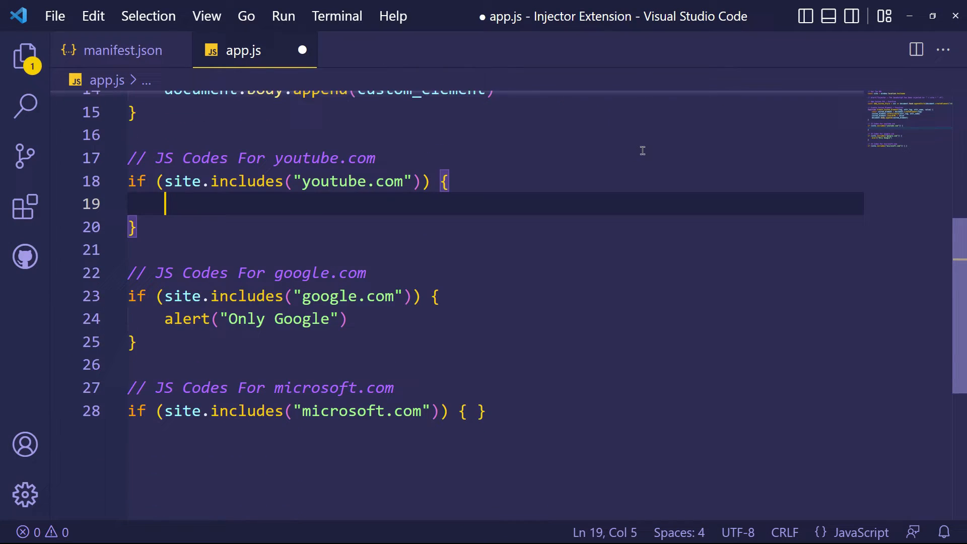
{"action": "scroll", "scroll_direction": "up", "scroll_amount": 3}
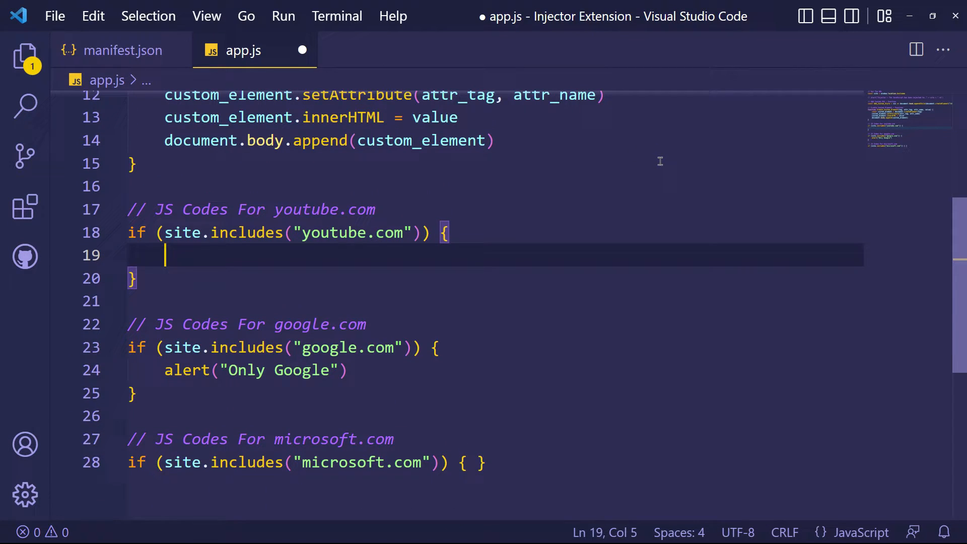
{"action": "type", "text": "Add"}
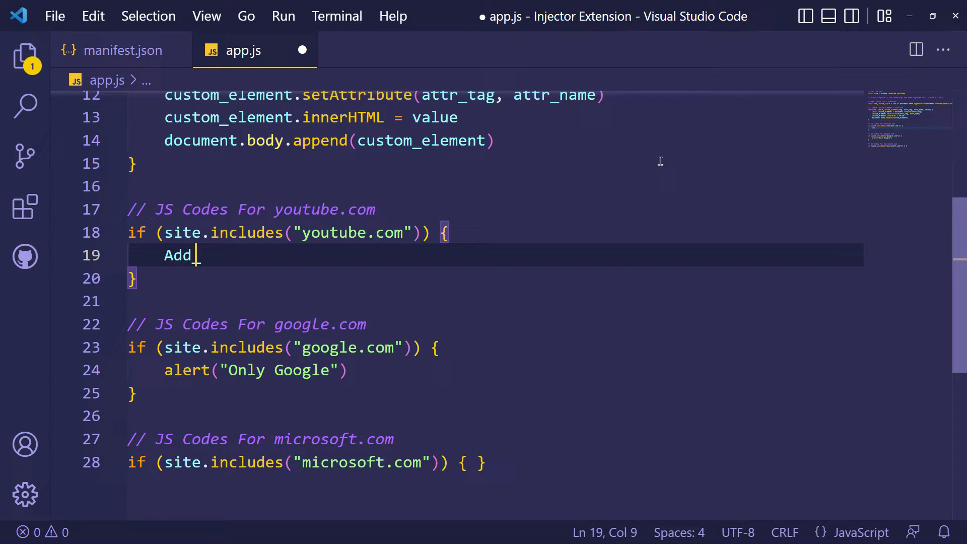
{"action": "type", "text": "Custom_"}
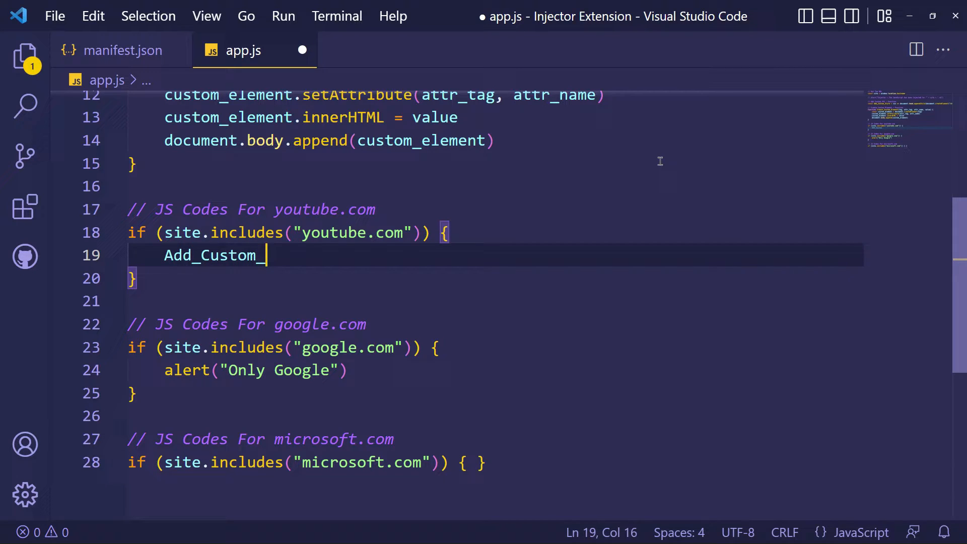
{"action": "type", "text": "Style("}
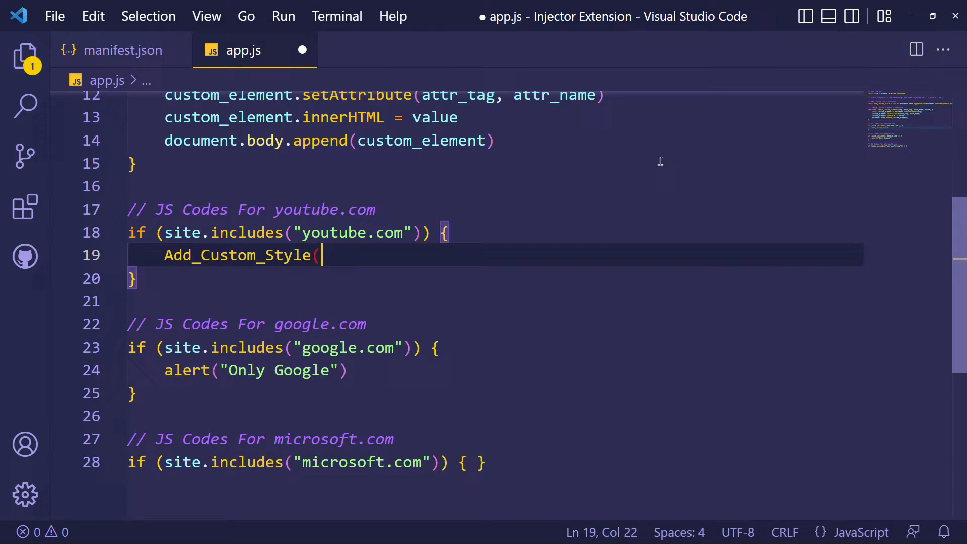
{"action": "type", "text": "`"}
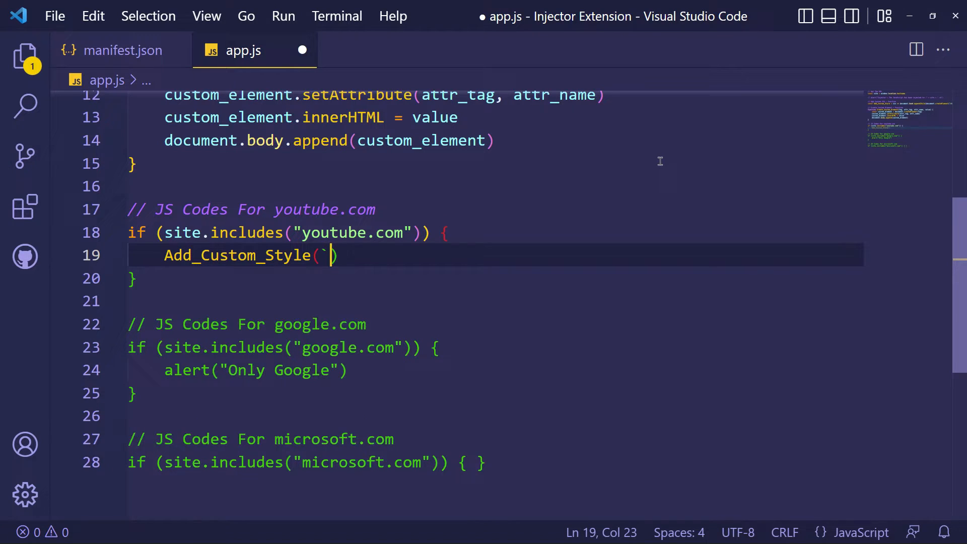
{"action": "key", "text": "Enter"}
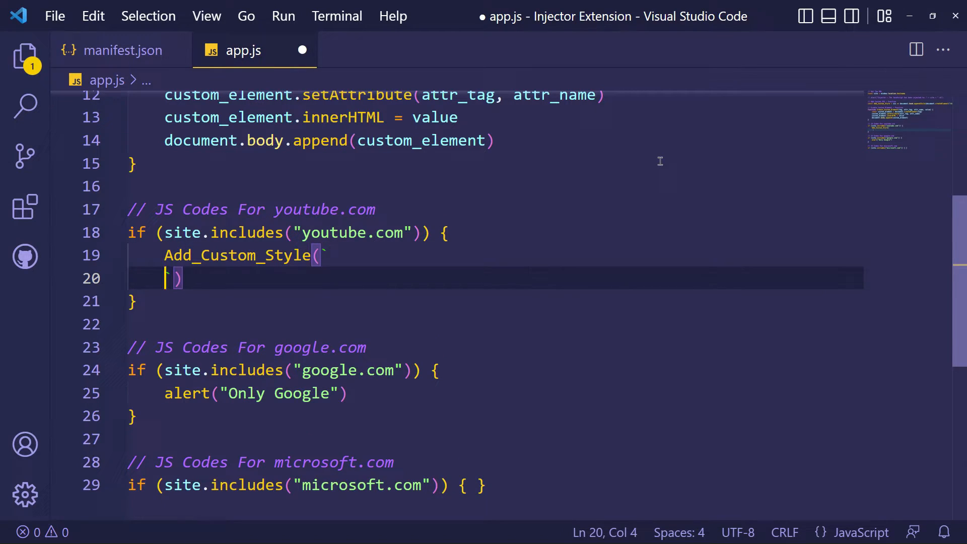
{"action": "key", "text": "enter"}
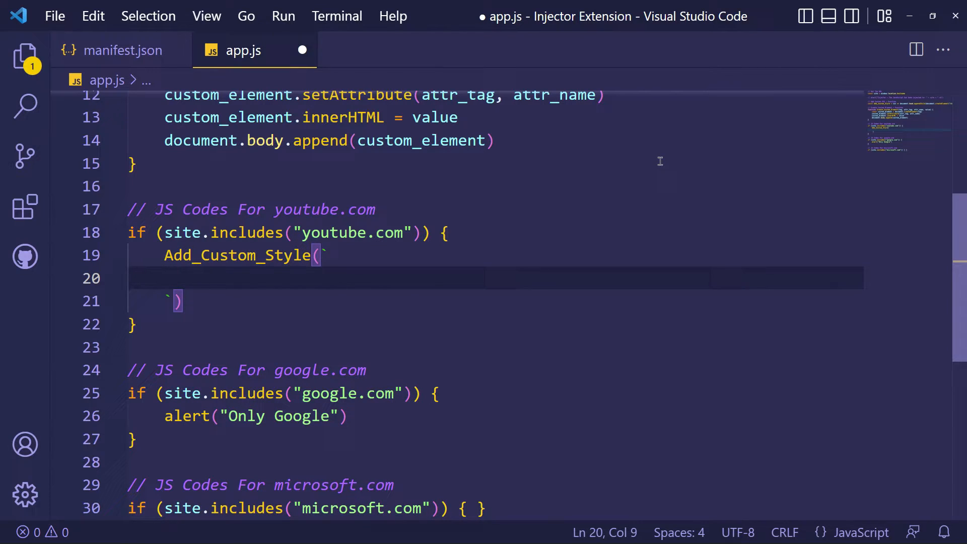
- Write CSS importing Raleway and styling ytd-c4-tabbed-header-renderer with color #ff0037 and a background color
{"action": "type", "text": "@imp"}
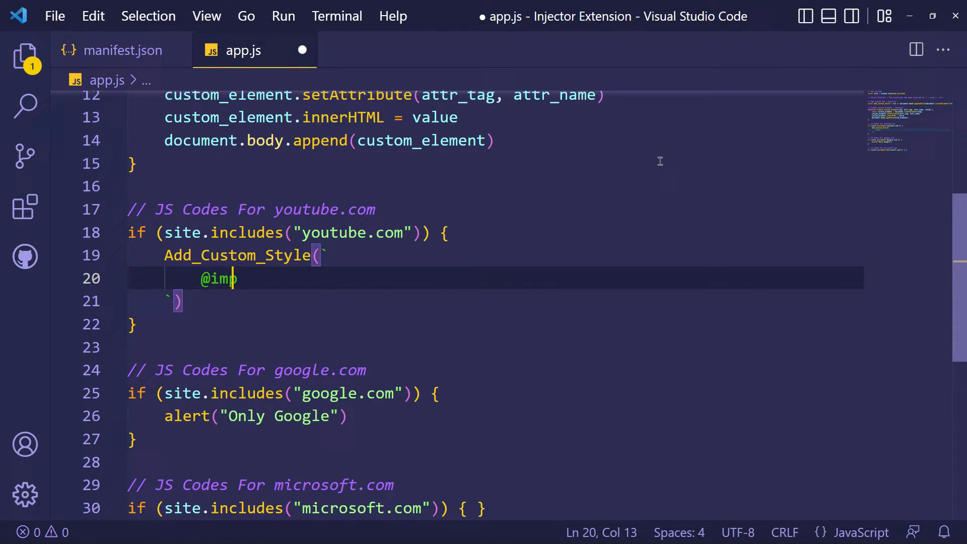
{"action": "type", "text": "ort url(\"https://fonts.go"}
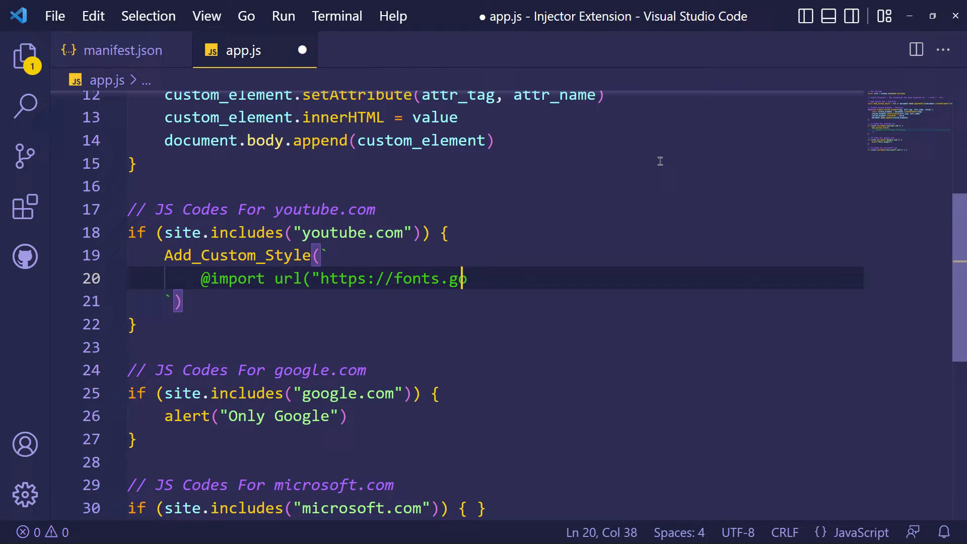
{"action": "type", "text": "ogleapis.com/css?family"}
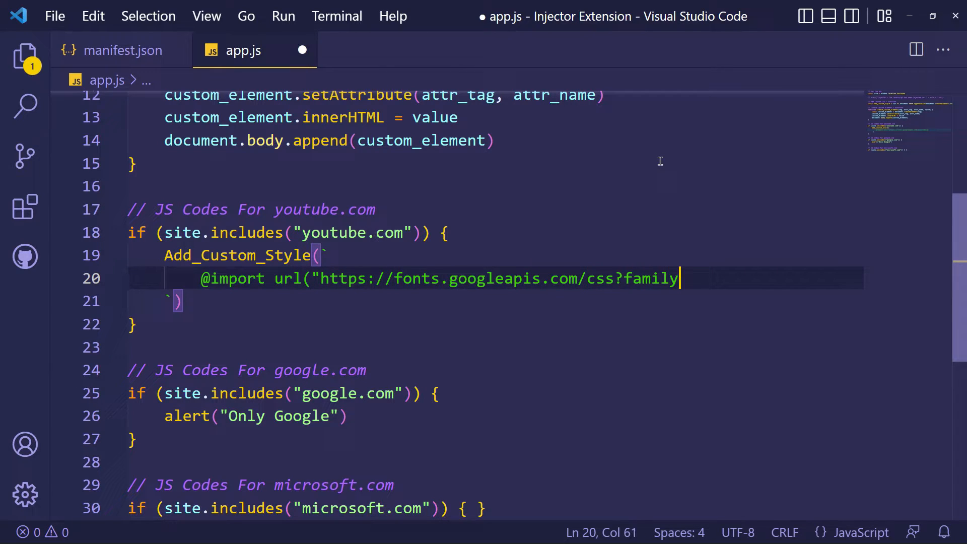
{"action": "type", "text": "=Raleway\");"}
{"action": "type", "text": "font-family: \"Raleway\" !important"}
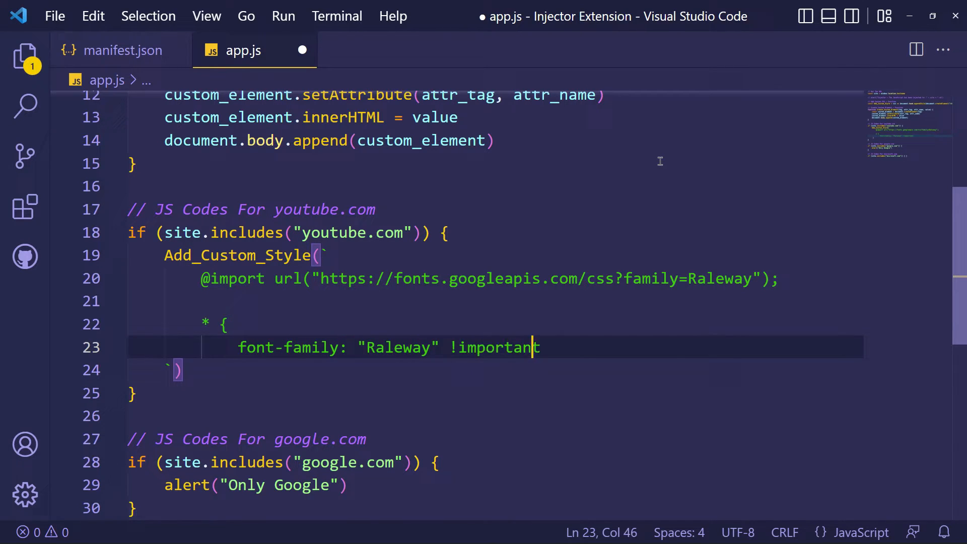
{"action": "type", "text": ";"}
{"action": "type", "text": "#meta."}
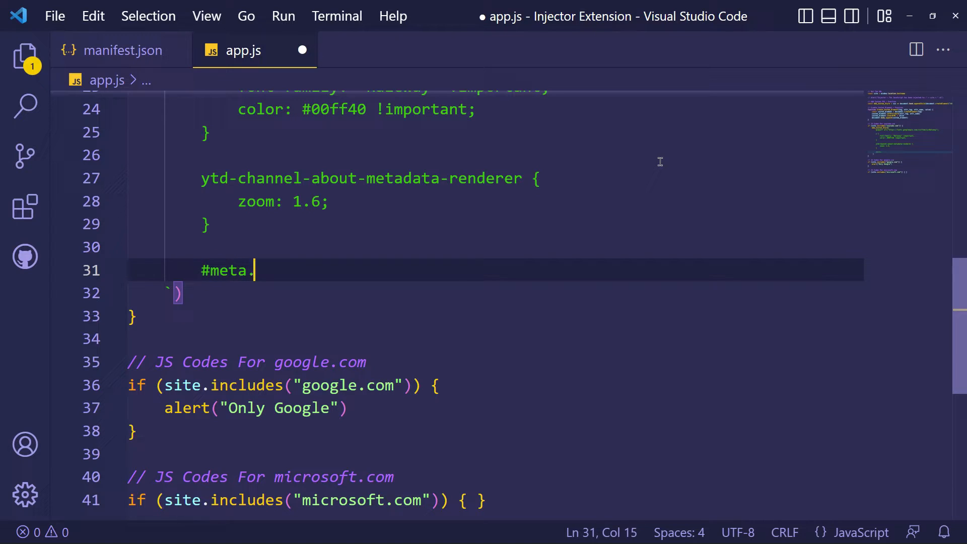
{"action": "type", "text": "ytd-c4-tabbed-header-rer"}
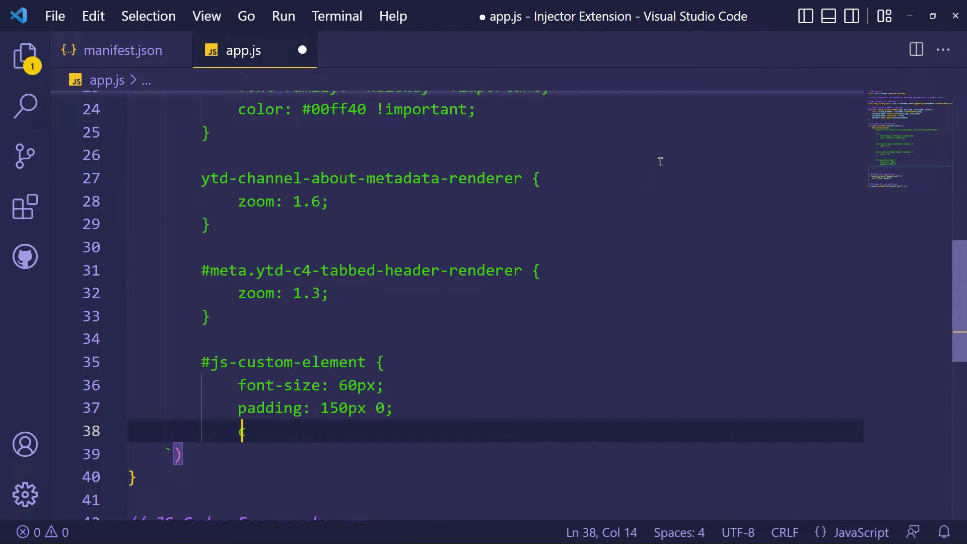
{"action": "type", "text": "color: #ff0037 !important"}
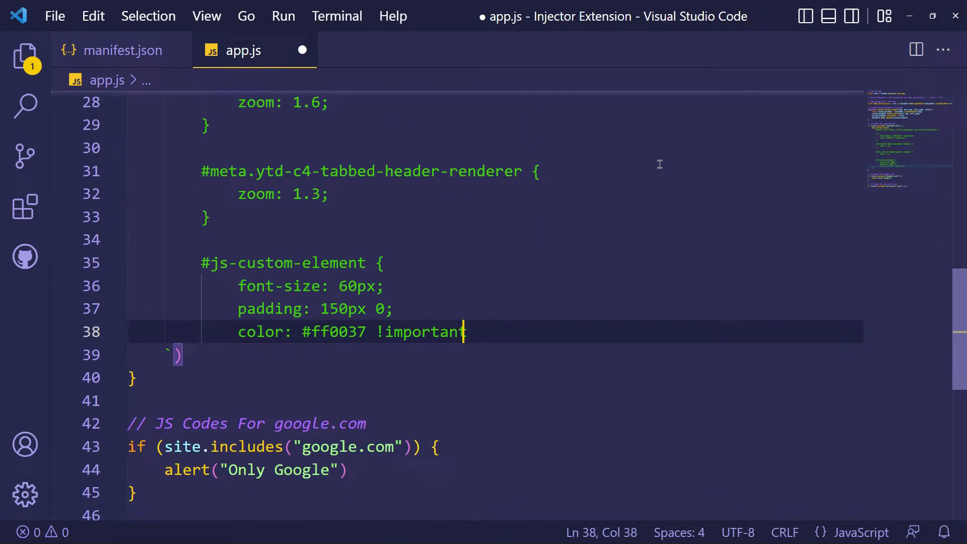
{"action": "type", "text": "background-color: #fffff"}
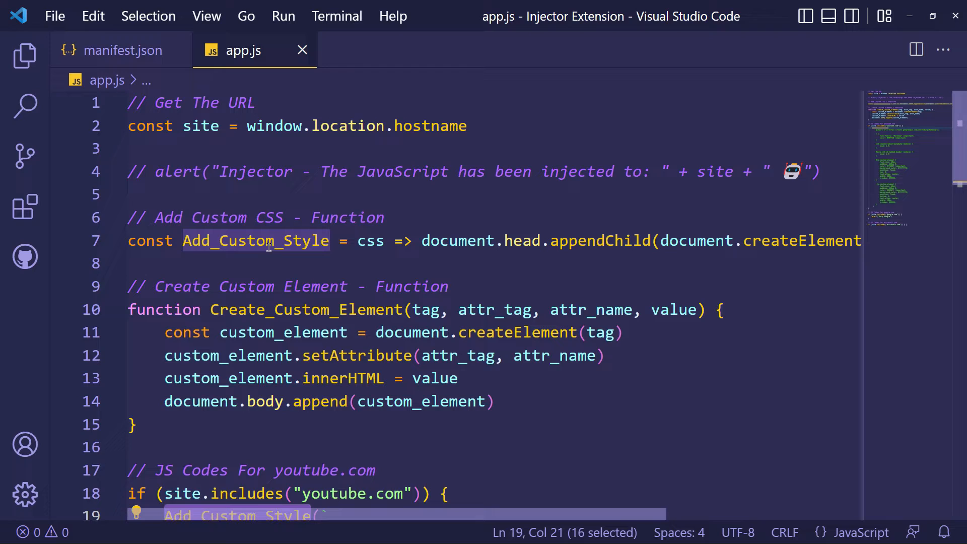
{"action": "scroll", "scroll_direction": "down", "scroll_amount": 3}
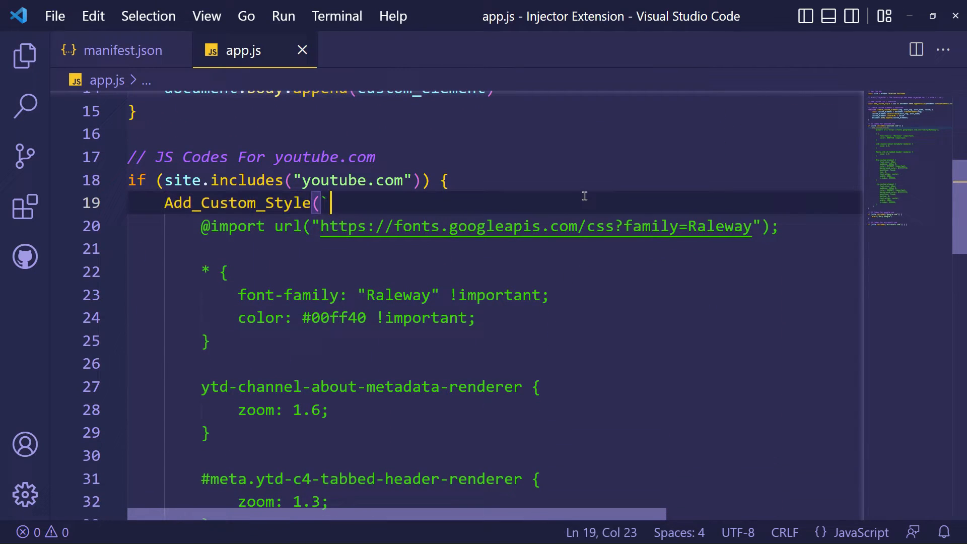
{"action": "mouse_move", "coordinate": [622, 201]}
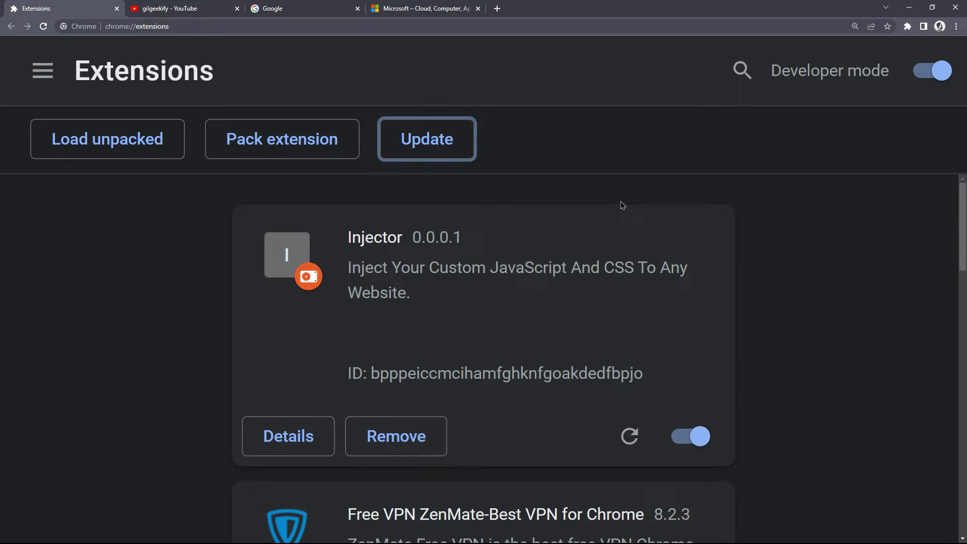
{"action": "left_click", "coordinate": [425, 139]}
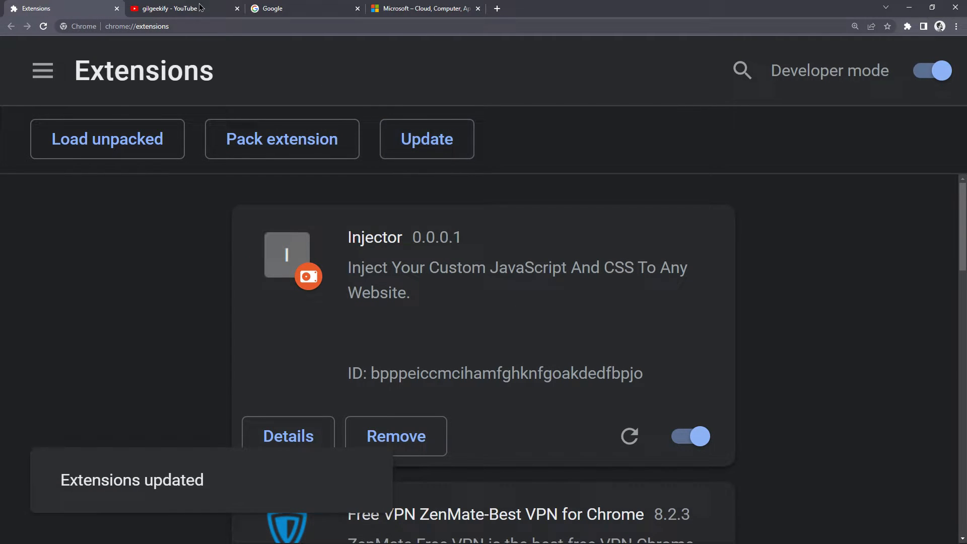
{"action": "left_click", "coordinate": [179, 8]}
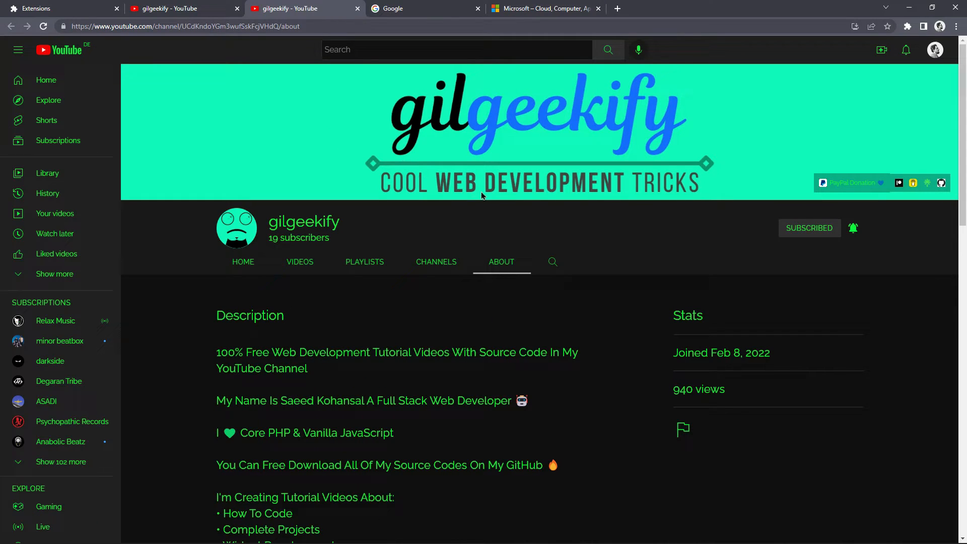
{"action": "scroll", "scroll_direction": "down", "scroll_amount": 3}
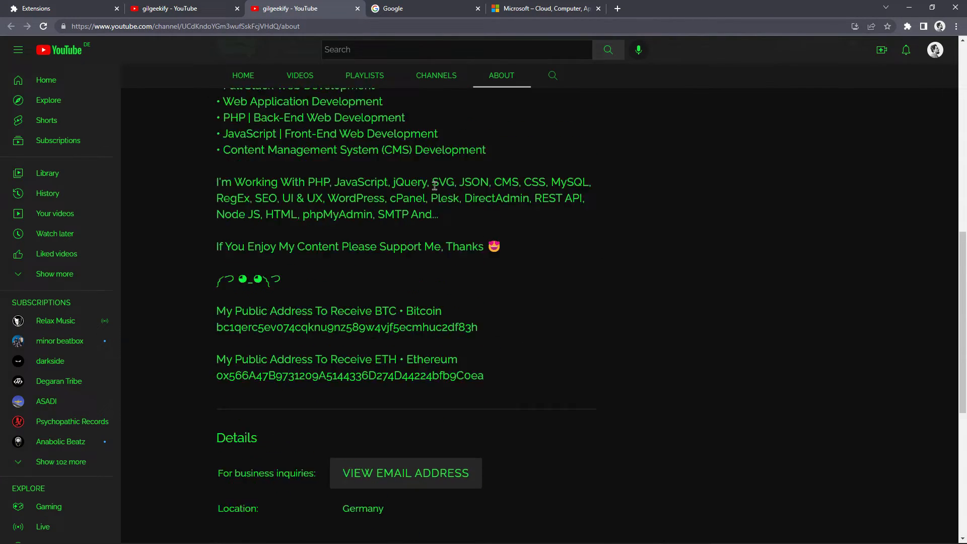
{"action": "scroll", "scroll_direction": "up", "scroll_amount": 3}
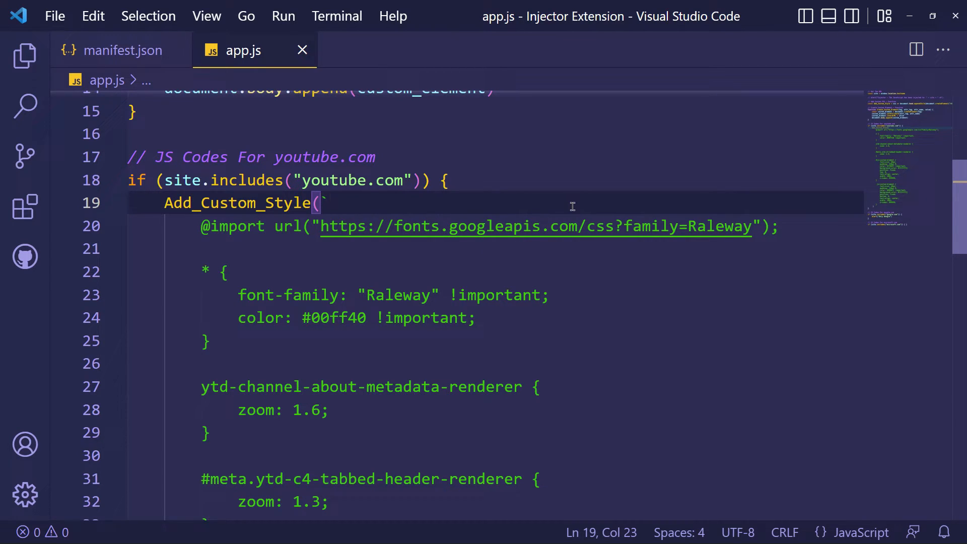
- In the youtube.com block, add Create_Custom_Element calls for 'My Custom JS Element 1' and '2'
{"action": "scroll", "scroll_direction": "down", "scroll_amount": 3}
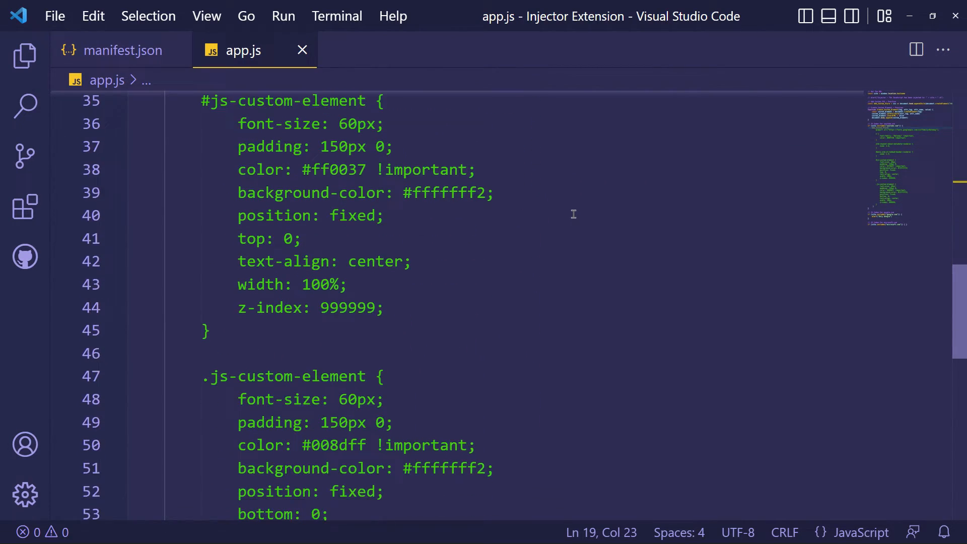
{"action": "scroll", "scroll_direction": "down", "scroll_amount": 3}
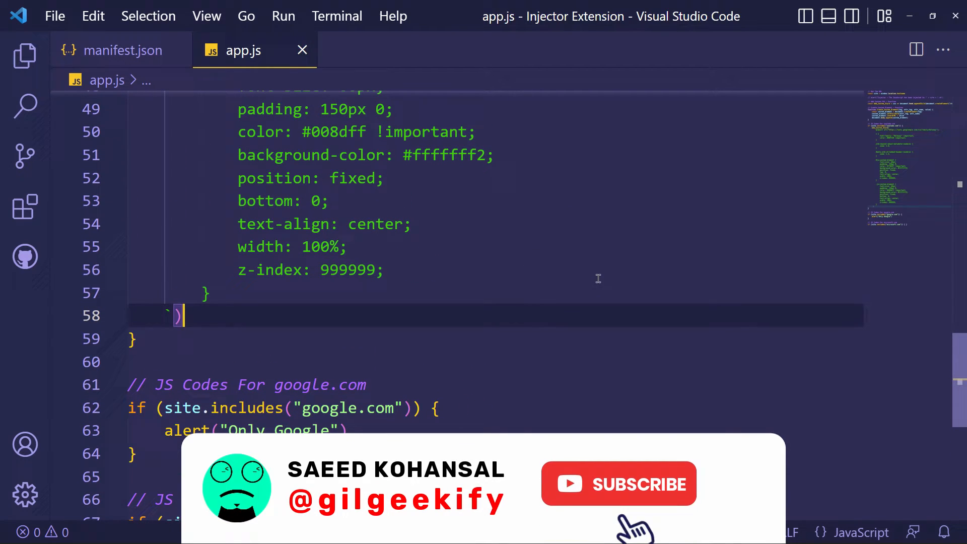
{"action": "key", "text": "Enter"}
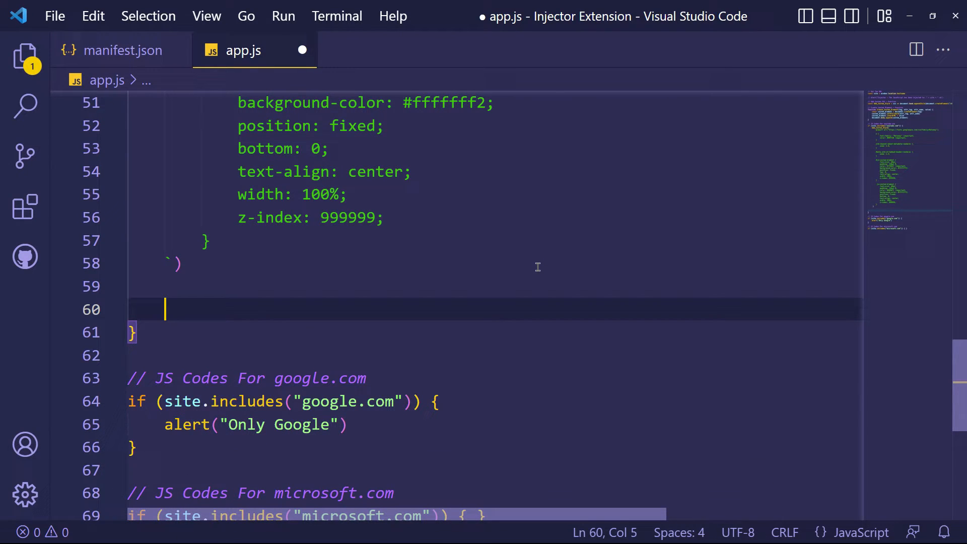
{"action": "type", "text": "Create_C"}
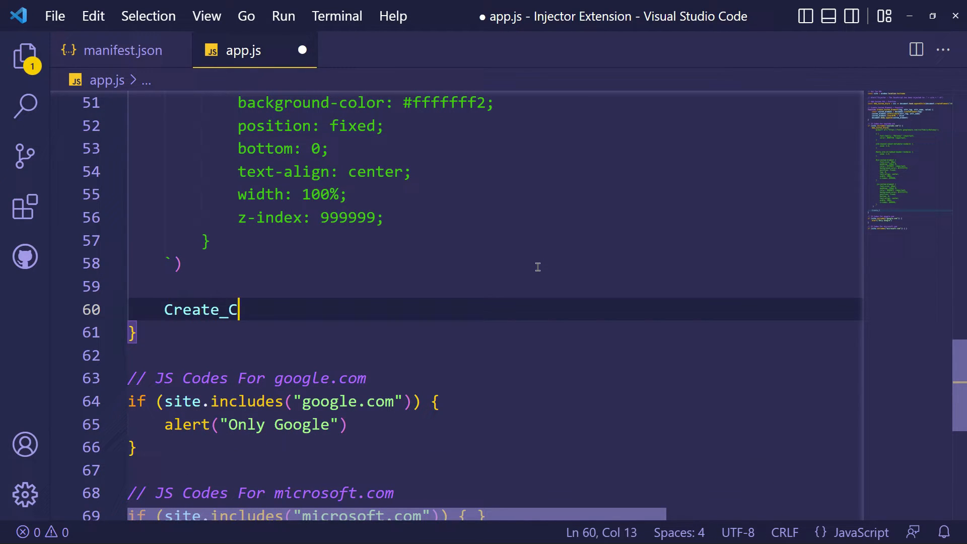
{"action": "type", "text": "ustom_Element("}
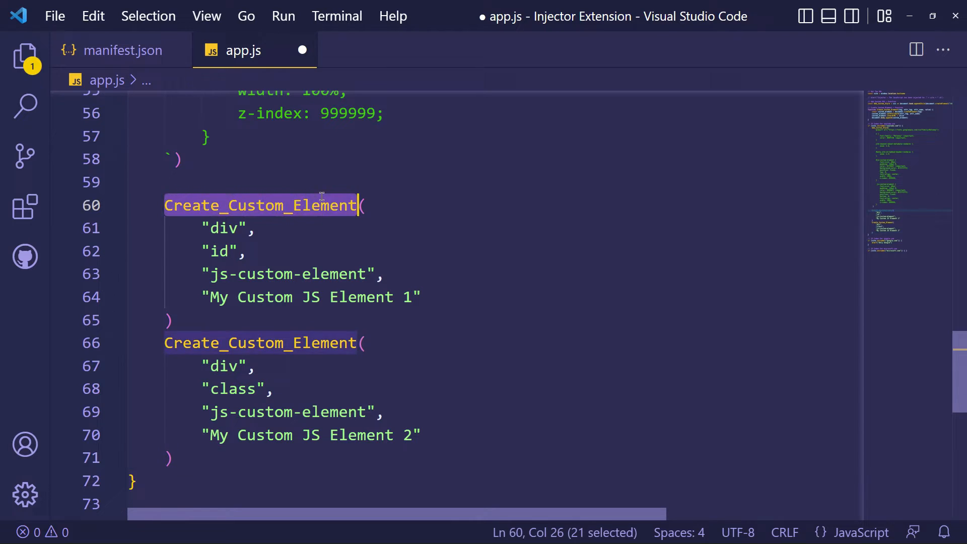
{"action": "scroll", "scroll_direction": "up", "scroll_amount": 3}
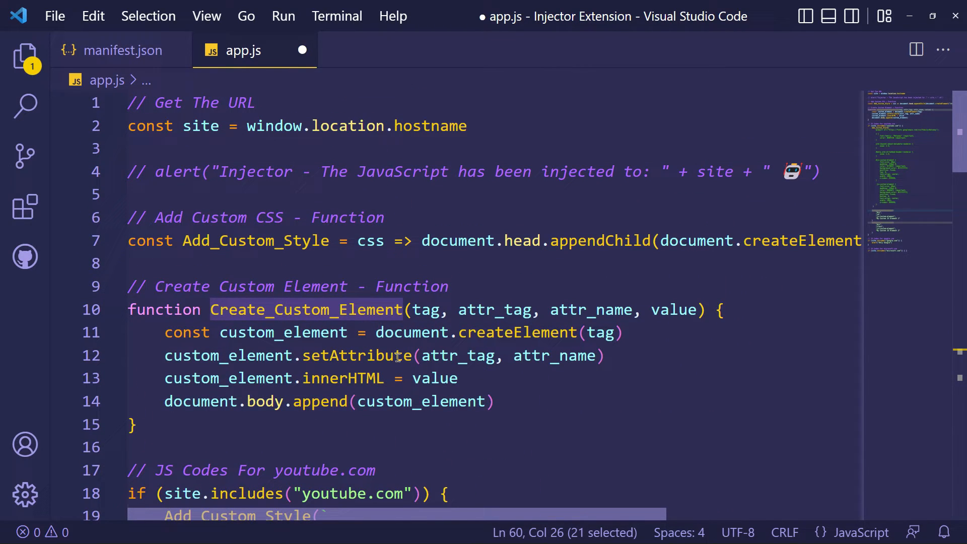
{"action": "scroll", "scroll_direction": "down", "scroll_amount": 3}
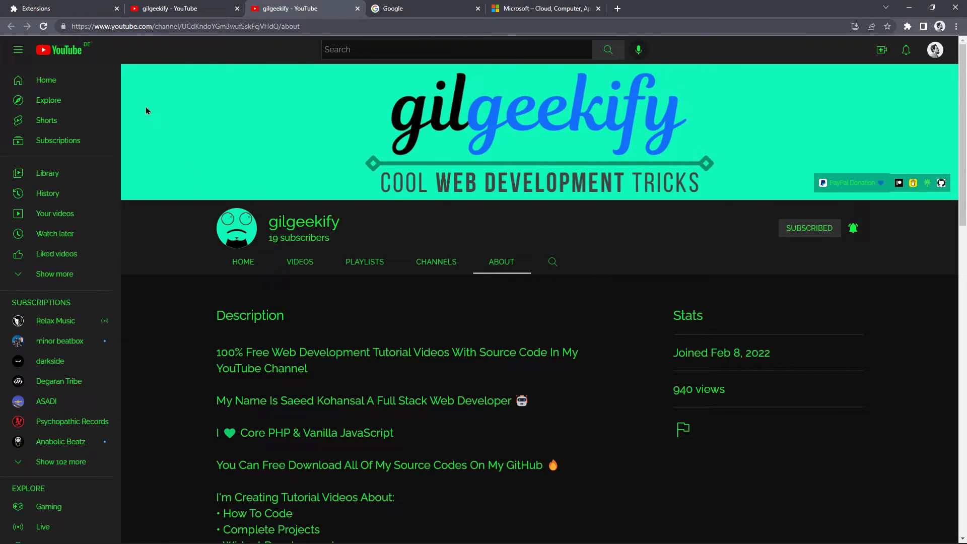
- Reload the YouTube About page and check both red and blue custom element banners
{"action": "left_click", "coordinate": [61, 8]}
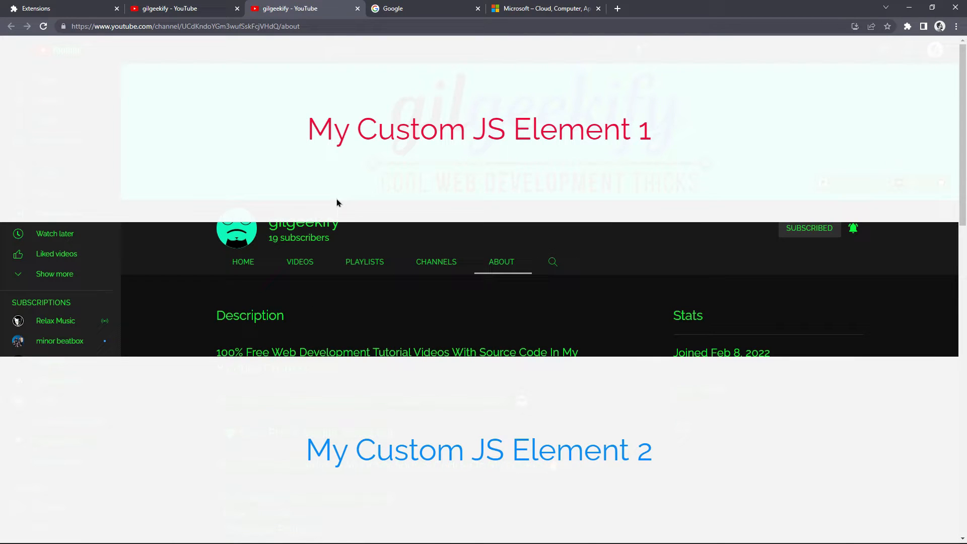
{"action": "triple_click", "coordinate": [478, 129]}
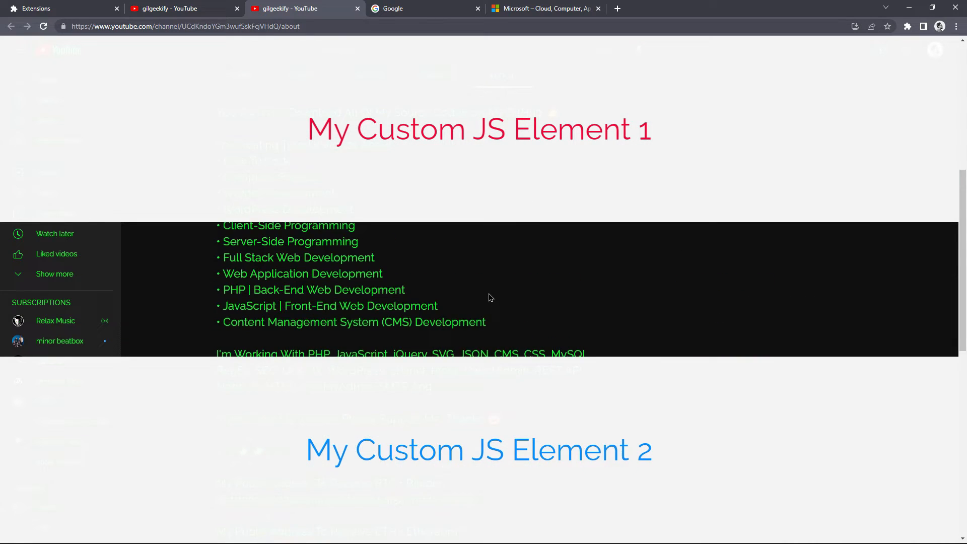
{"action": "scroll", "scroll_direction": "up", "scroll_amount": 3}
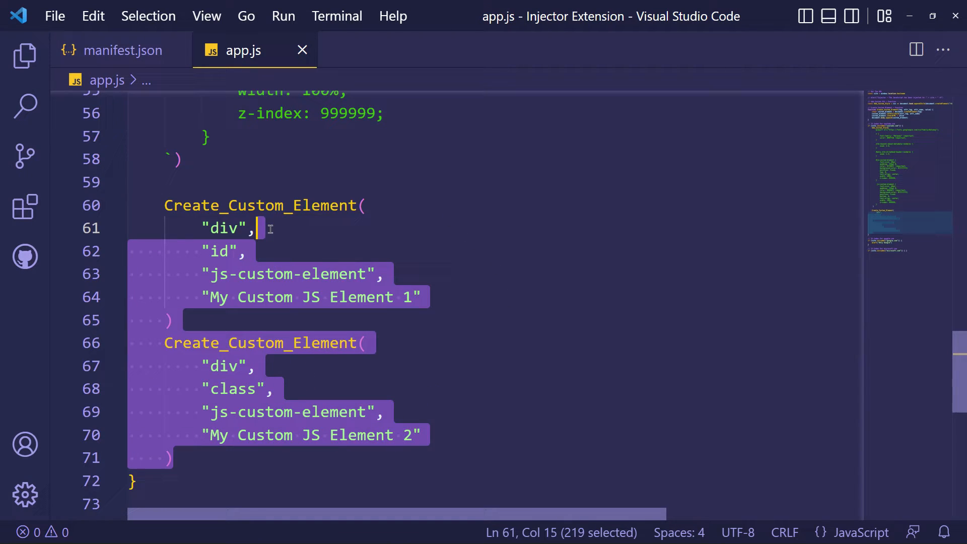
- Comment out the two YouTube Create_Custom_Element calls and prepare the google.com block
{"action": "key", "text": "ctrl+/"}
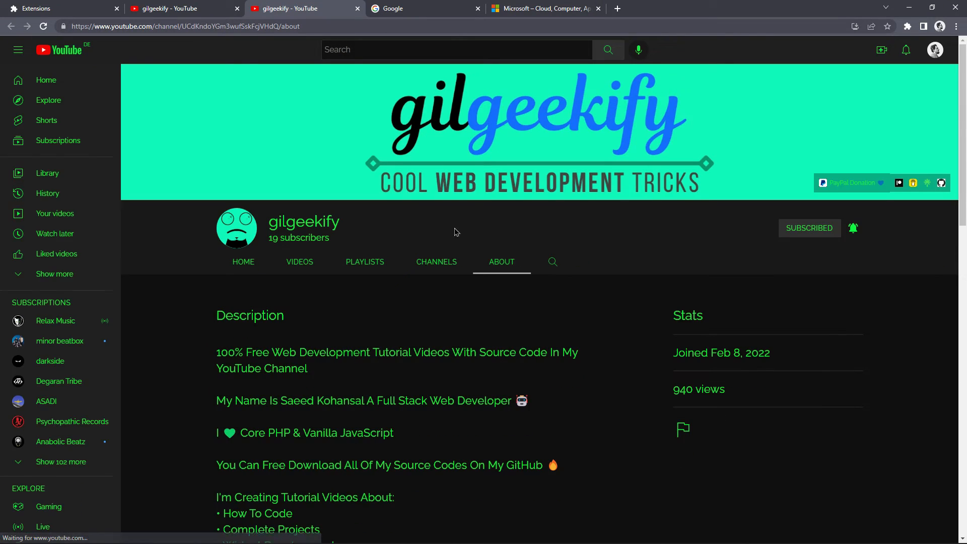
{"action": "mouse_move", "coordinate": [450, 221]}
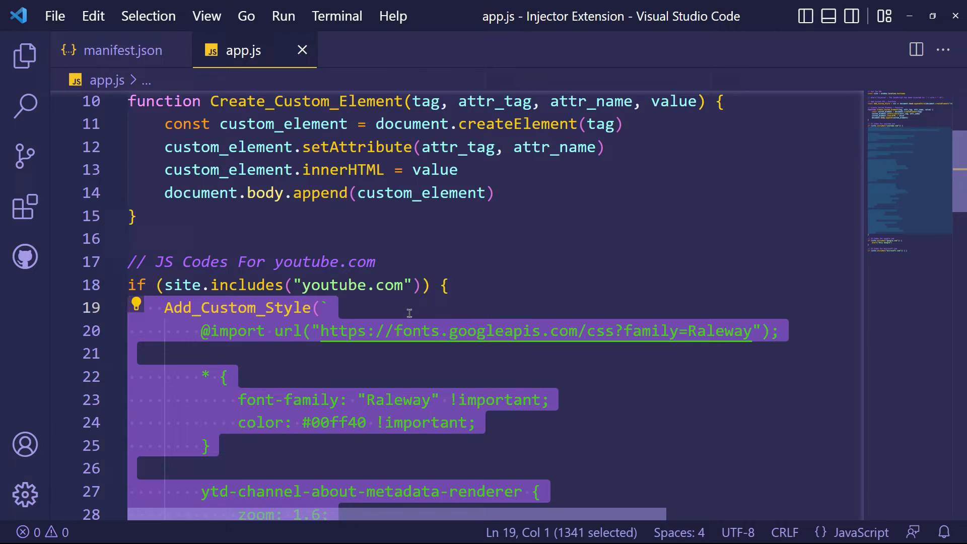
{"action": "scroll", "scroll_direction": "down", "scroll_amount": 3}
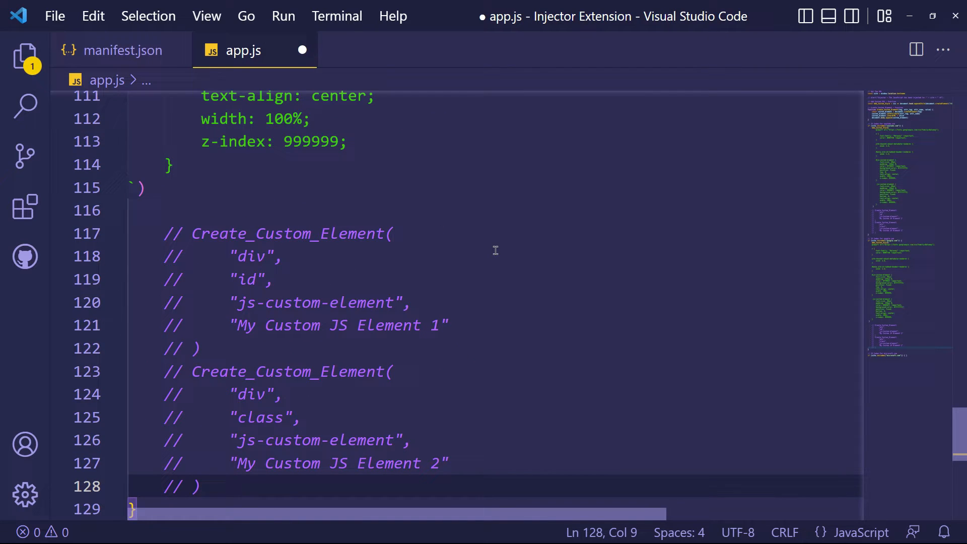
{"action": "scroll", "scroll_direction": "up", "scroll_amount": 3}
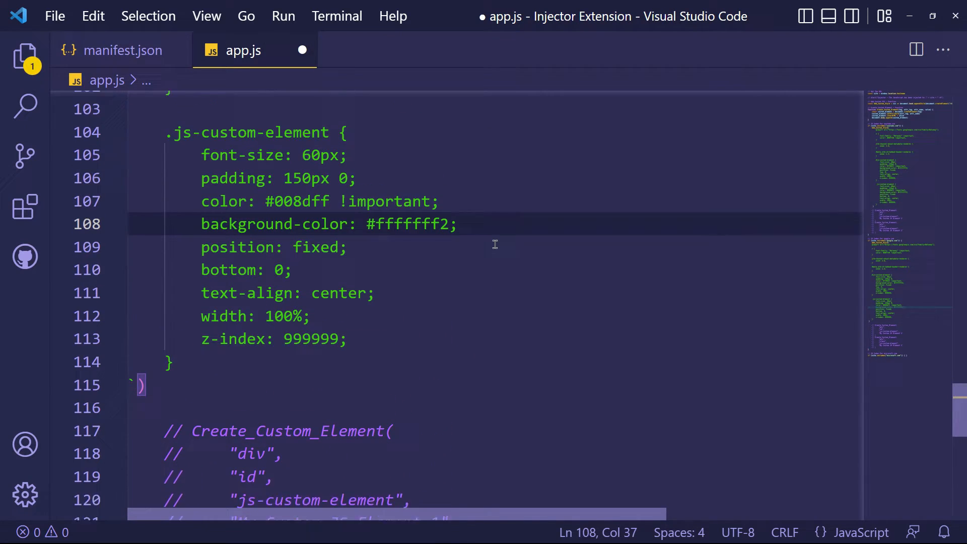
{"action": "key", "text": "ctrl+minus"}
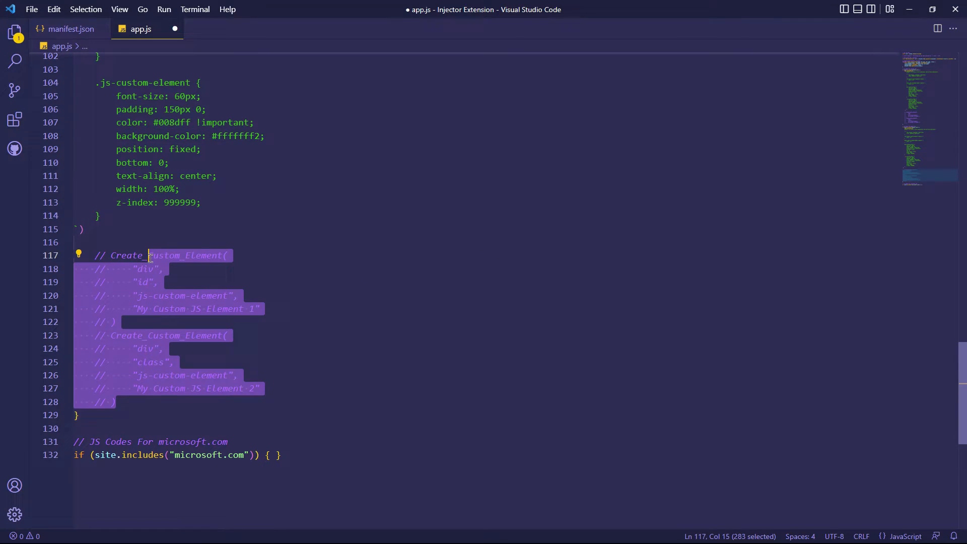
{"action": "scroll", "scroll_direction": "up", "scroll_amount": 3}
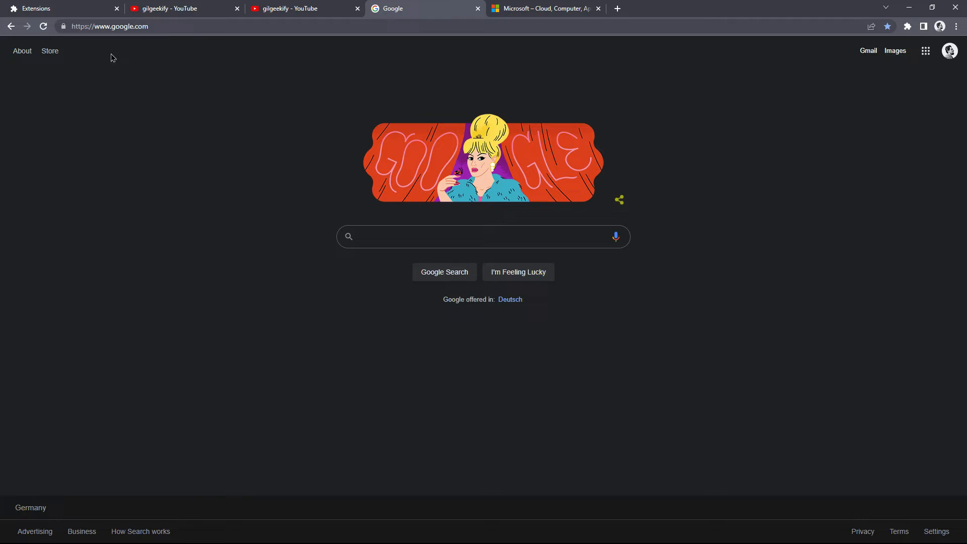
- Open Google in a new tab and reload the Injector extension
{"action": "left_click", "coordinate": [616, 8]}
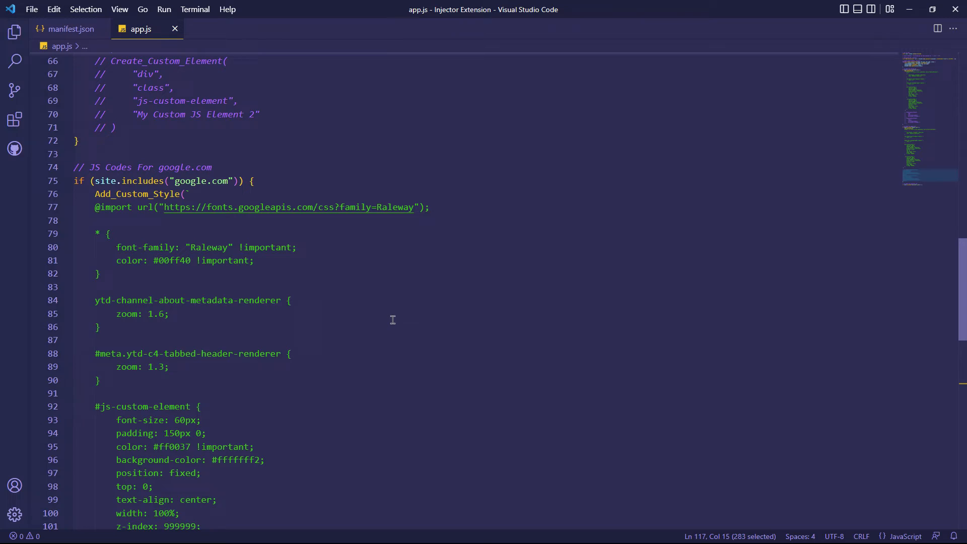
{"action": "scroll", "scroll_direction": "down", "scroll_amount": 3}
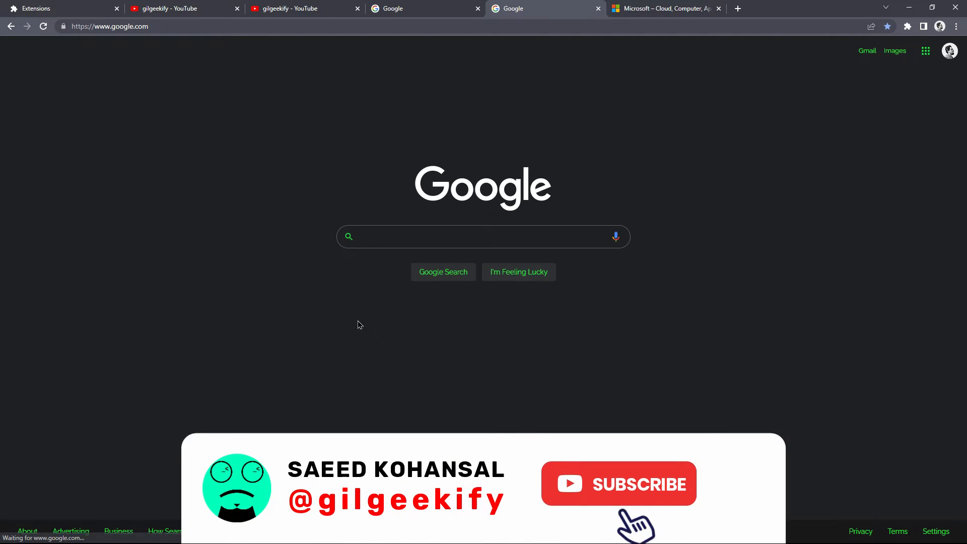
{"action": "left_click", "coordinate": [58, 8]}
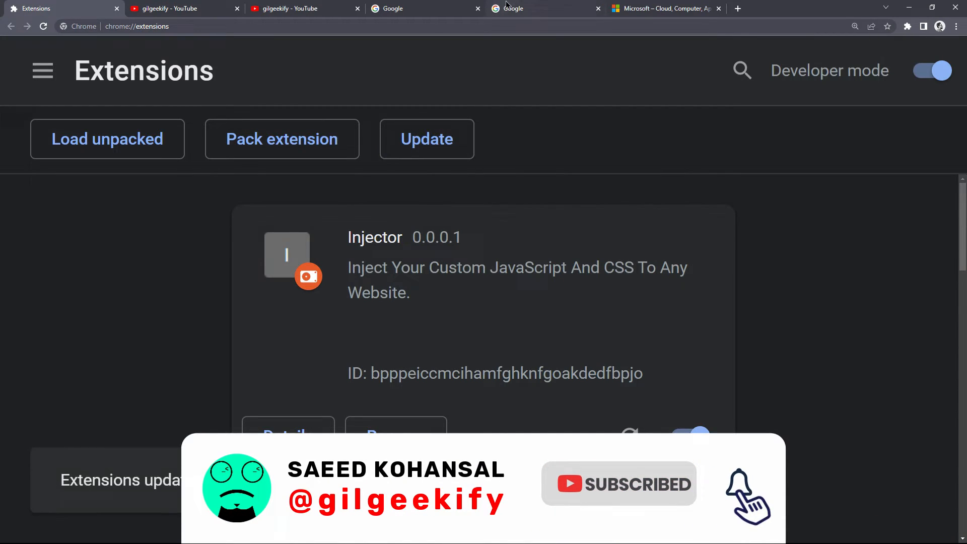
- Type 'test' into Google's search box to view the green Raleway styling
{"action": "left_click", "coordinate": [512, 8]}
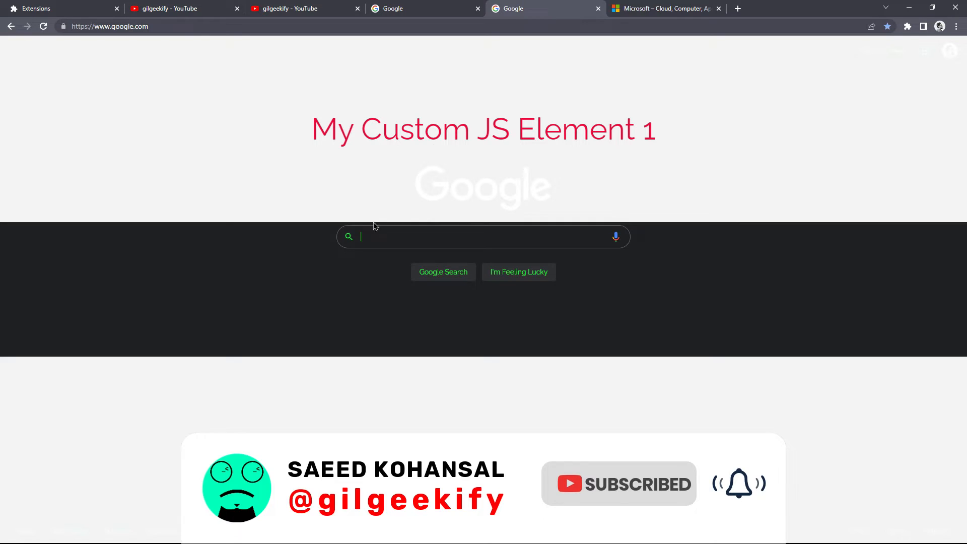
{"action": "type", "text": "tes"}
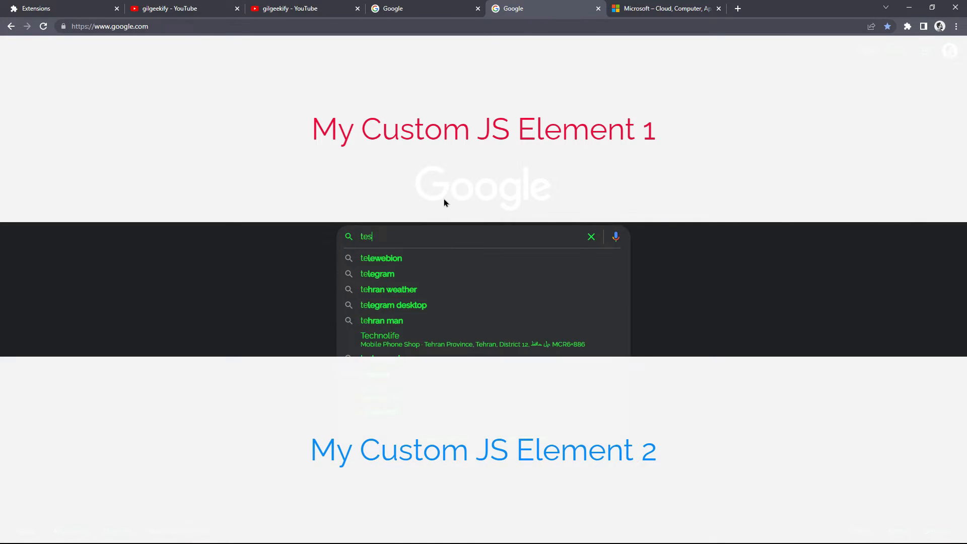
{"action": "type", "text": "t"}
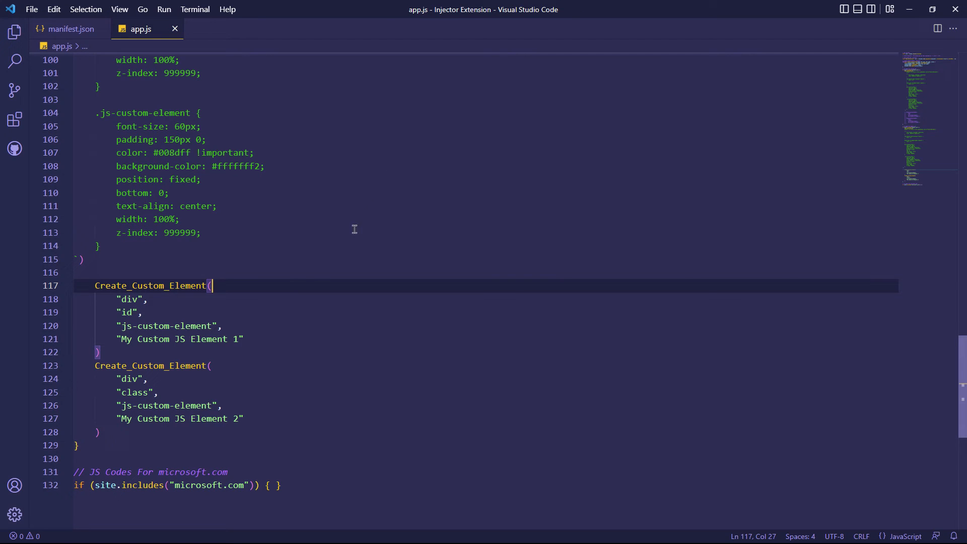
{"action": "left_click", "coordinate": [529, 8]}
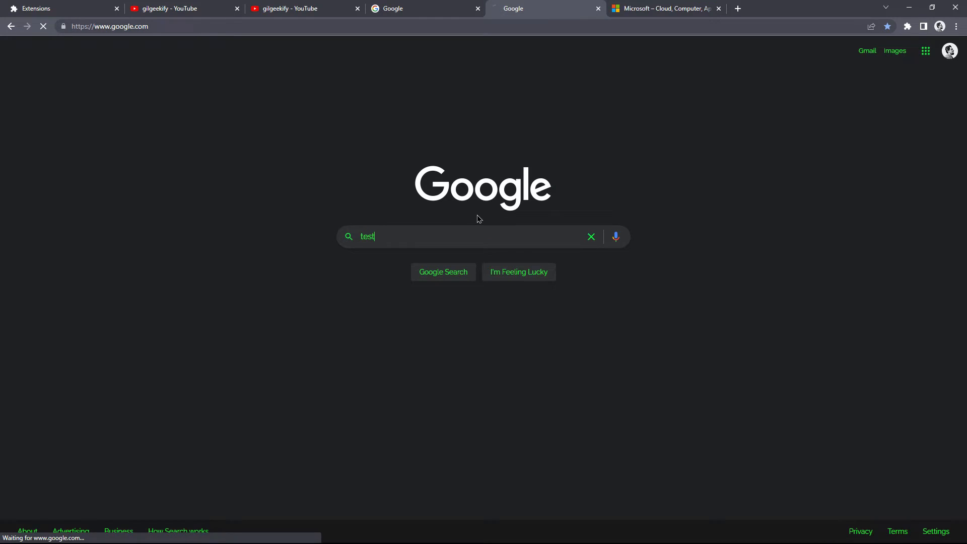
{"action": "left_click", "coordinate": [442, 272]}
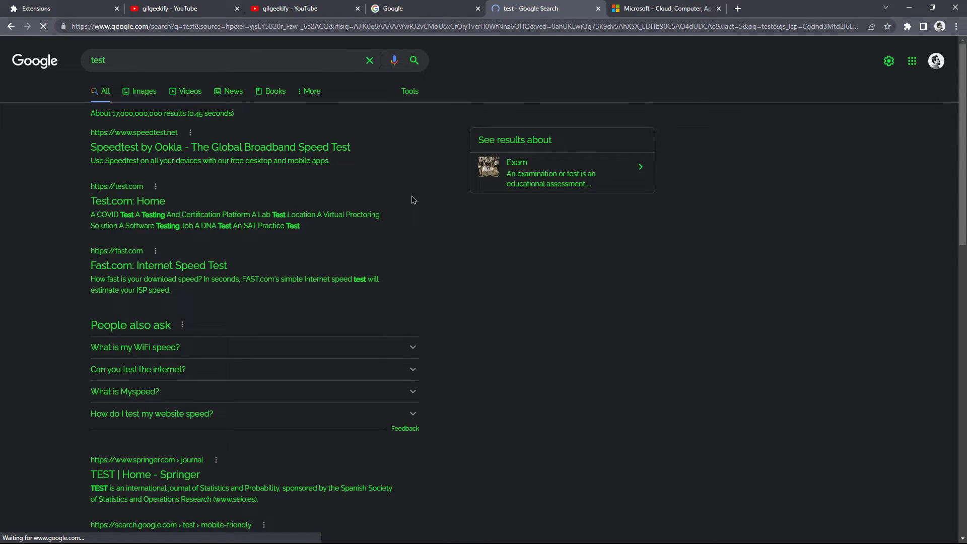
{"action": "mouse_move", "coordinate": [467, 199]}
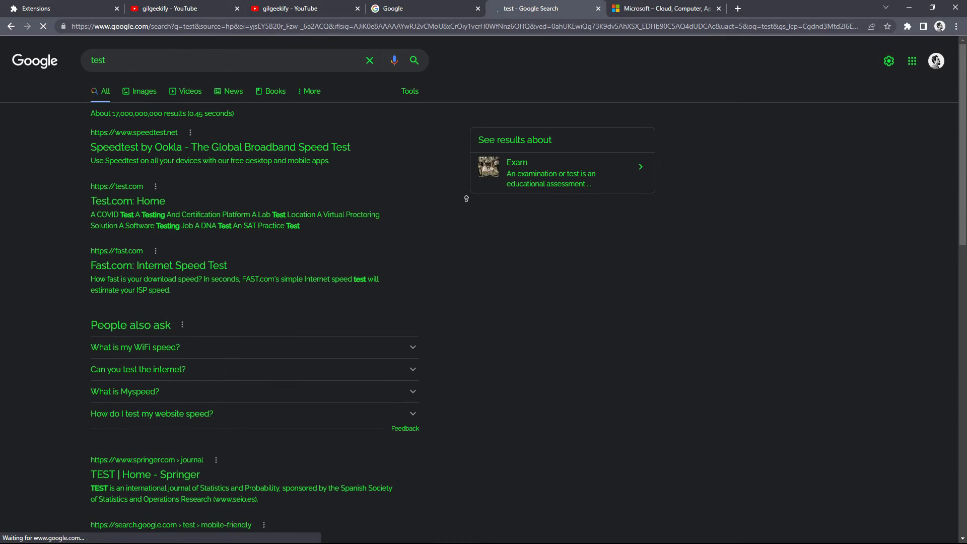
{"action": "type", "text": "gilgeekify"}
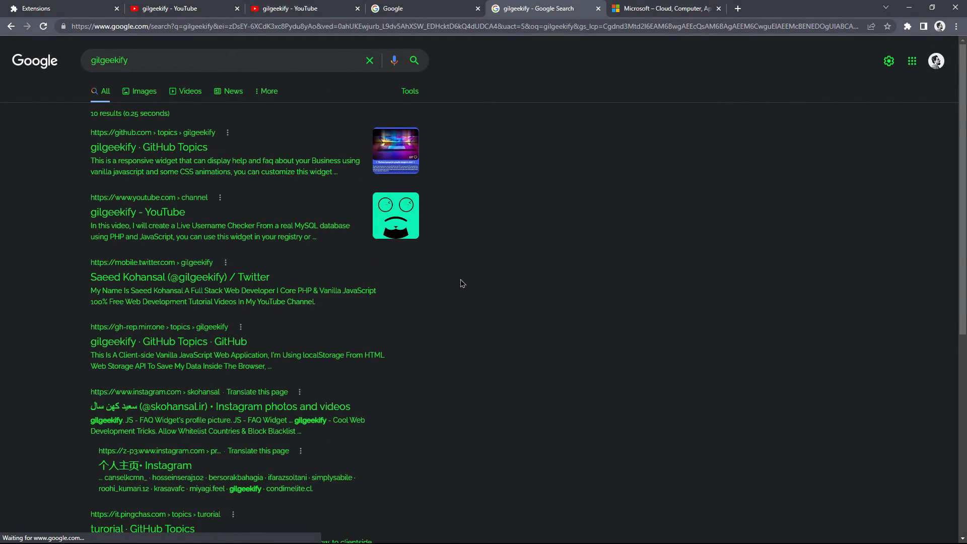
{"action": "left_click", "coordinate": [58, 8]}
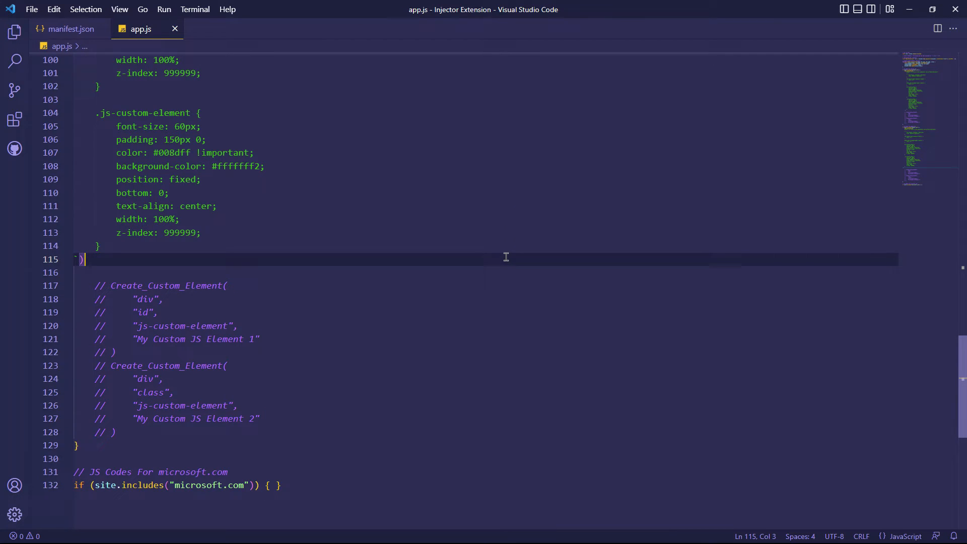
{"action": "scroll", "scroll_direction": "up", "scroll_amount": 3}
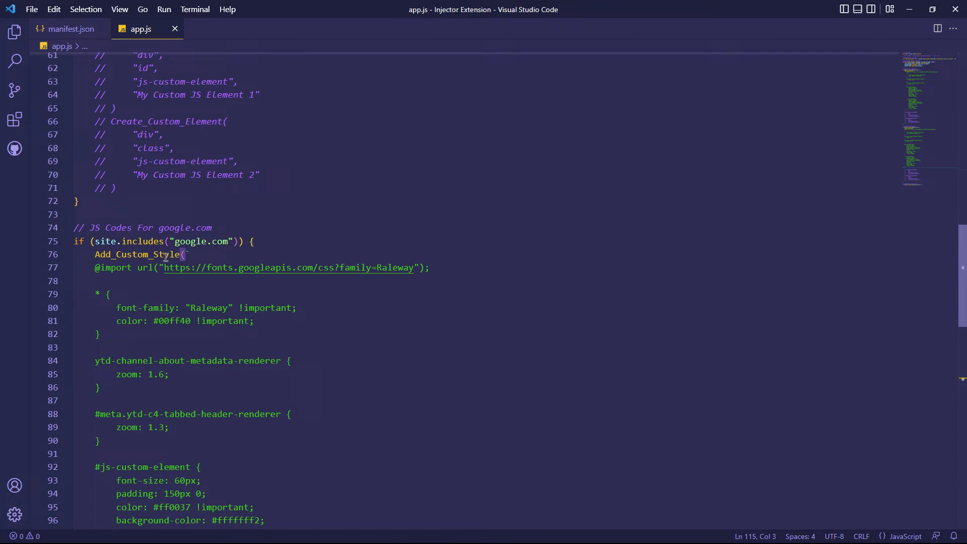
{"action": "scroll", "scroll_direction": "down", "scroll_amount": 3}
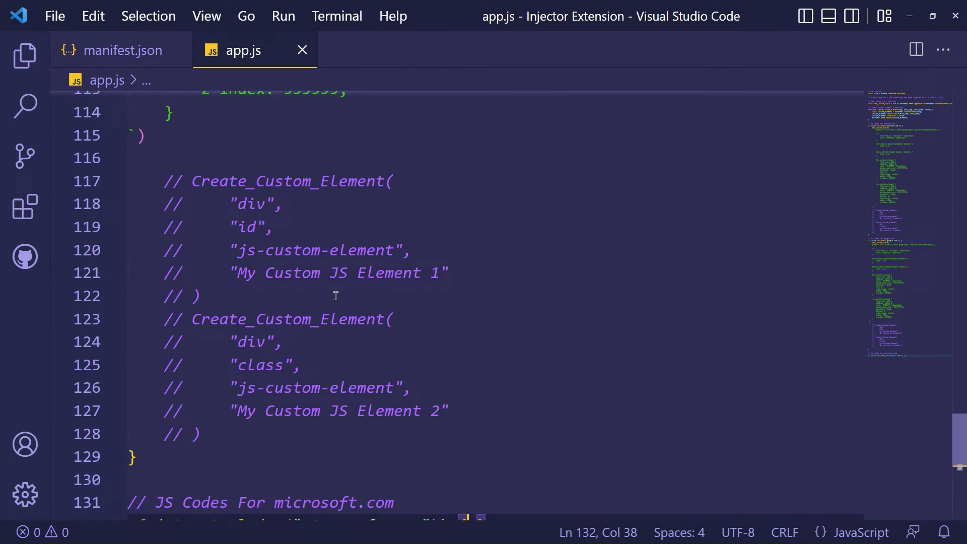
{"action": "scroll", "scroll_direction": "down", "scroll_amount": 3}
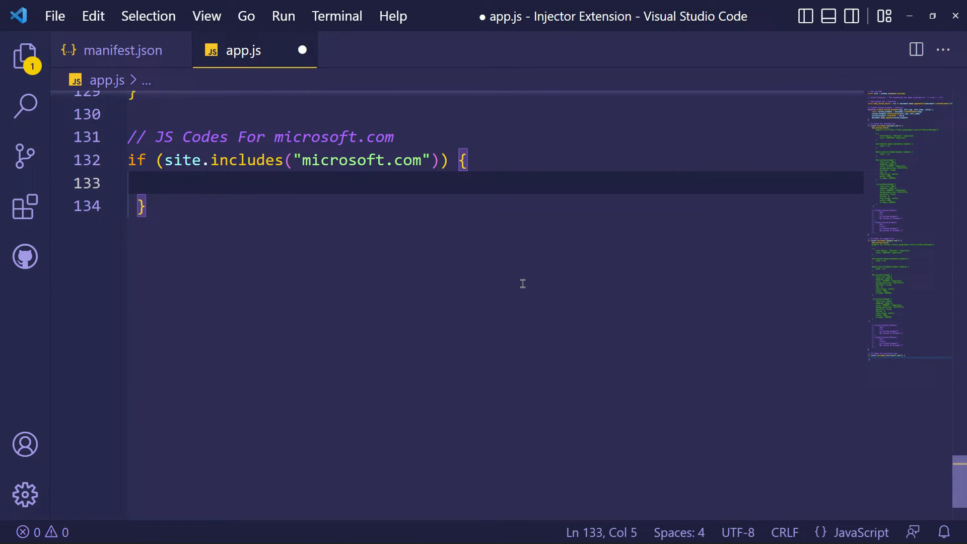
- Add a filter: invert(1) !important style to the microsoft.com block, then reload the extension
{"action": "type", "text": "Add_Custom_Style(`"}
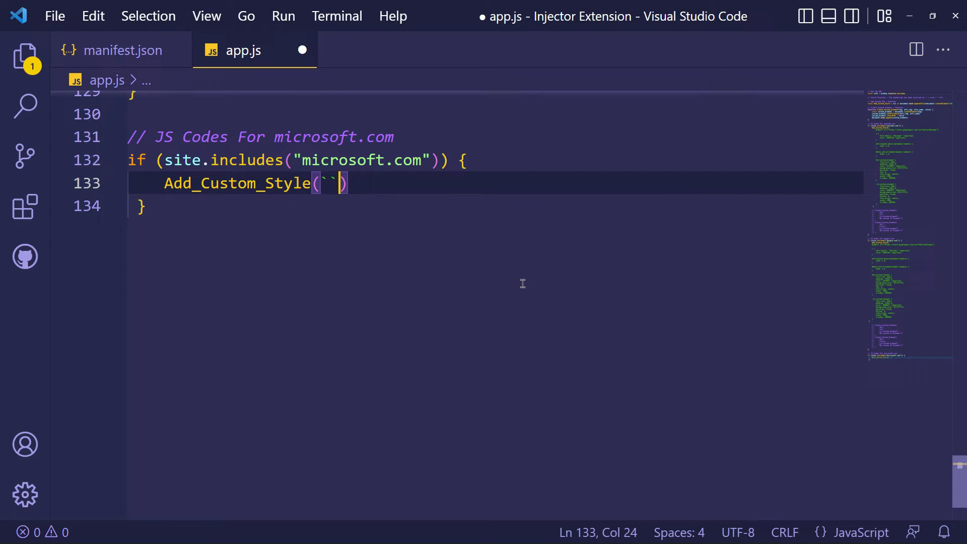
{"action": "key", "text": "Enter"}
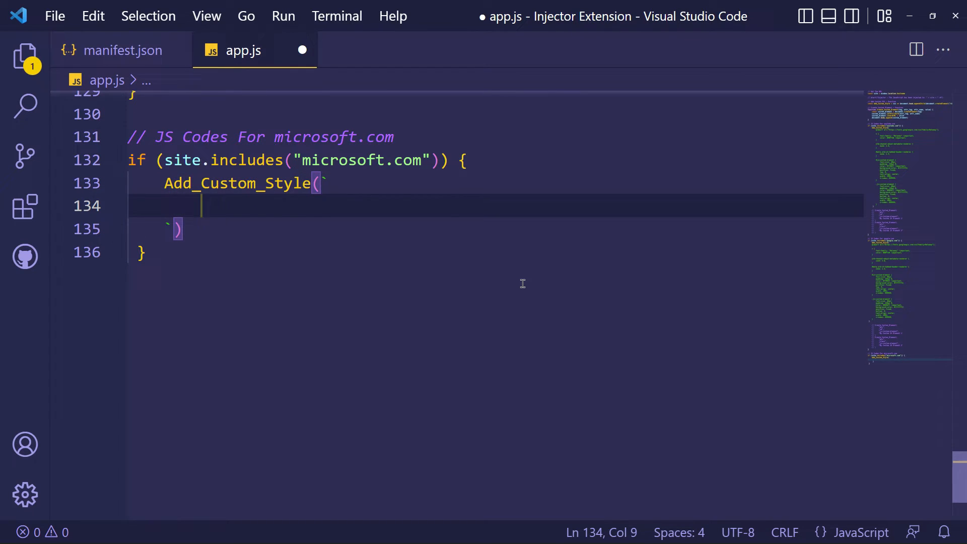
{"action": "type", "text": "filter"}
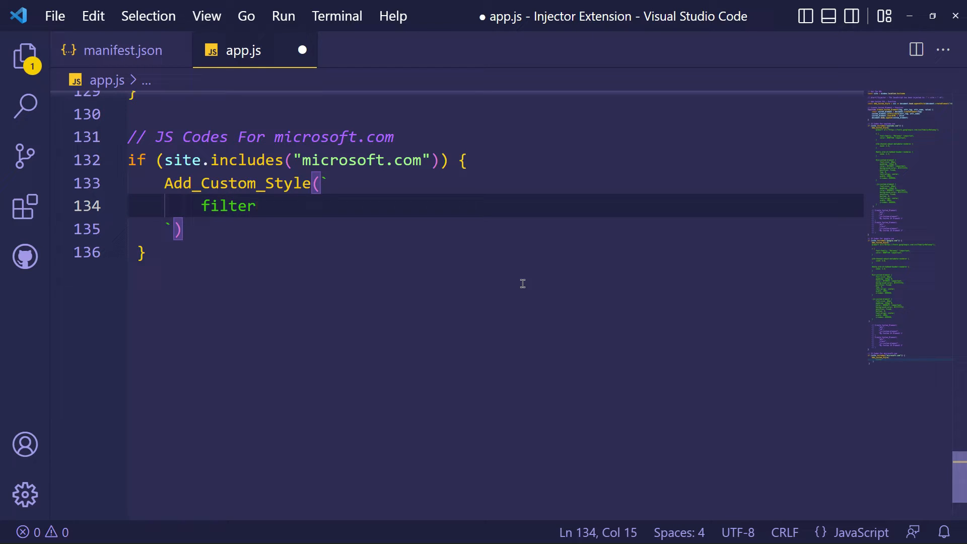
{"action": "type", "text": ": in"}
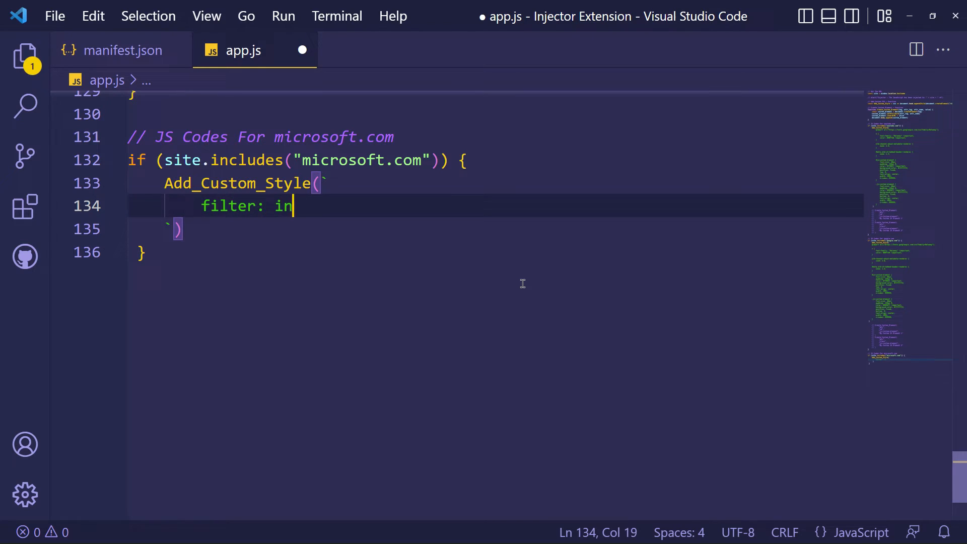
{"action": "type", "text": "vert("}
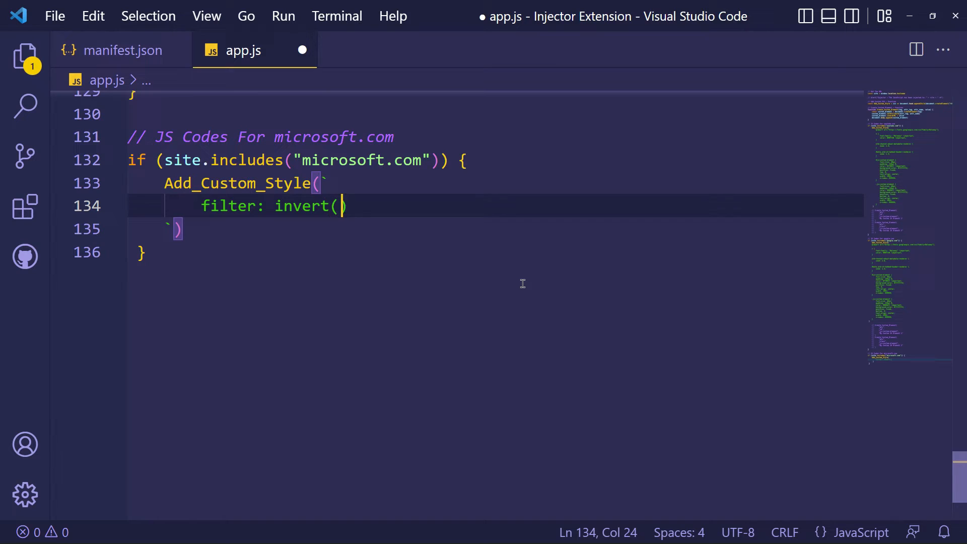
{"action": "type", "text": "1);"}
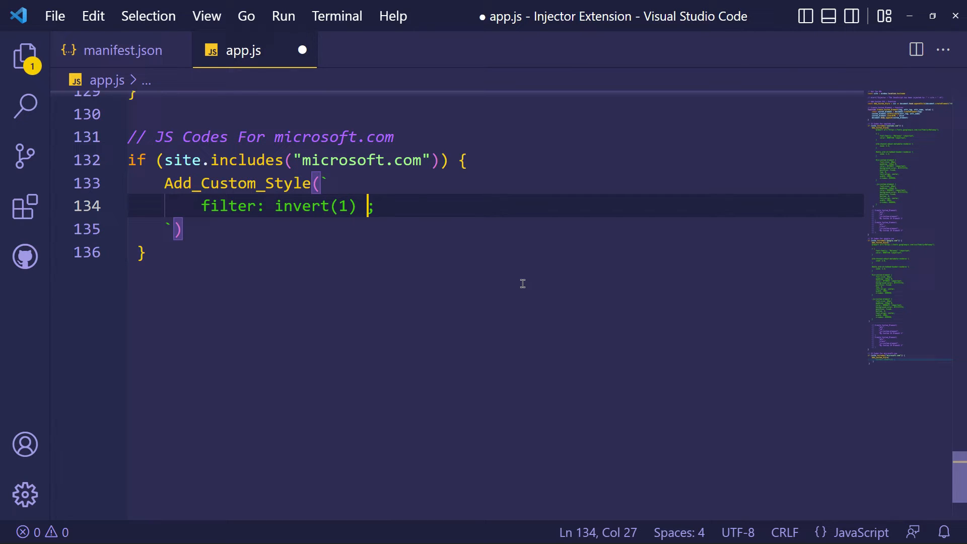
{"action": "type", "text": "!important"}
{"action": "type", "text": "* {"}
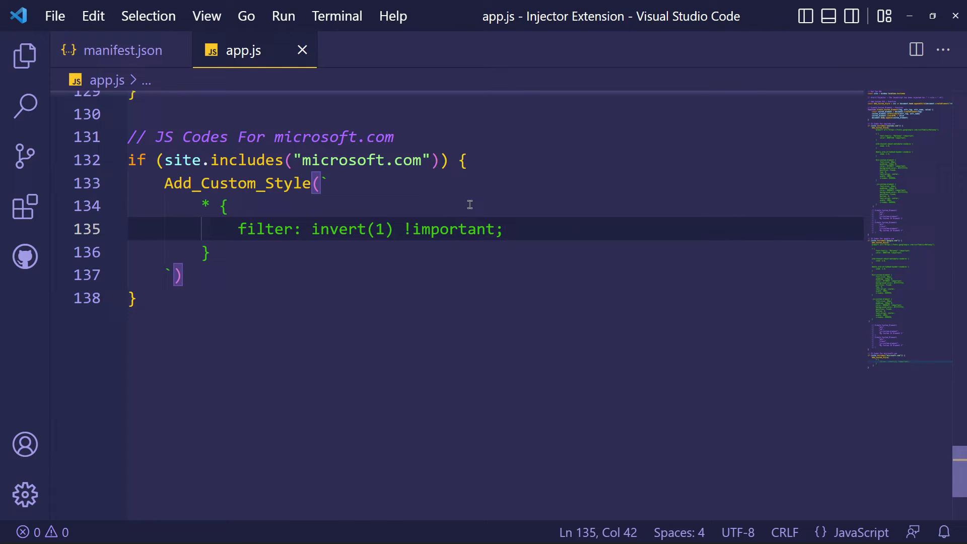
{"action": "left_click", "coordinate": [426, 139]}
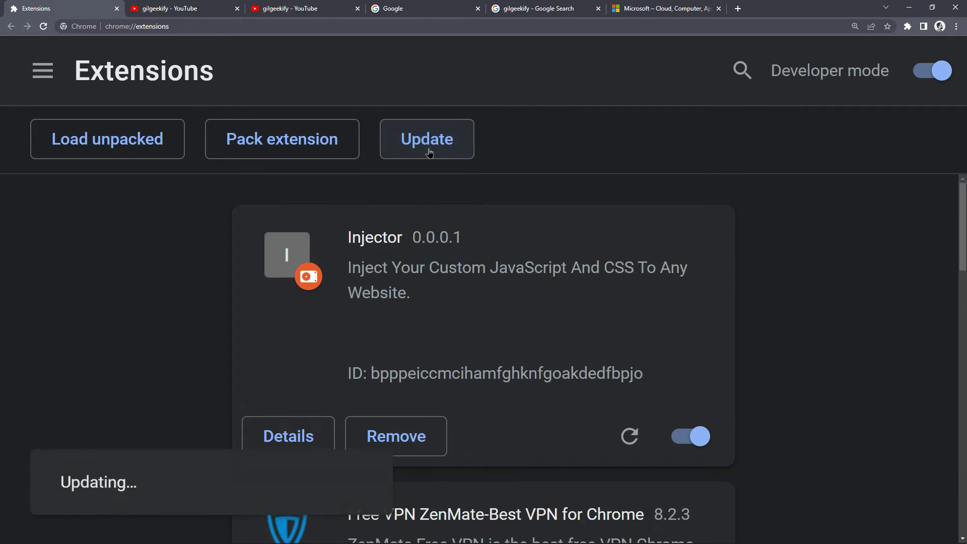
- Open microsoft.com in a new tab and scroll through its inverted homepage
{"action": "left_click", "coordinate": [663, 8]}
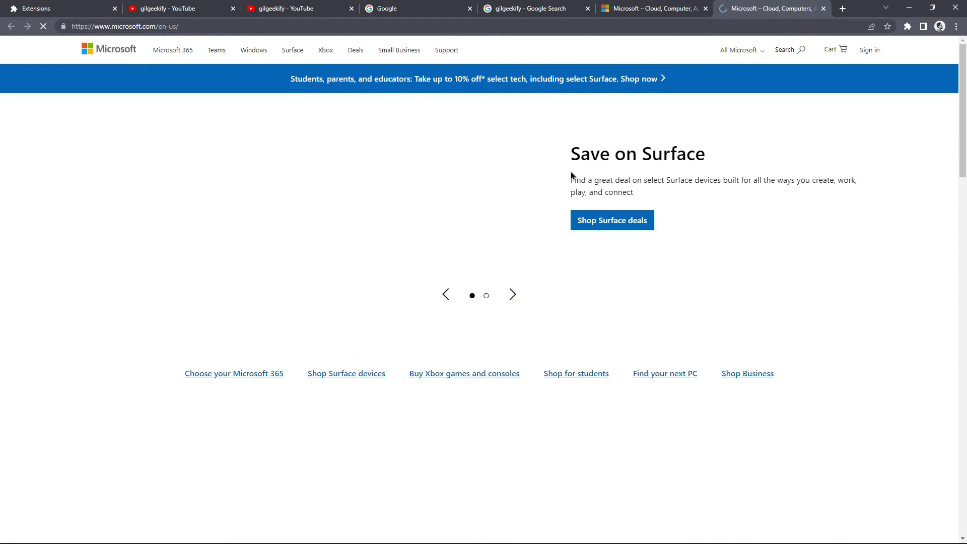
{"action": "scroll", "scroll_direction": "down", "scroll_amount": 3}
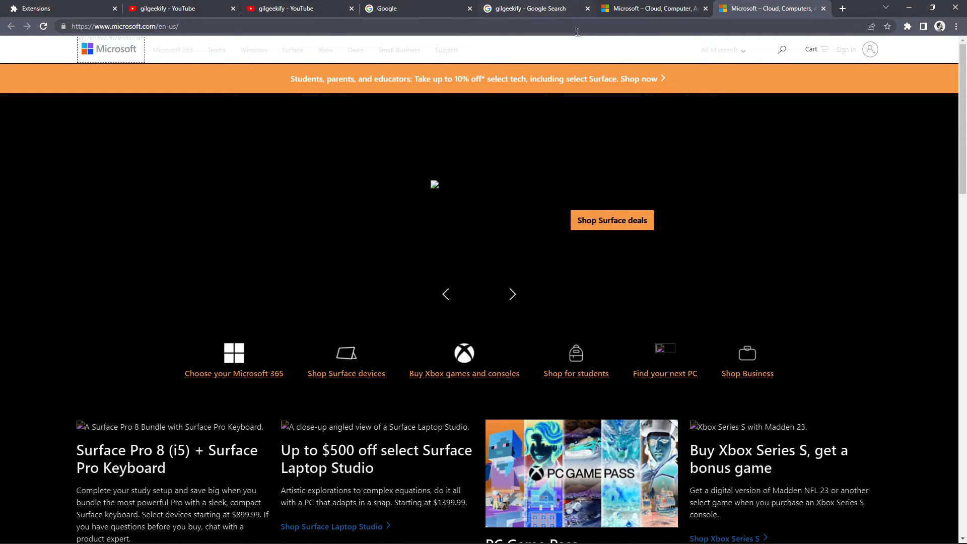
{"action": "mouse_move", "coordinate": [462, 179]}
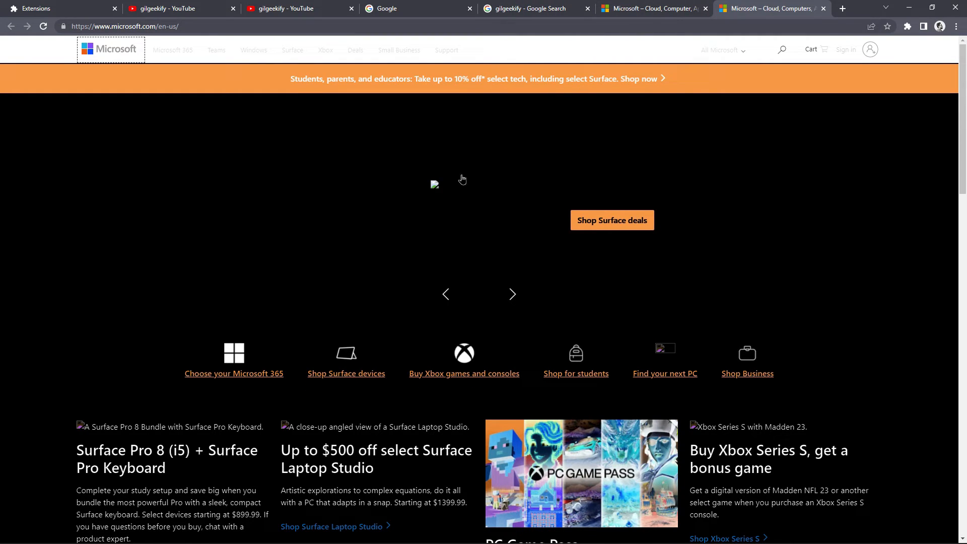
{"action": "mouse_move", "coordinate": [512, 147]}
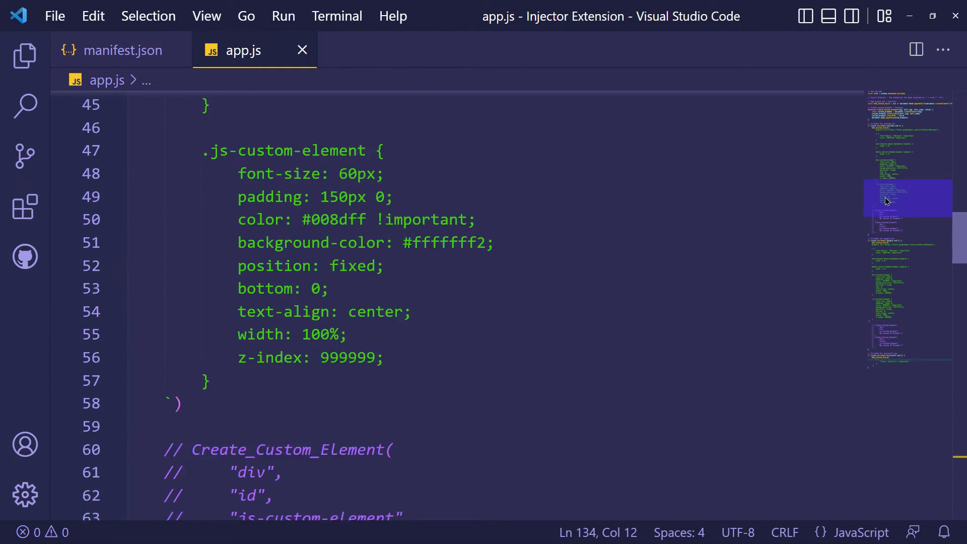
- Uncomment both Create_Custom_Element calls in the youtube.com block and return to Chrome
{"action": "scroll", "scroll_direction": "down", "scroll_amount": 3}
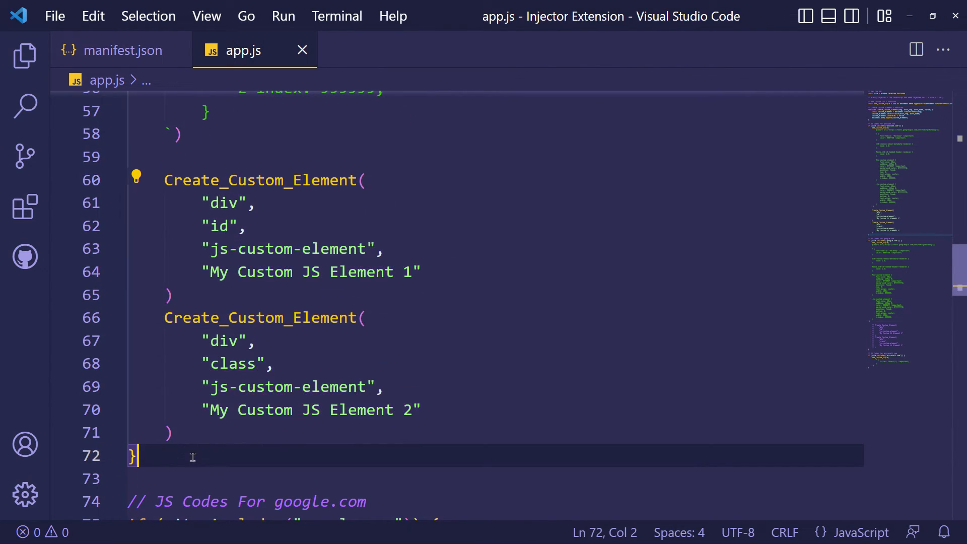
{"action": "scroll", "scroll_direction": "up", "scroll_amount": 3}
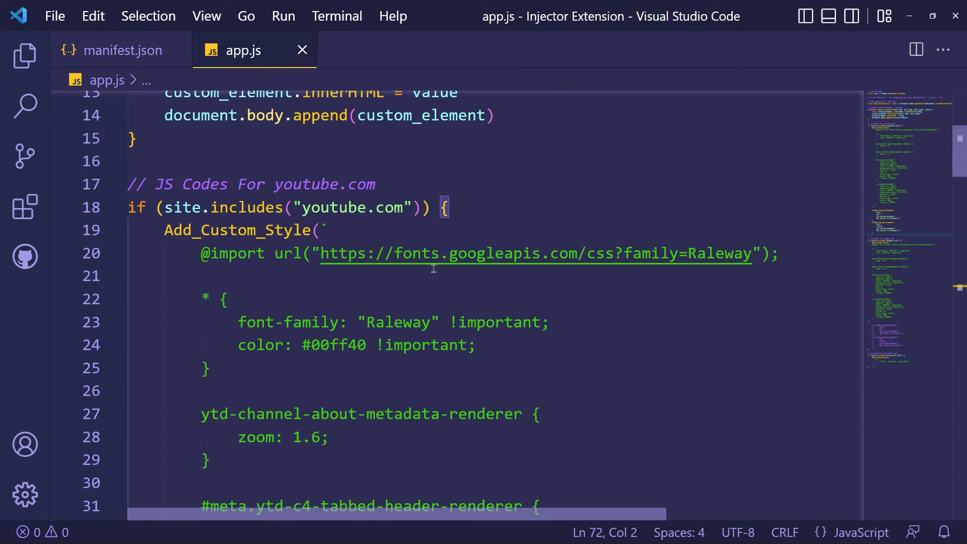
{"action": "key", "text": "alt+tab"}
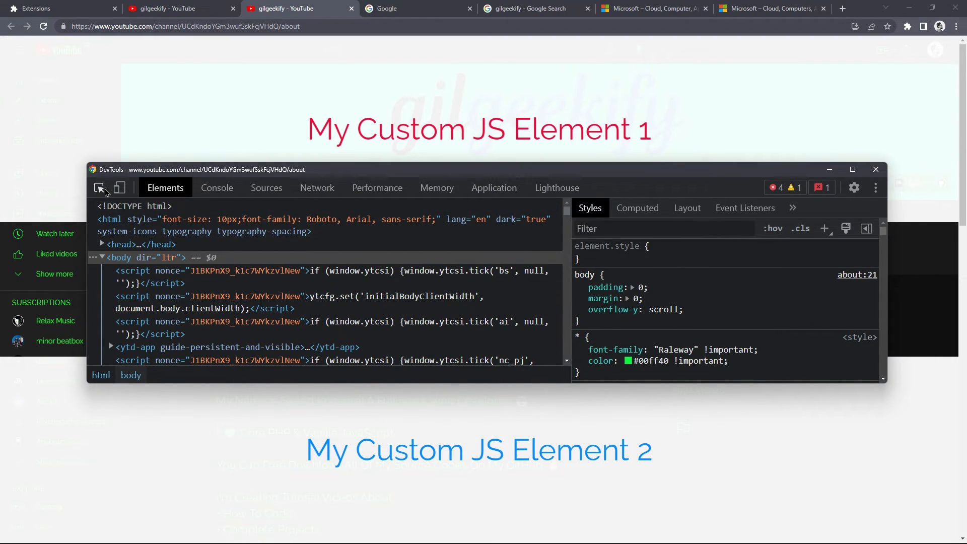
- Use the DevTools element picker and scroll the Elements panel to find the injected style
{"action": "left_click", "coordinate": [98, 188]}
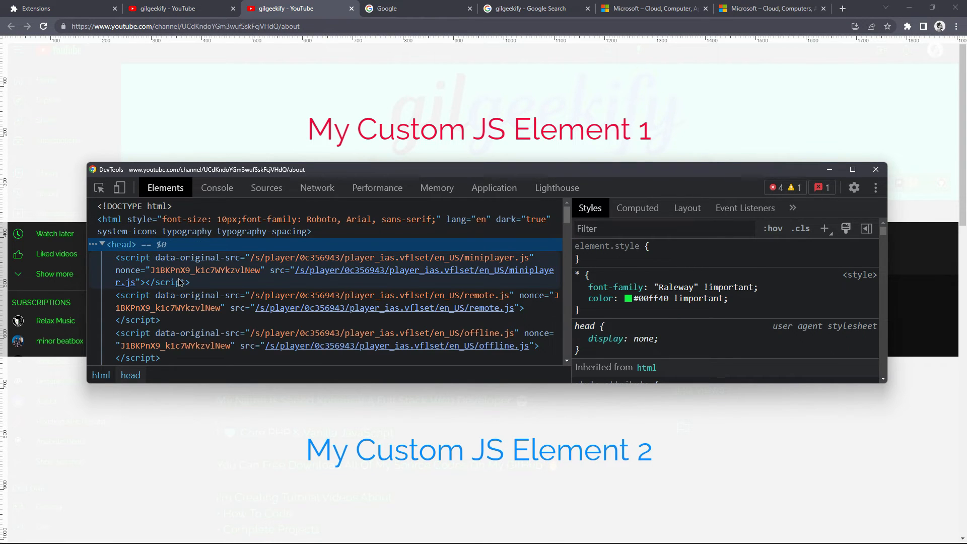
{"action": "scroll", "scroll_direction": "down", "scroll_amount": 3}
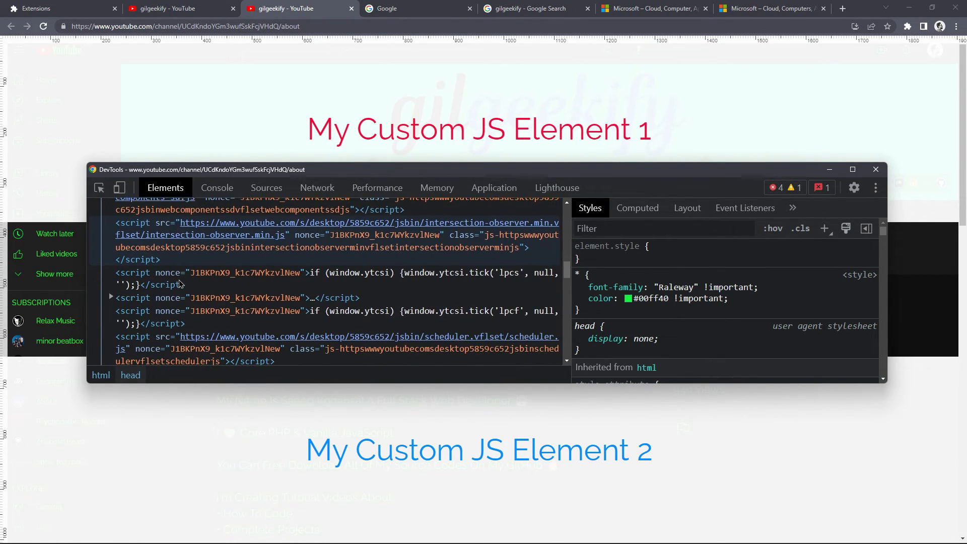
{"action": "scroll", "scroll_direction": "up", "scroll_amount": 3}
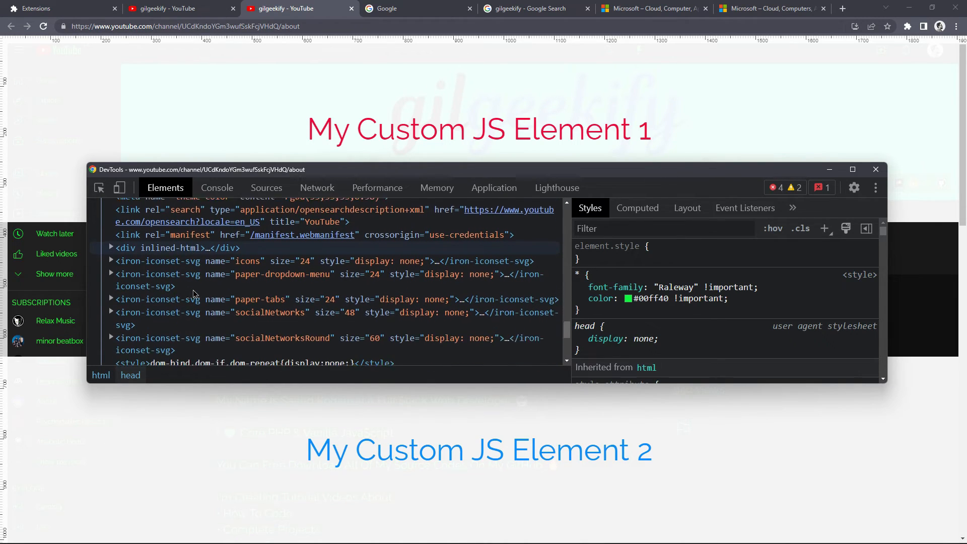
{"action": "scroll", "scroll_direction": "down", "scroll_amount": 3}
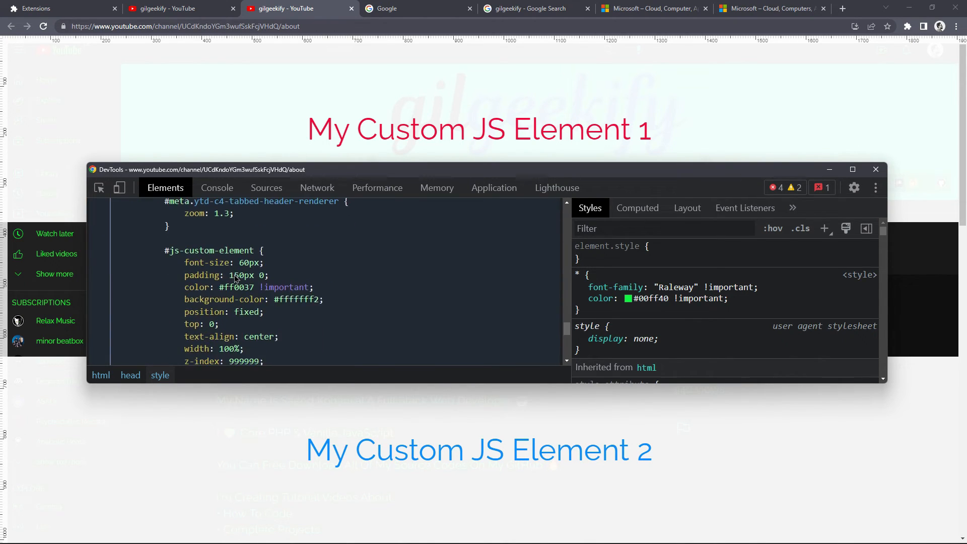
{"action": "scroll", "scroll_direction": "up", "scroll_amount": 3}
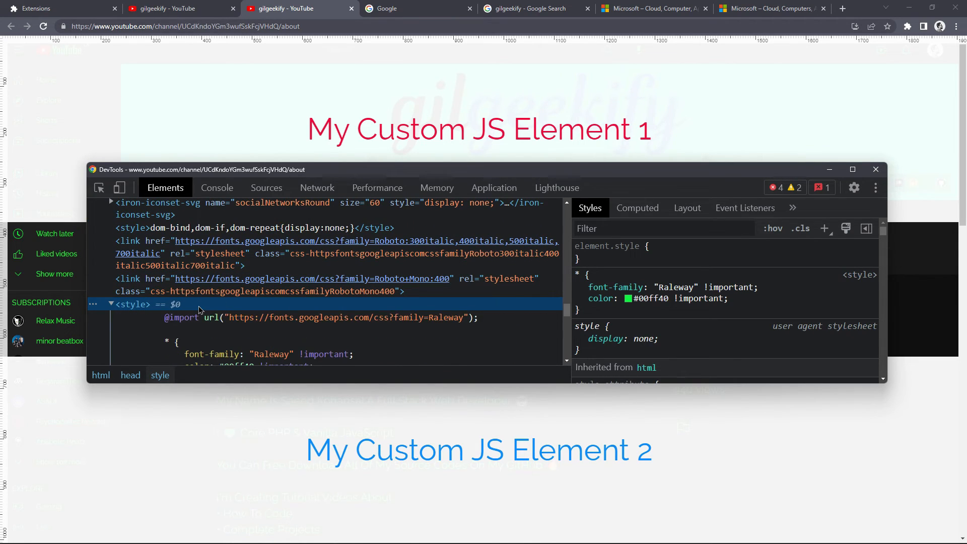
{"action": "scroll", "scroll_direction": "down", "scroll_amount": 3}
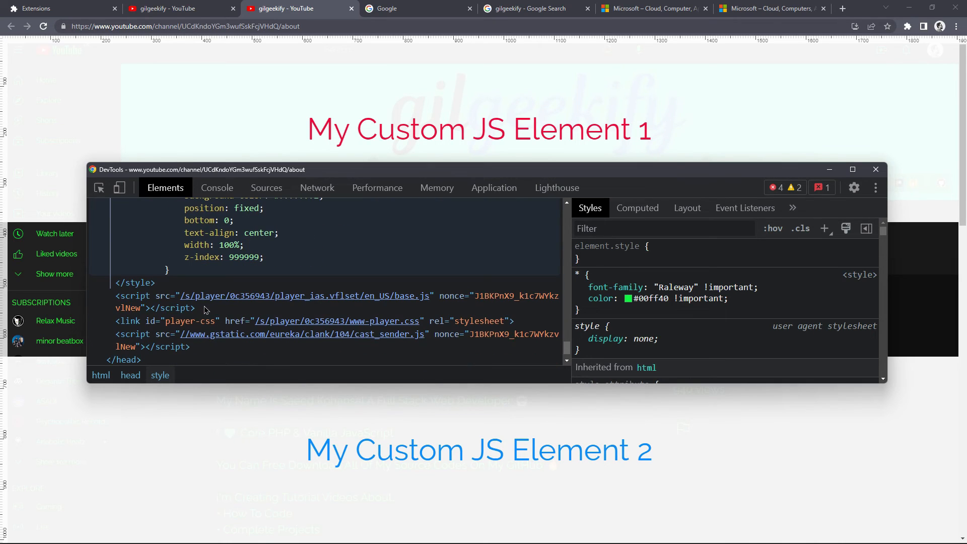
{"action": "scroll", "scroll_direction": "up", "scroll_amount": 3}
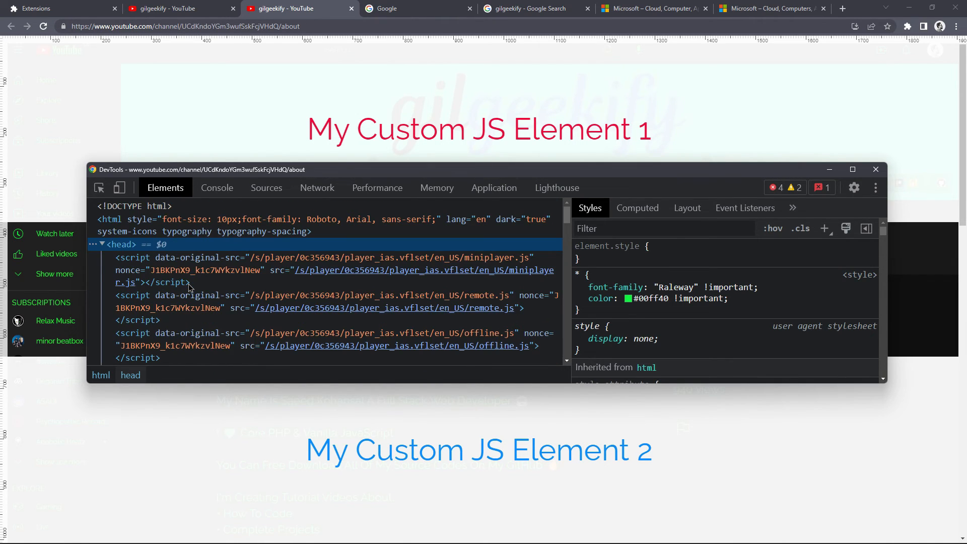
- Collapse head, select the My Custom JS Element 1 div, and close DevTools
{"action": "left_click", "coordinate": [117, 257]}
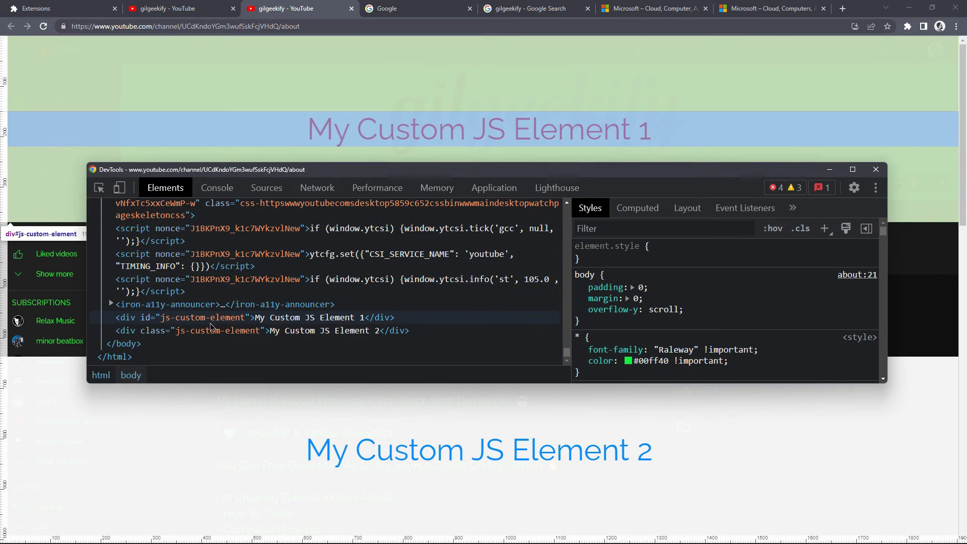
{"action": "left_click", "coordinate": [185, 317]}
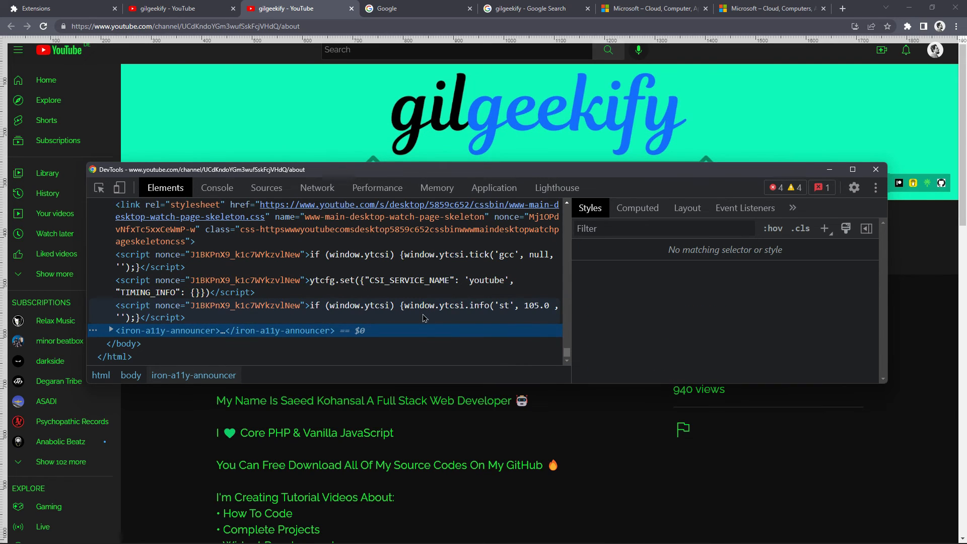
{"action": "left_click", "coordinate": [875, 169]}
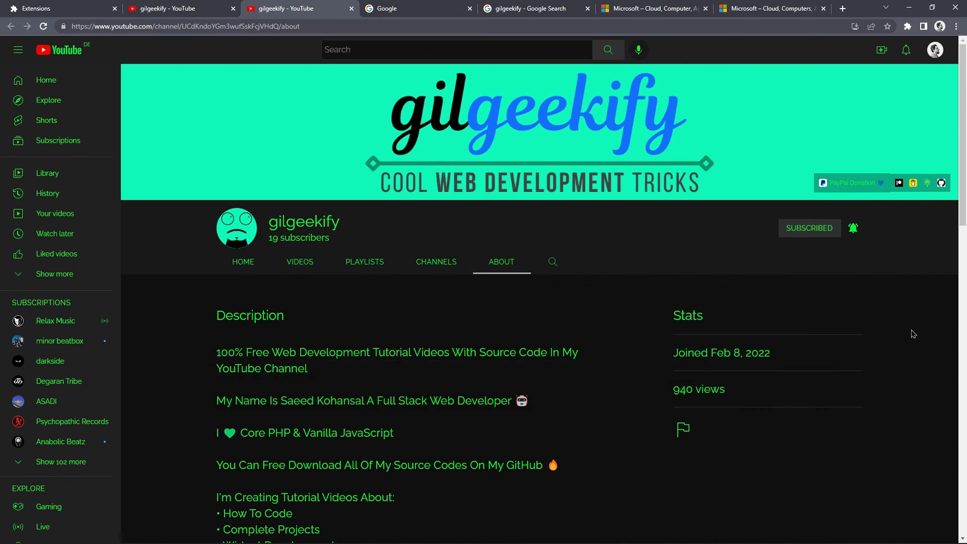
{"action": "mouse_move", "coordinate": [500, 235]}
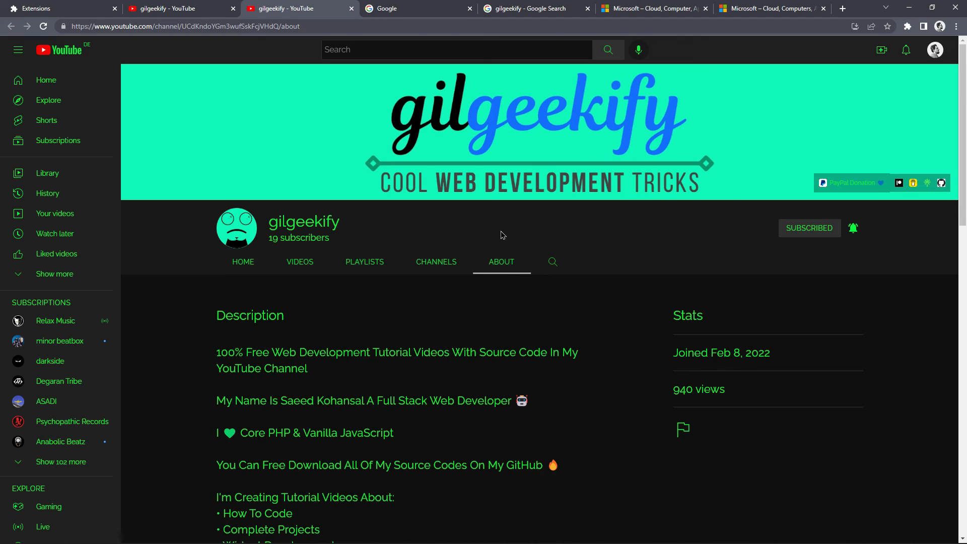